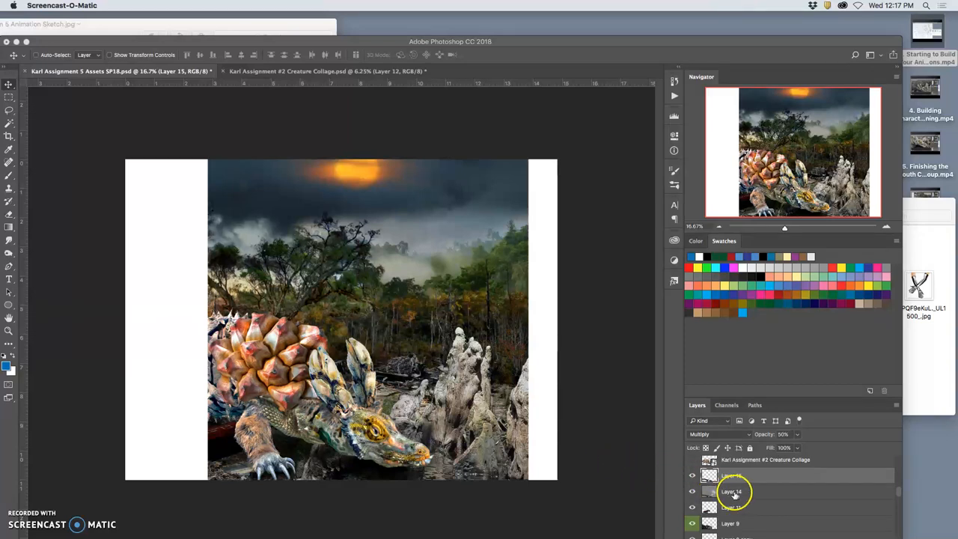
Hide the zoomed-in frame to compare it with the frame beneath, then show it again.
scroll("down", 3)
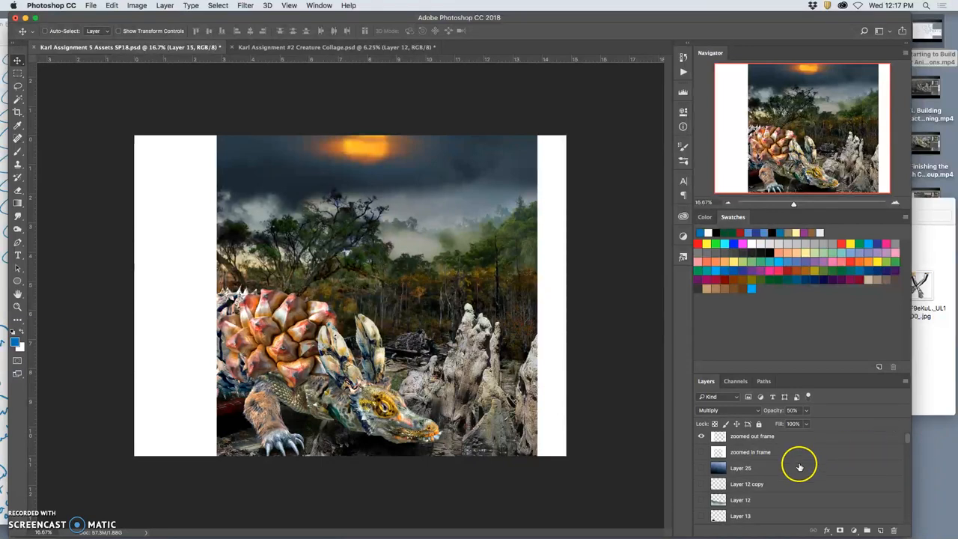
left_click(701, 452)
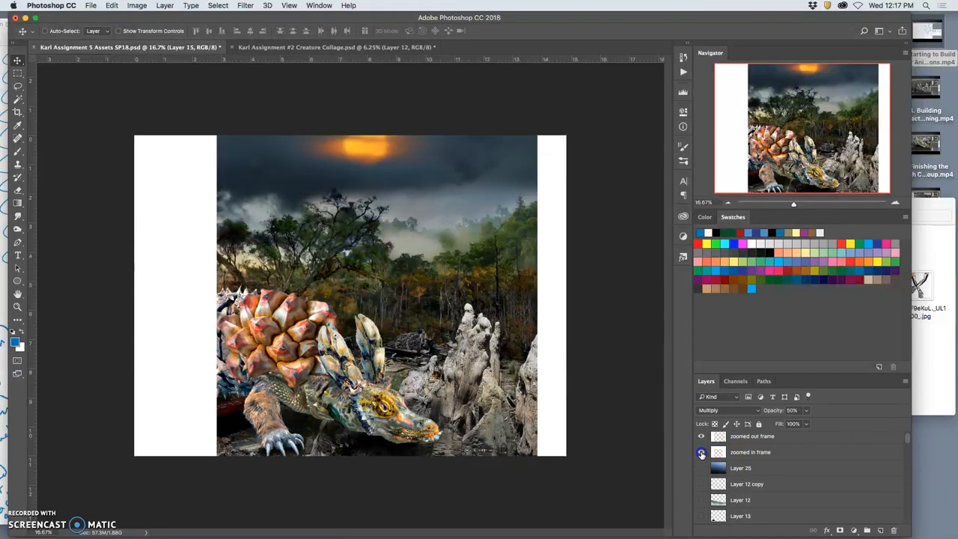
left_click(700, 452)
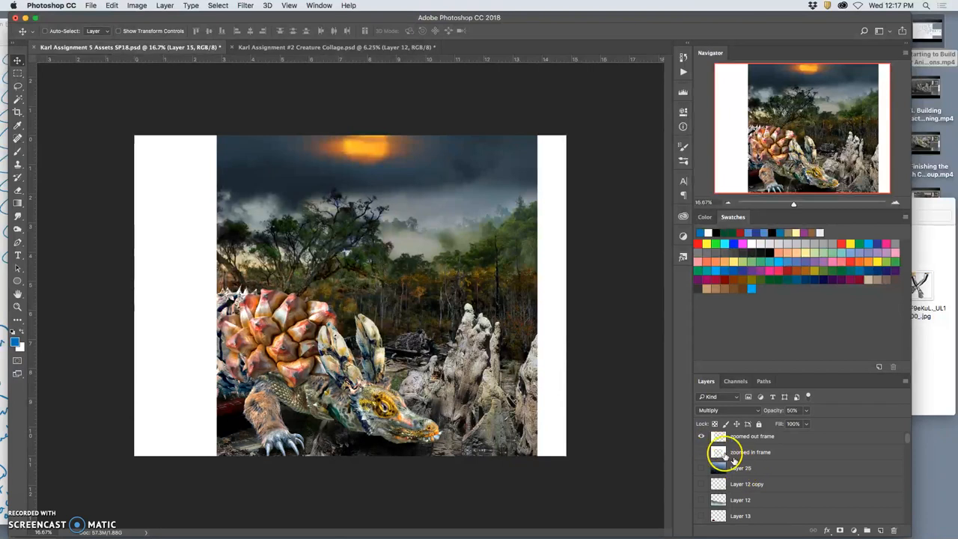
scroll("down", 3)
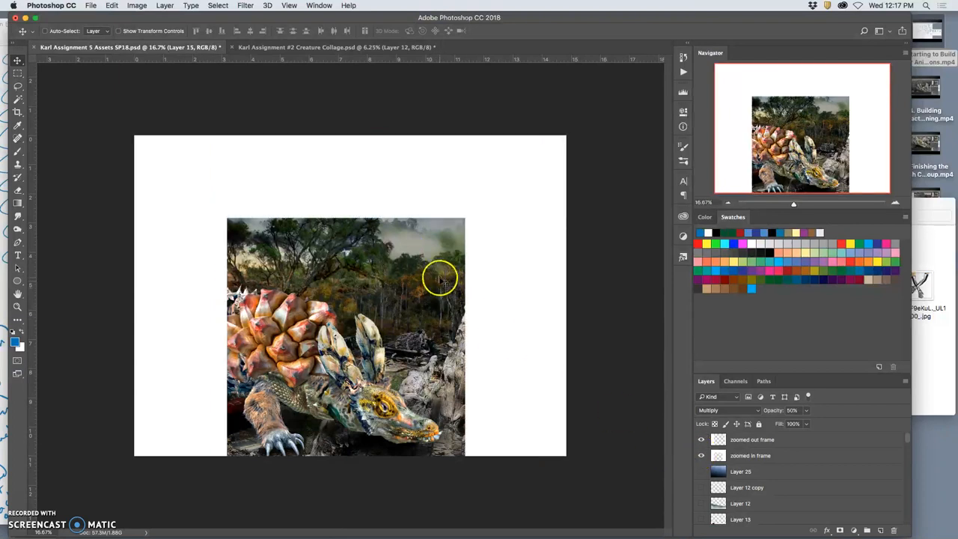
mouse_move(437, 260)
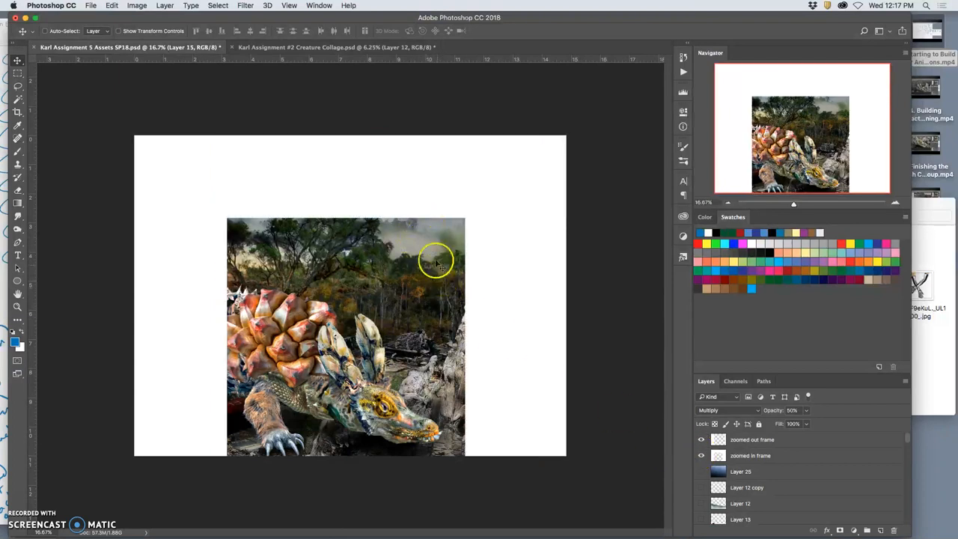
mouse_move(462, 258)
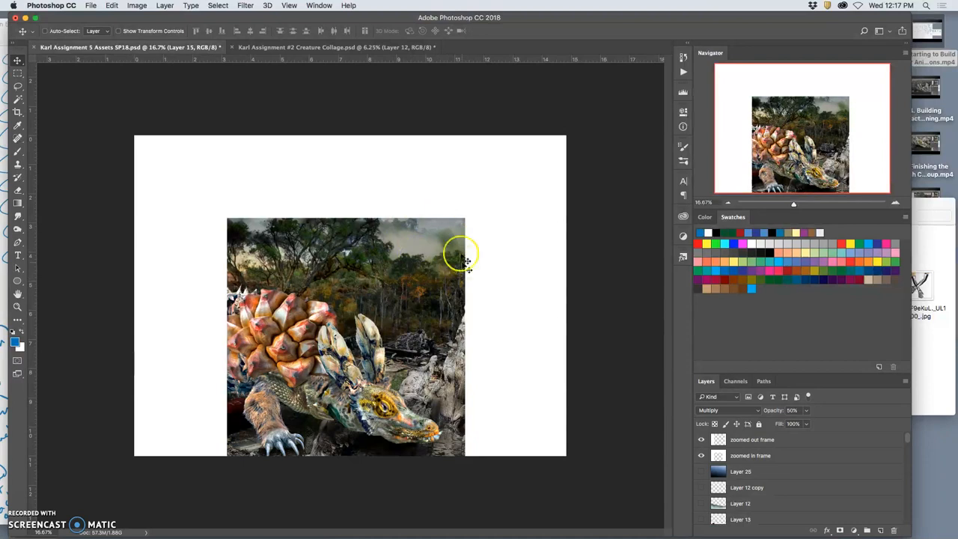
left_click(699, 440)
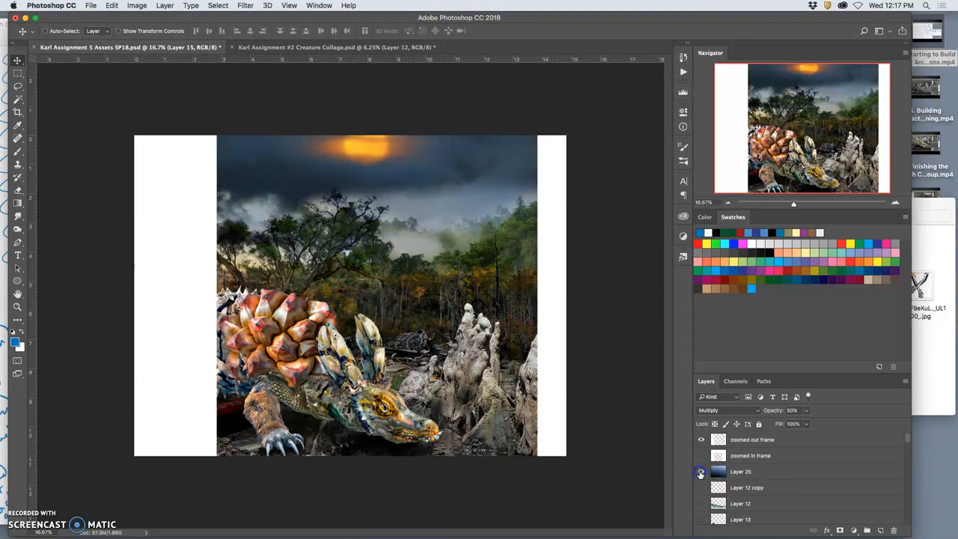
Select Layer 26, a neighbouring layer and Layer 21 copy, group them above Shadow Group and rename the group.
left_click(701, 488)
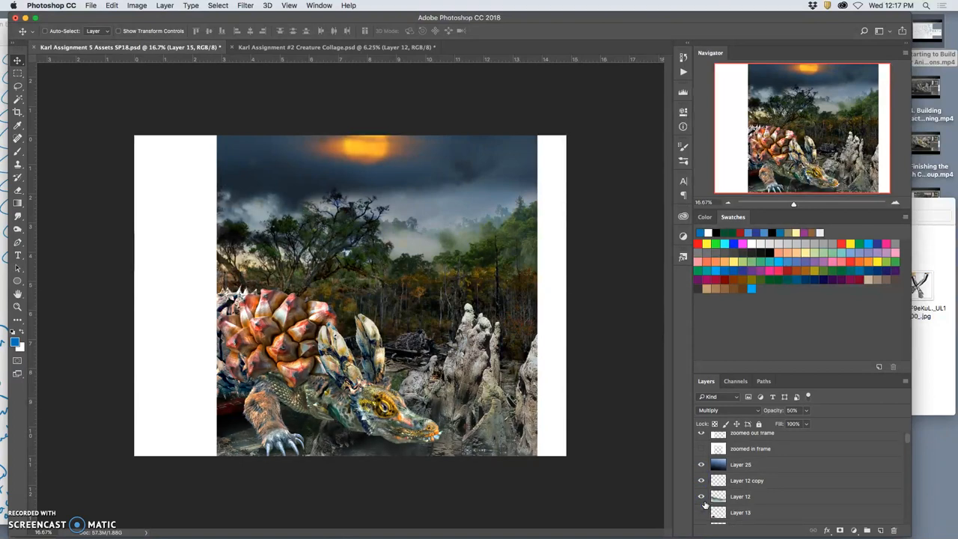
left_click(701, 512)
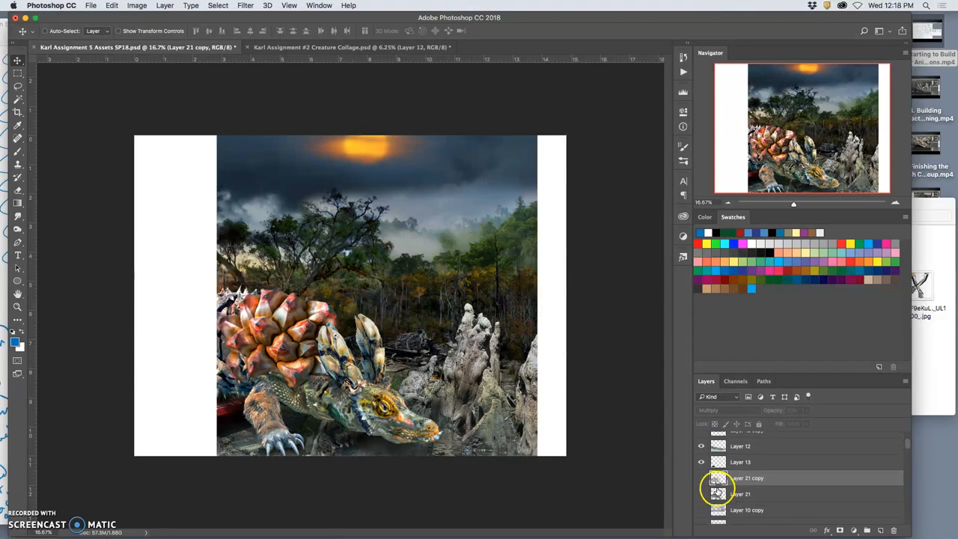
left_click(704, 478)
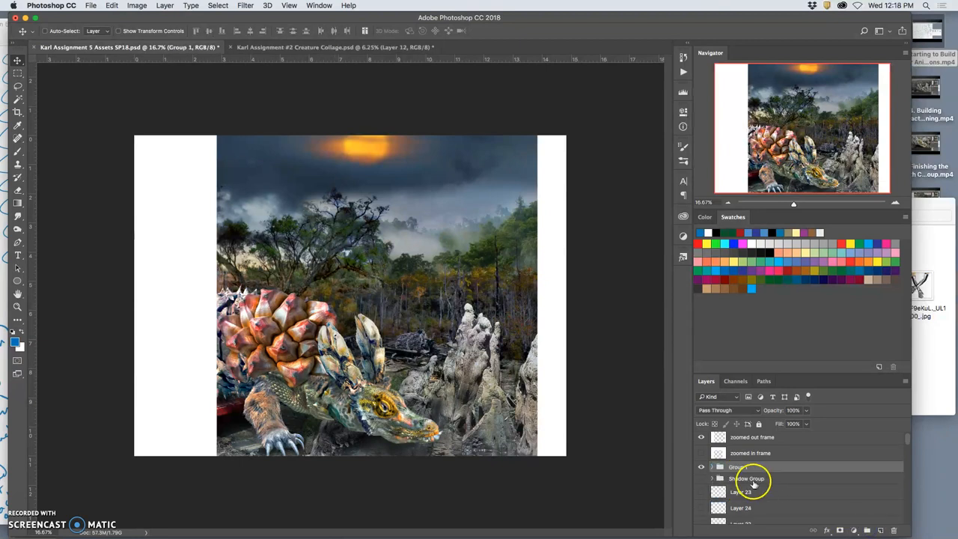
double_click(735, 467)
type("Texture f")
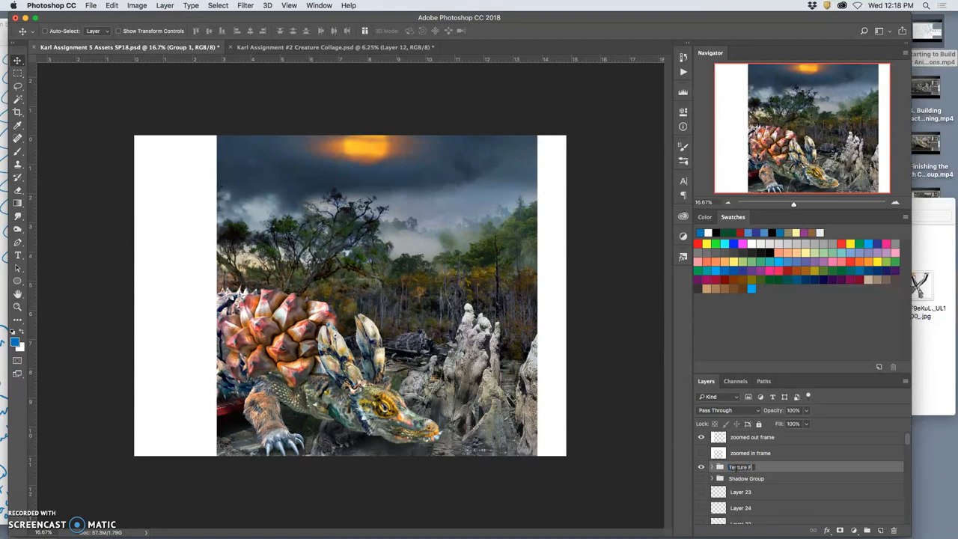
left_click(775, 466)
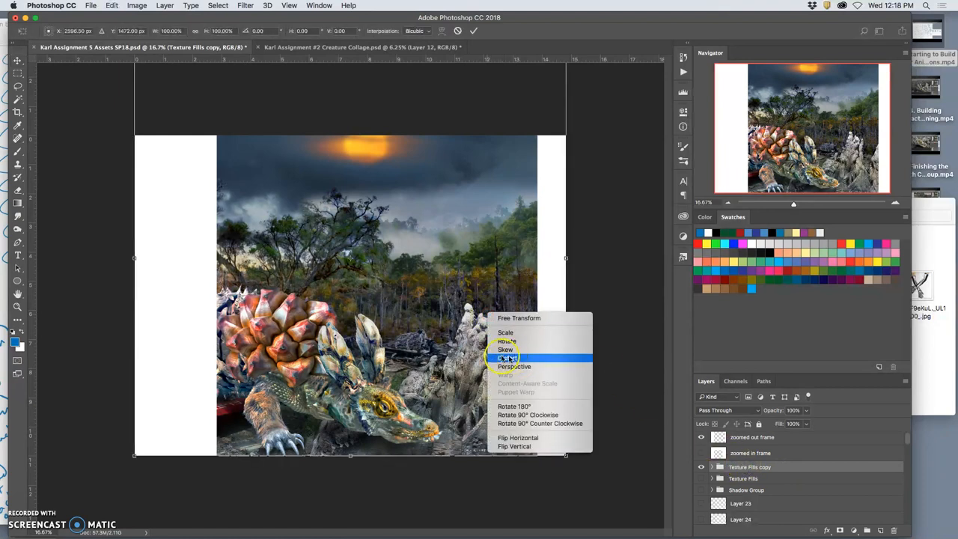
Distort the Texture Fills copy by stretching its lower-right corner outward.
left_click(506, 357)
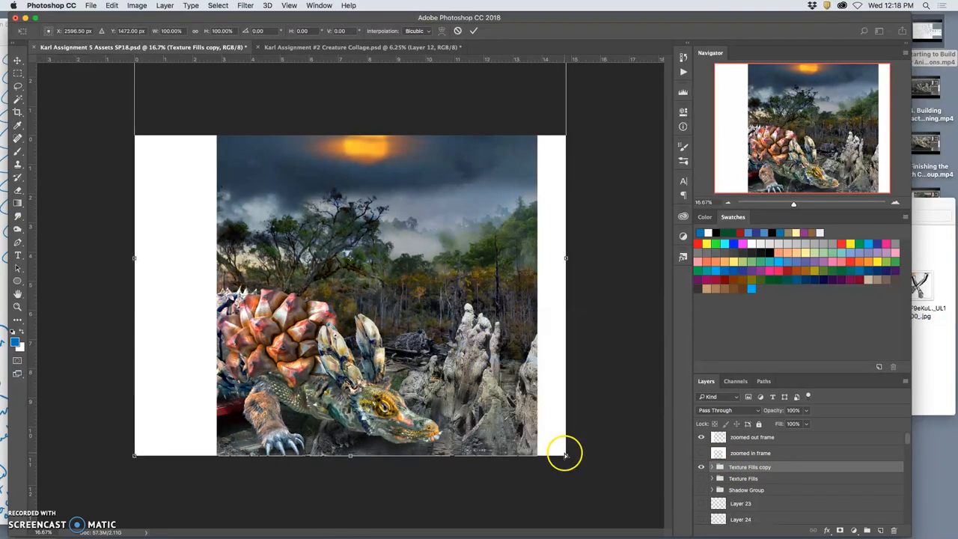
left_click_drag(566, 455, 615, 470)
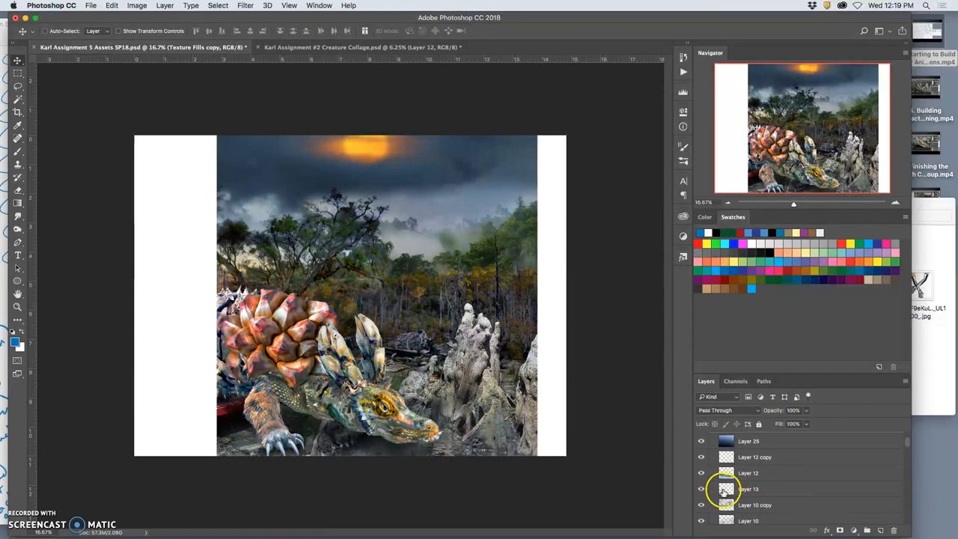
left_click(751, 488)
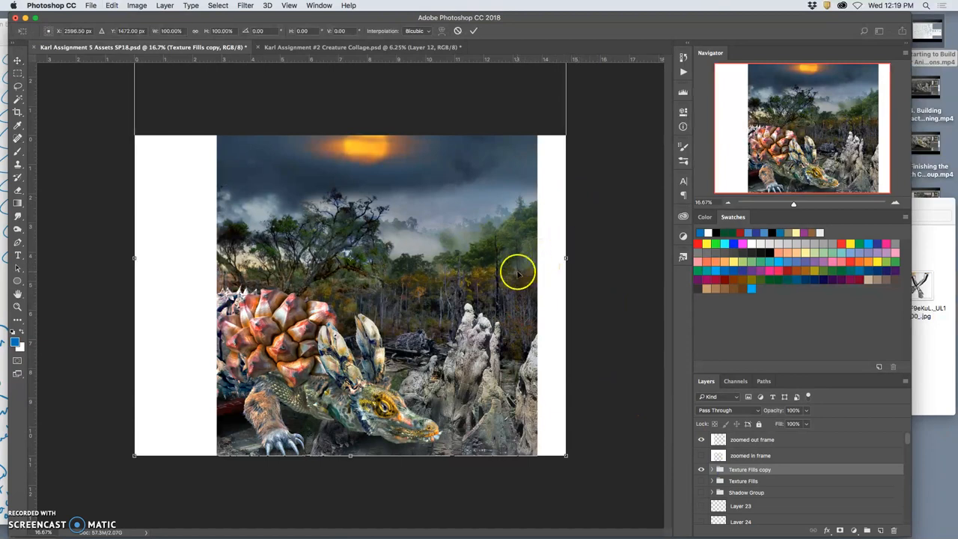
Skew the copy in Perspective mode, widening its top and pulling in its lower-left corner.
right_click(518, 272)
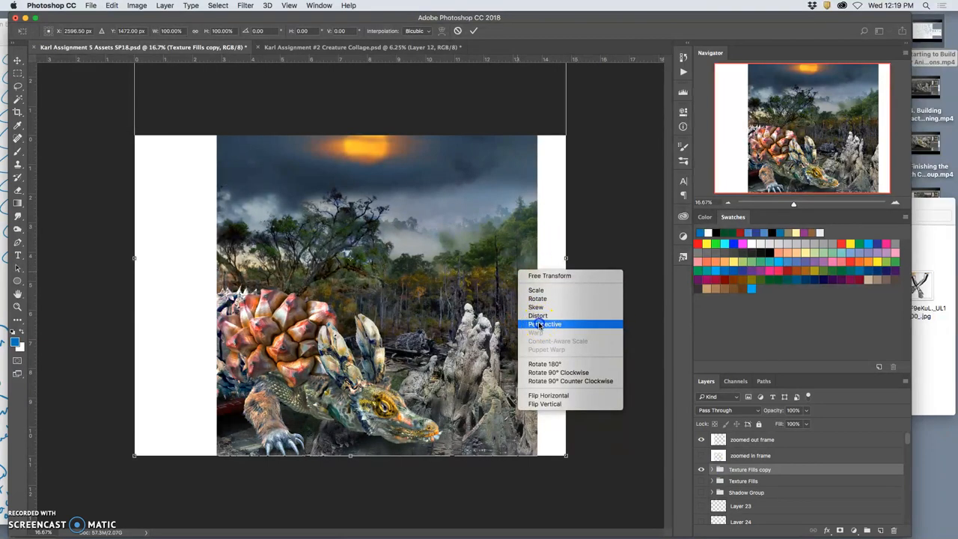
left_click(546, 323)
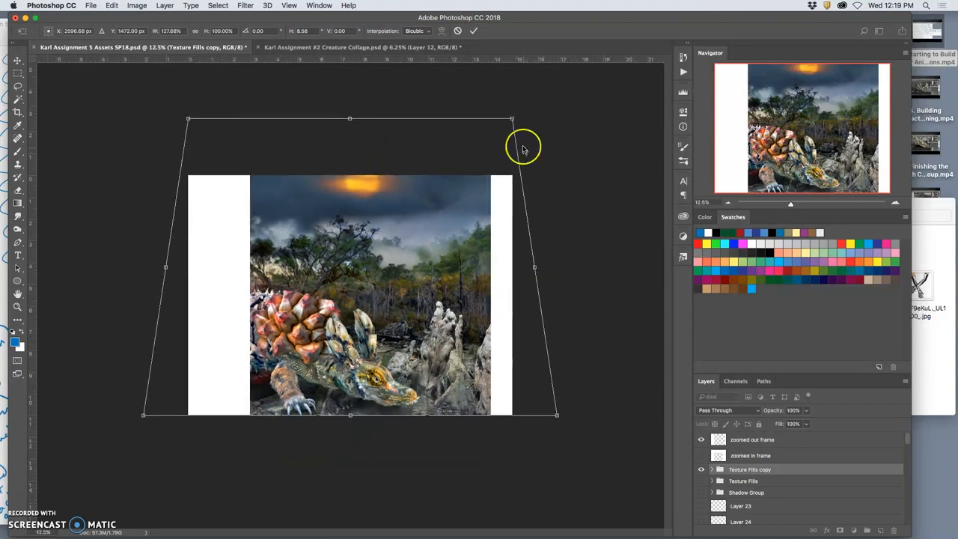
left_click_drag(512, 118, 565, 117)
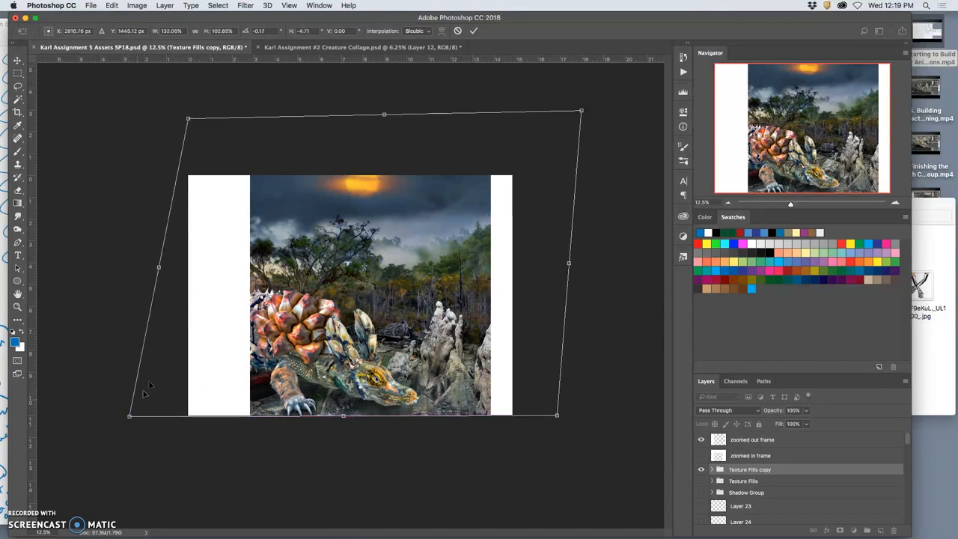
left_click_drag(189, 120, 171, 126)
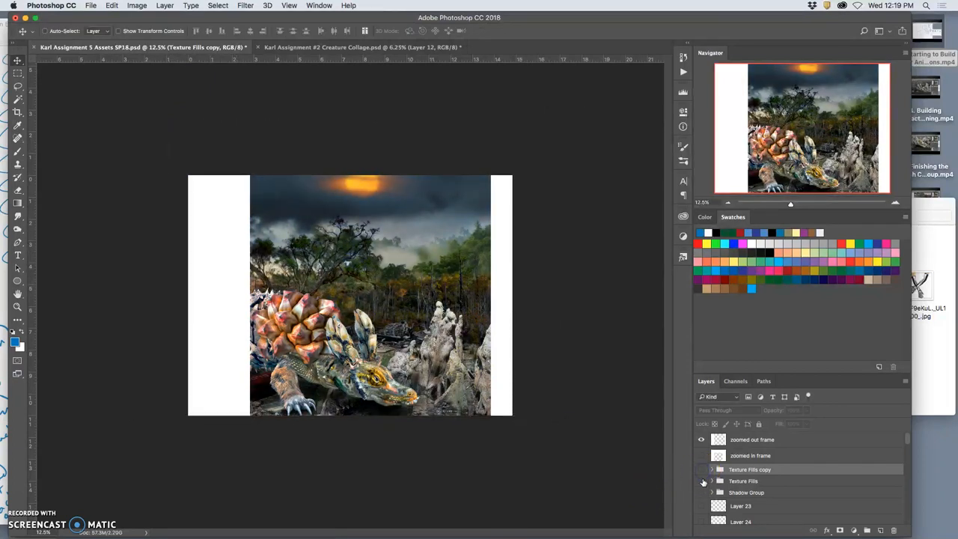
Distort the second Texture Fills copy by pulling its top-left and top-right corners outward.
left_click(704, 470)
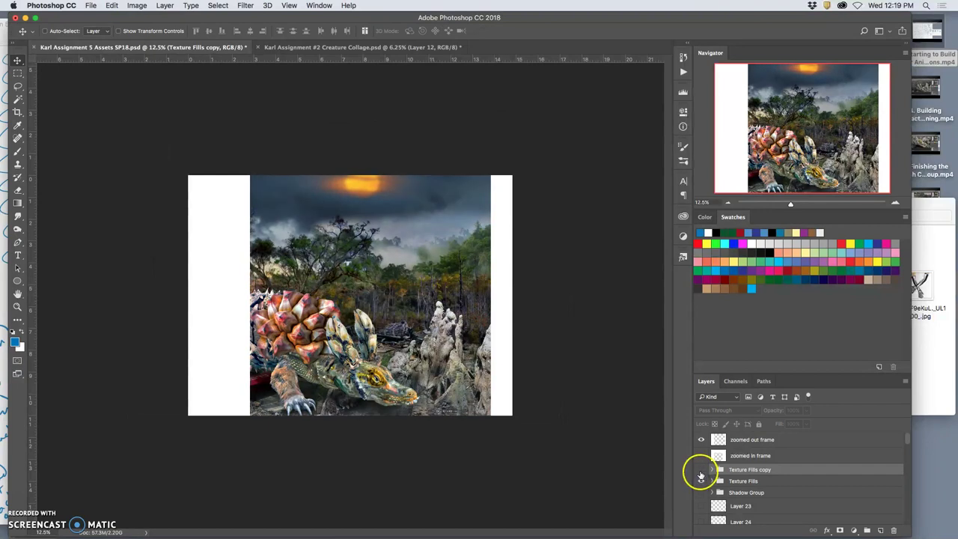
left_click(697, 470)
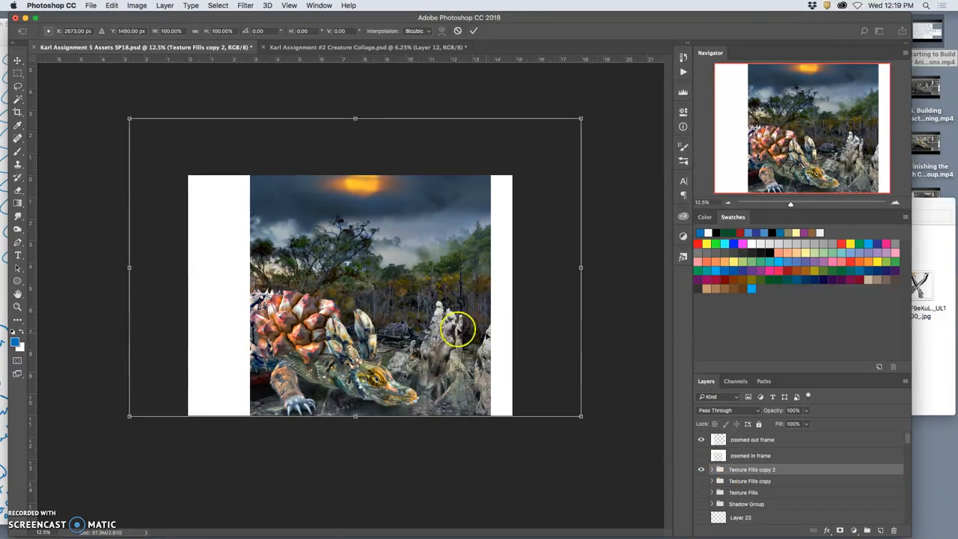
right_click(456, 329)
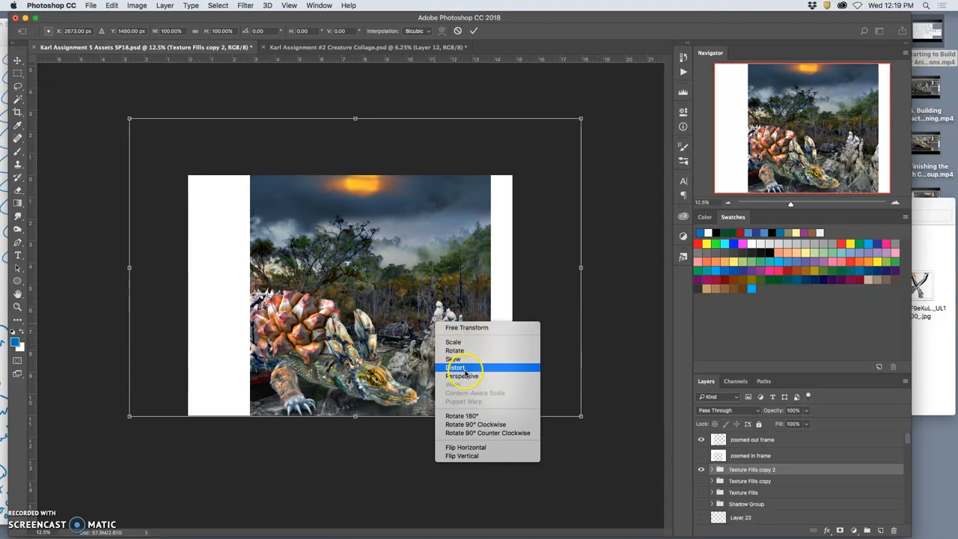
mouse_move(456, 359)
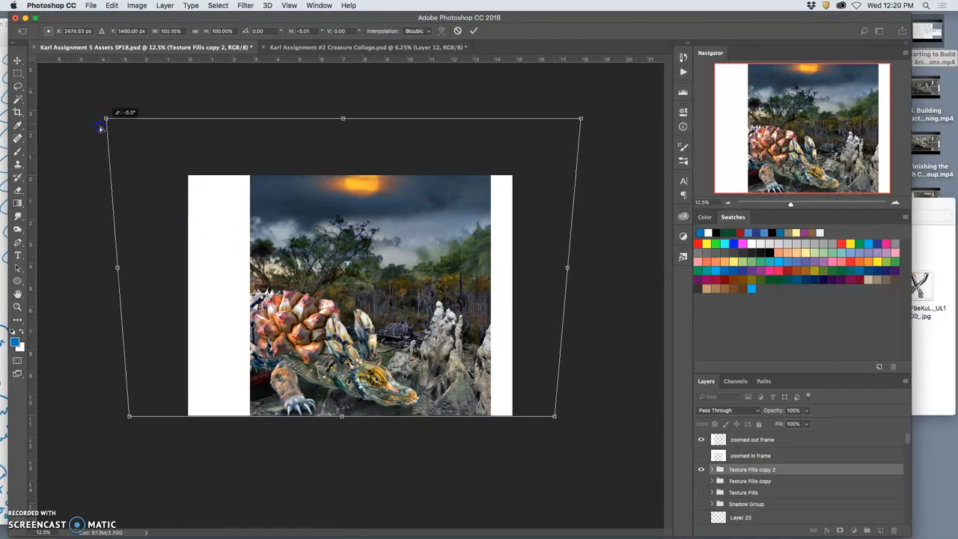
left_click_drag(105, 118, 140, 75)
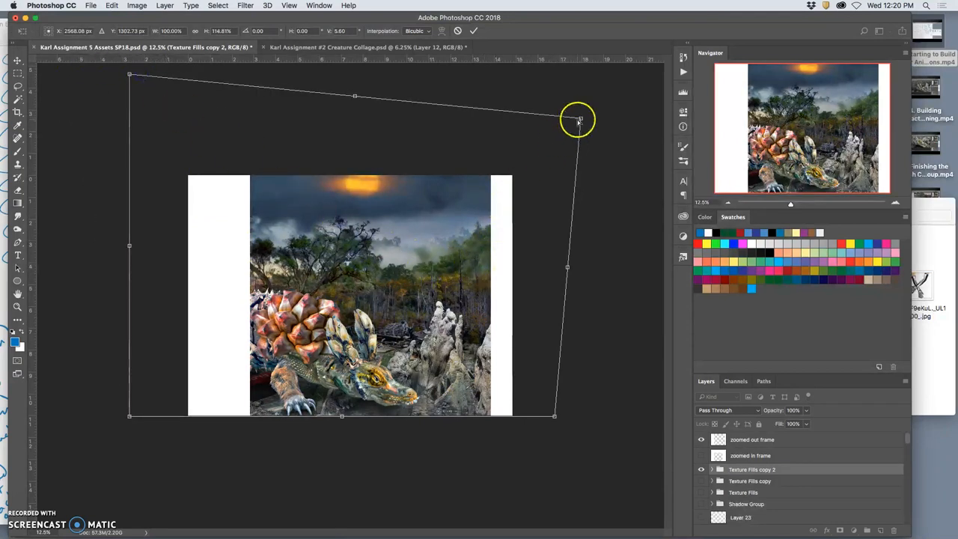
left_click_drag(578, 120, 611, 138)
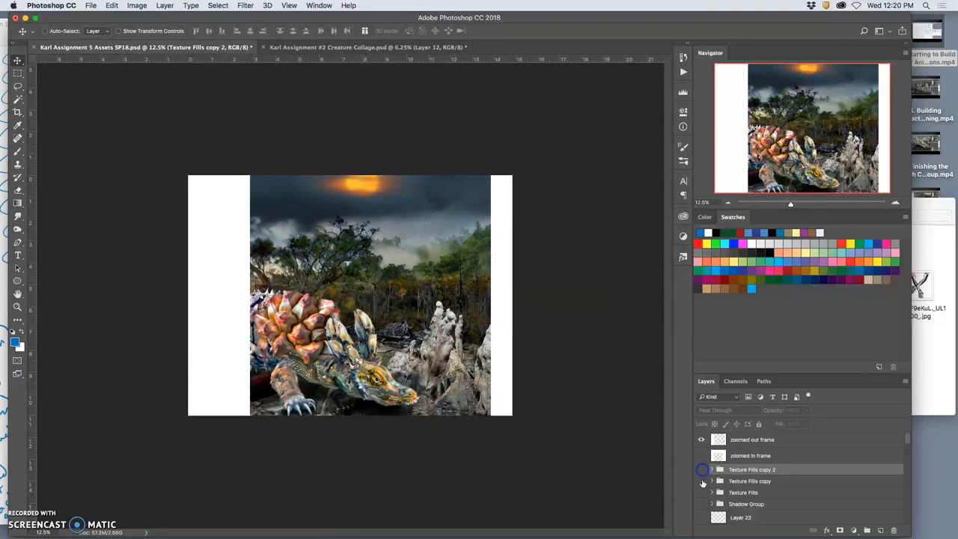
Distort Texture Fills copy 3 from three corners, then hide it so the frame beneath shows.
left_click(704, 481)
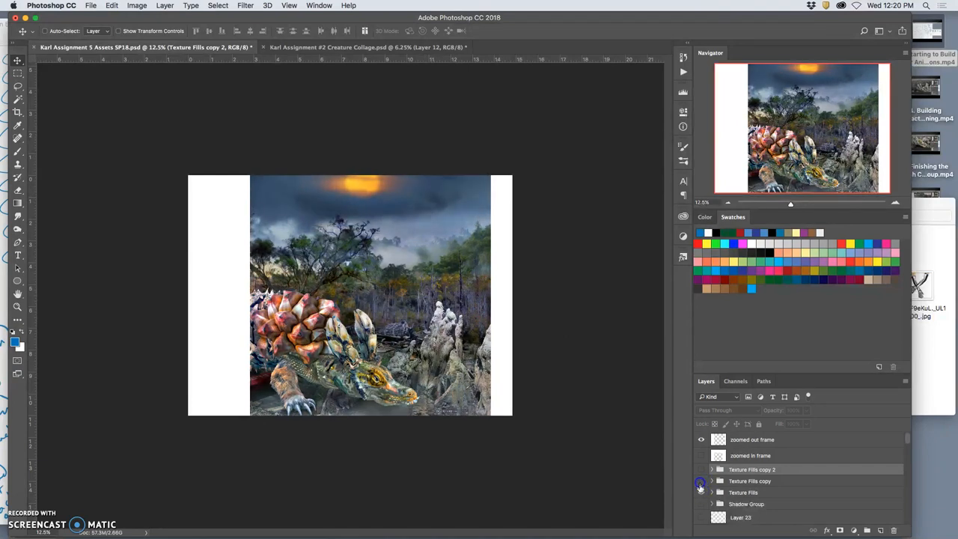
left_click(700, 491)
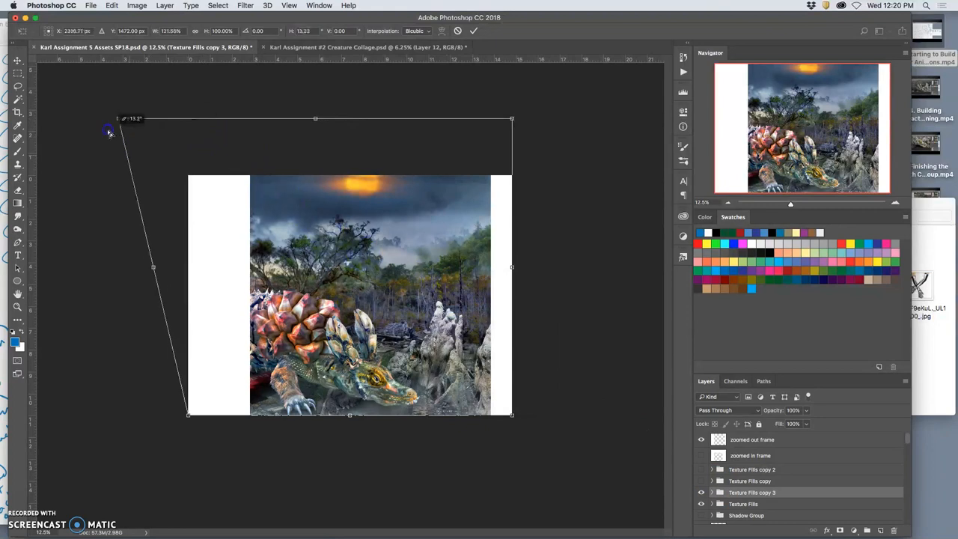
left_click_drag(108, 133, 225, 88)
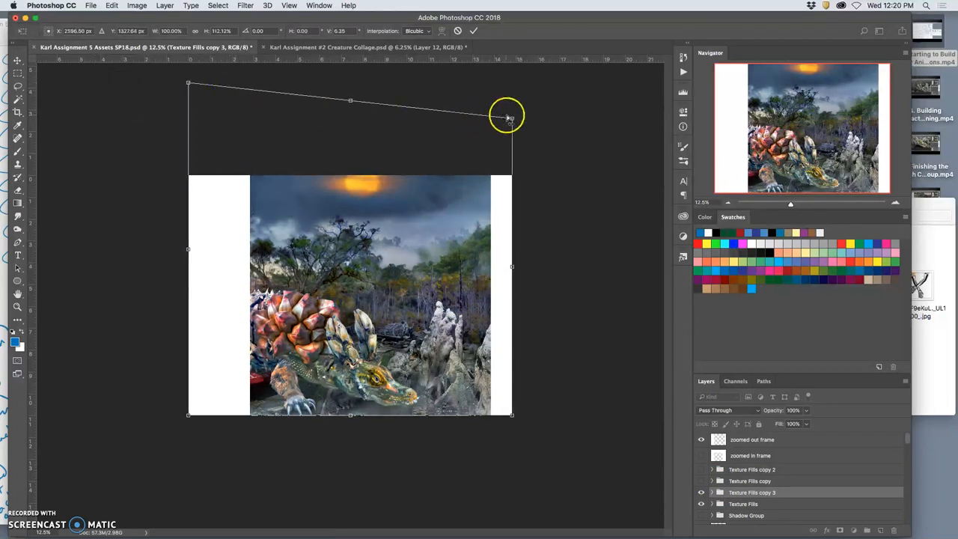
left_click_drag(509, 117, 559, 125)
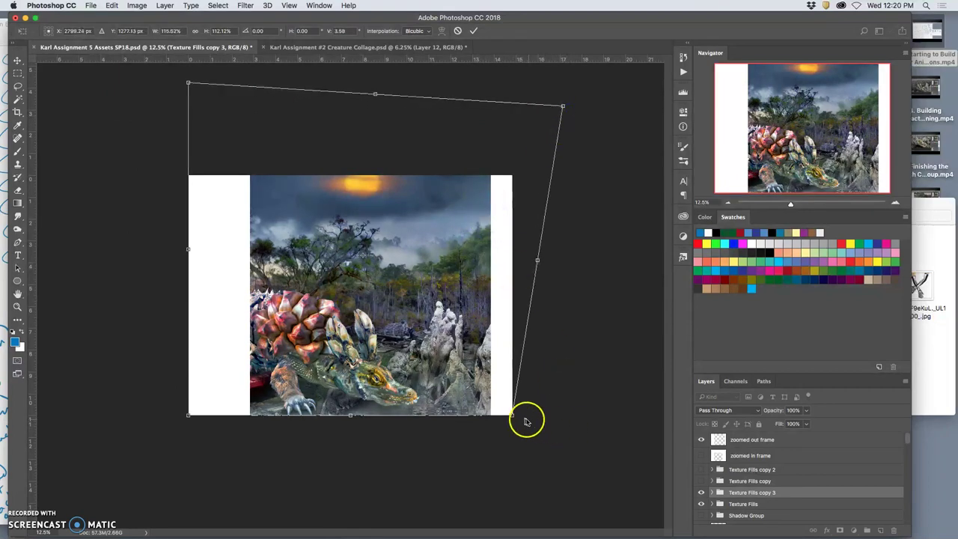
left_click_drag(527, 420, 194, 416)
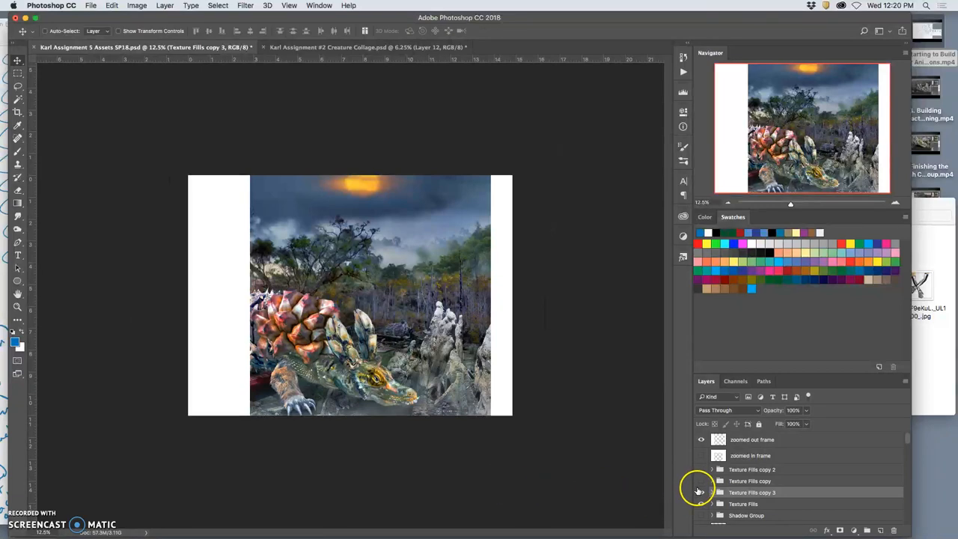
left_click(699, 506)
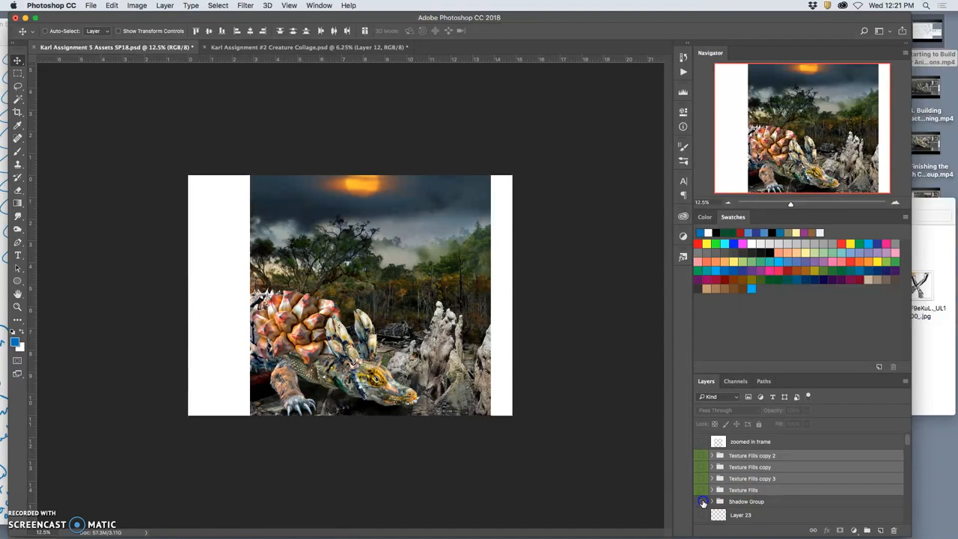
left_click(702, 502)
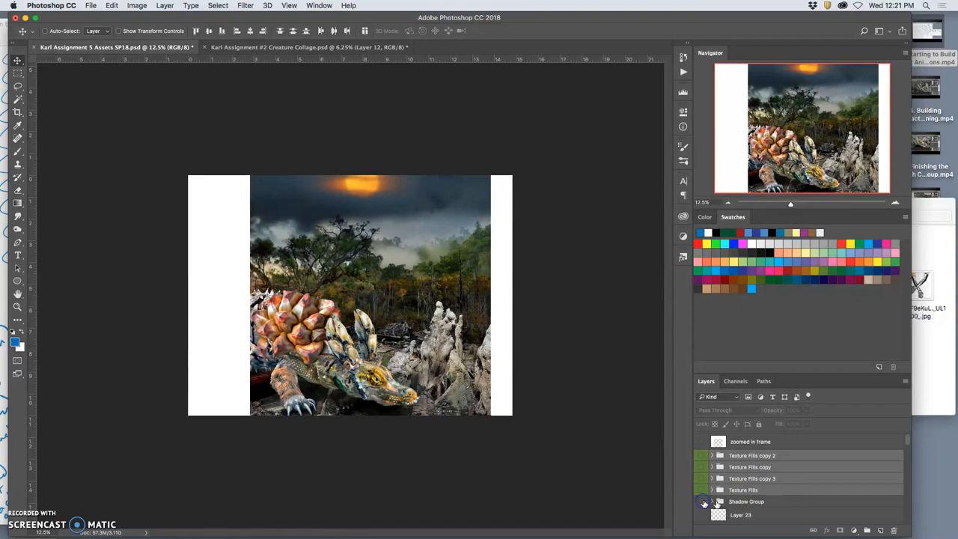
left_click(703, 502)
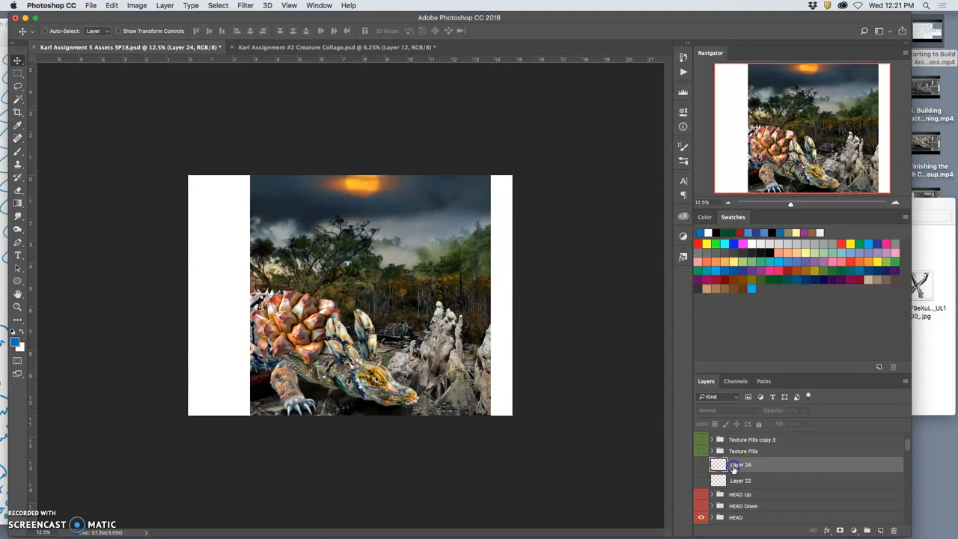
Select Layer 26, expand the Shadow Group and select one of its shadow layers.
left_click(699, 464)
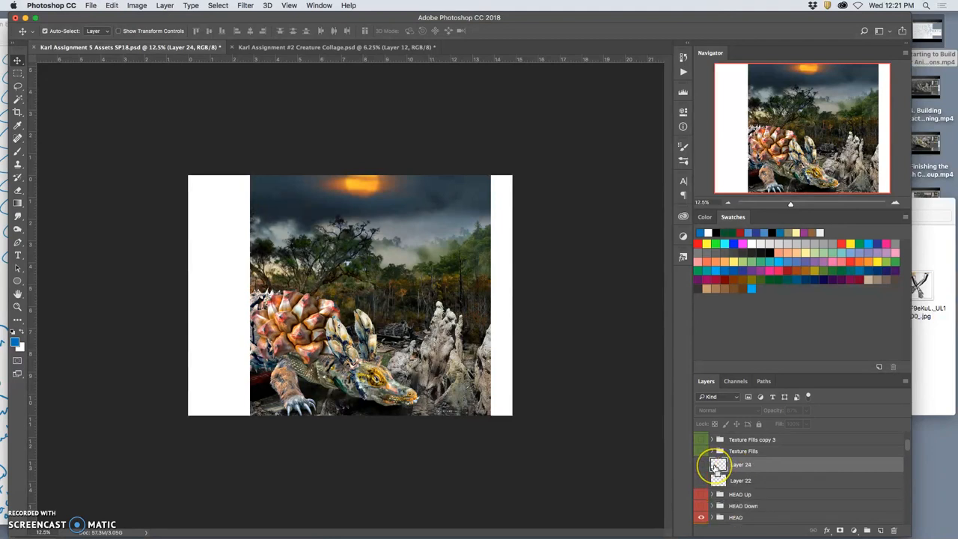
left_click(722, 464)
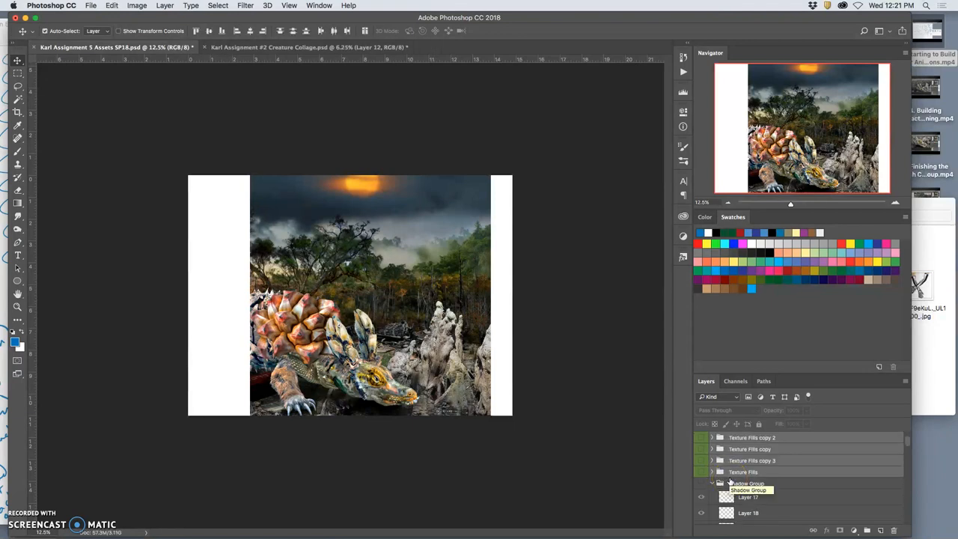
left_click(727, 479)
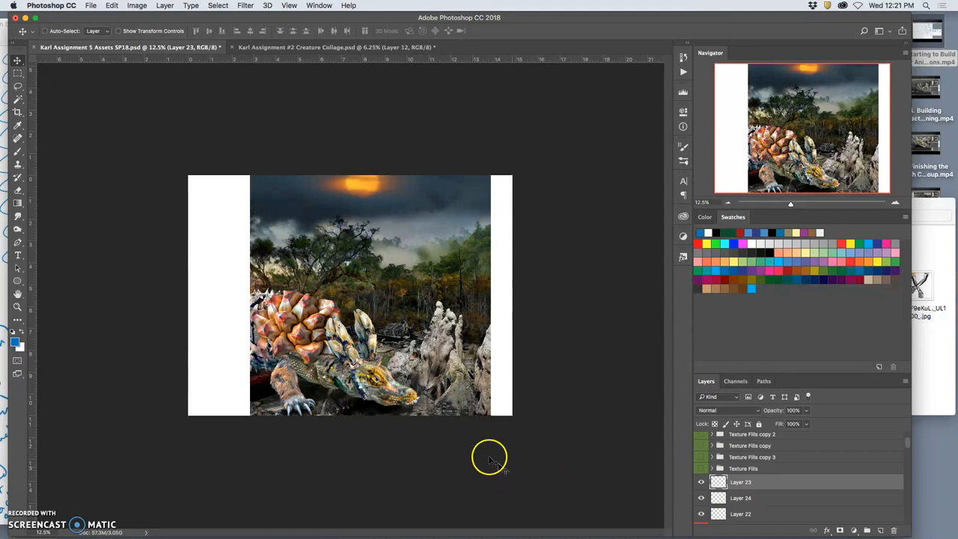
scroll("down", 3)
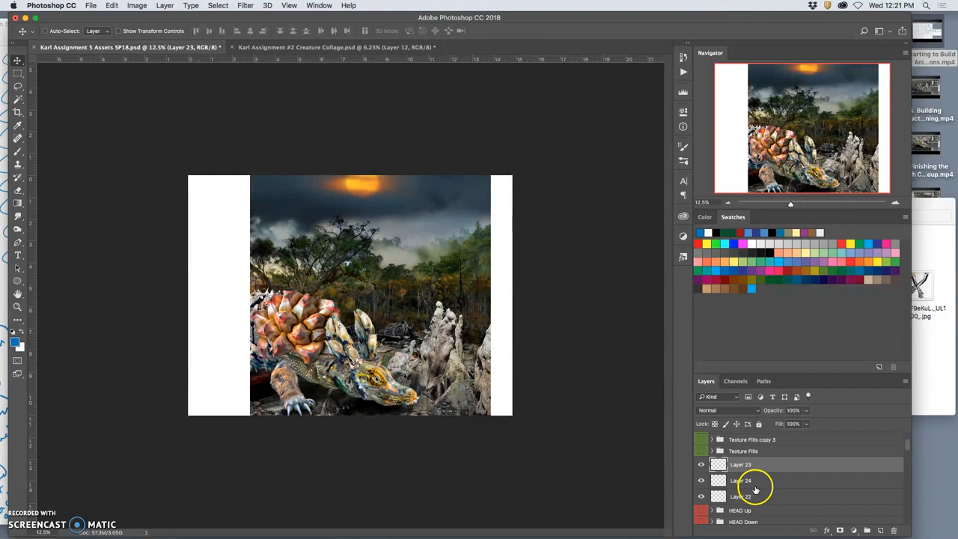
left_click(756, 496)
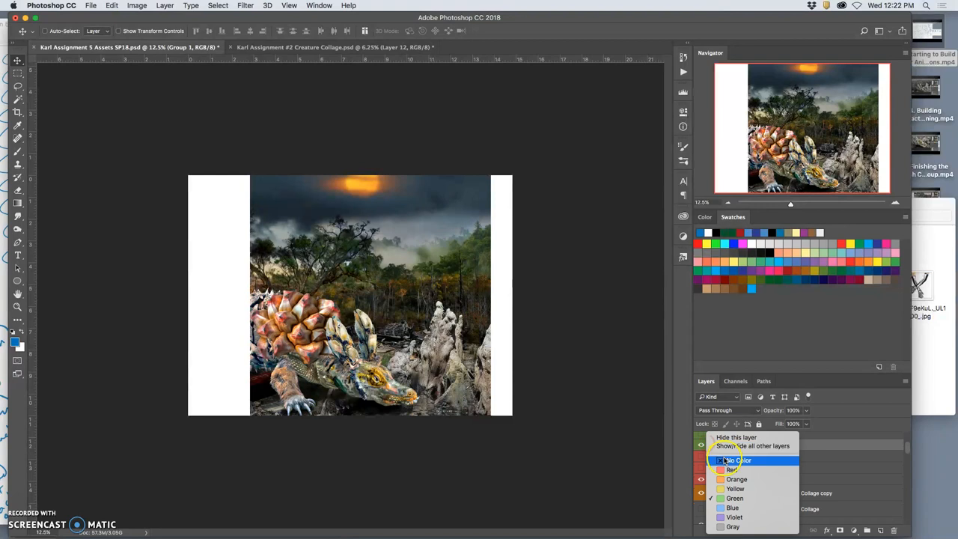
Give the frame layers colour labels and select the Texture Fills copy layers for grouping.
left_click(734, 460)
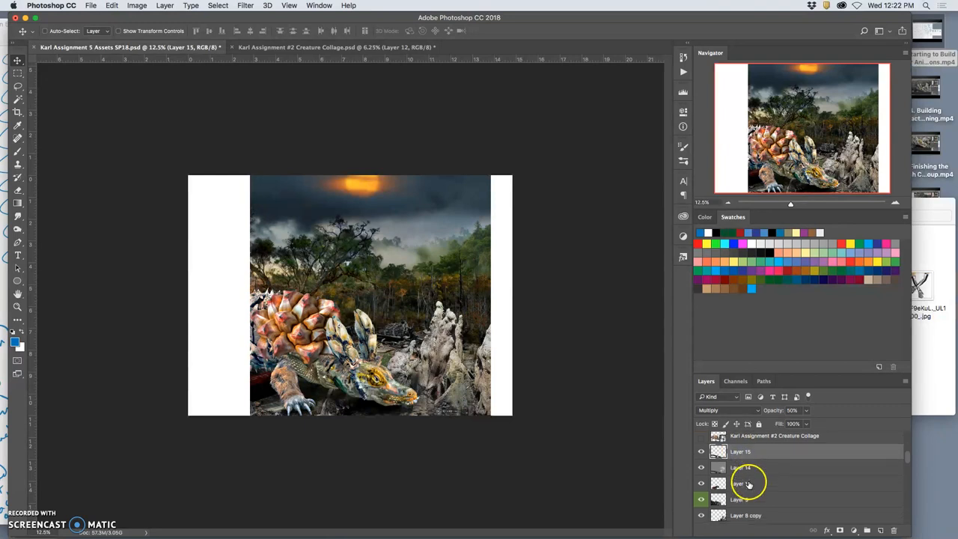
scroll("down", 3)
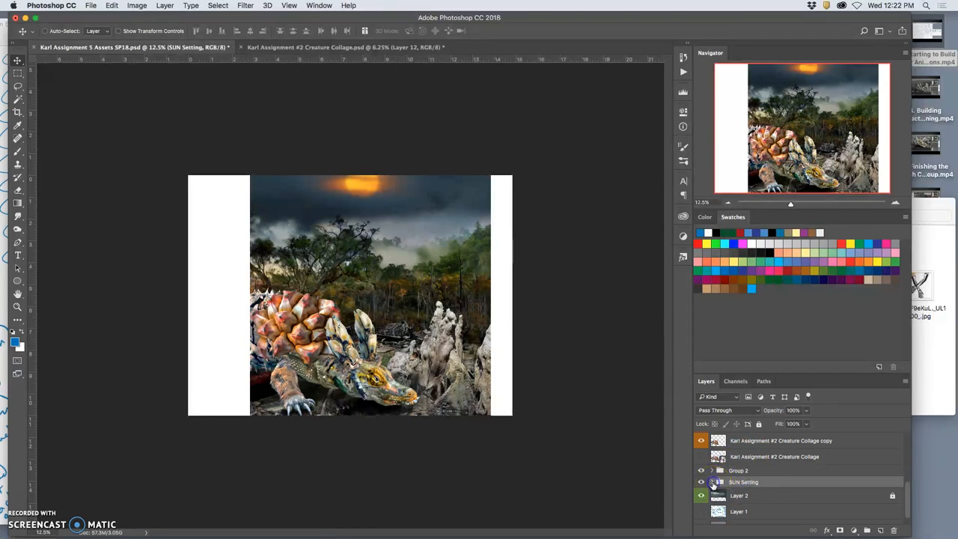
right_click(712, 482)
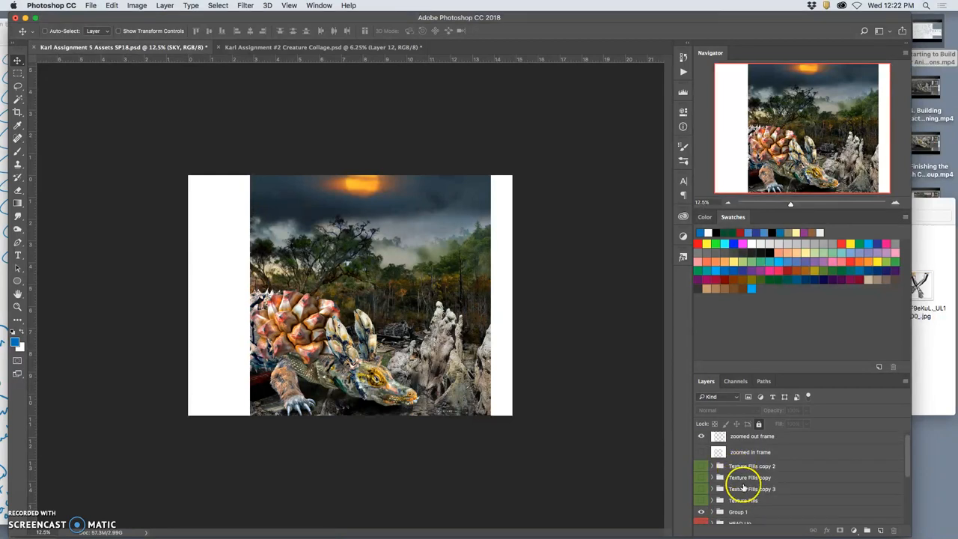
left_click(755, 466)
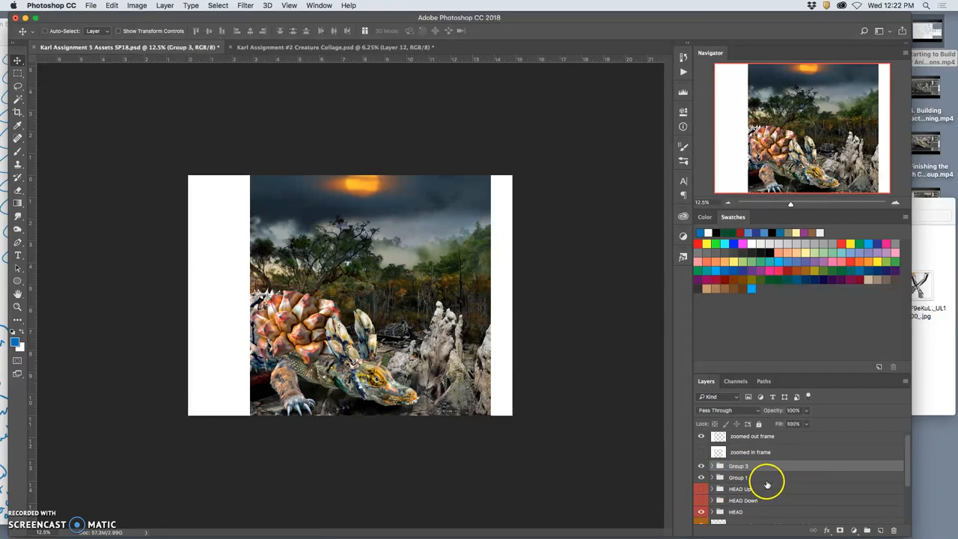
Rename the new group 'Texture Fills' and give it a green colour label.
double_click(740, 465)
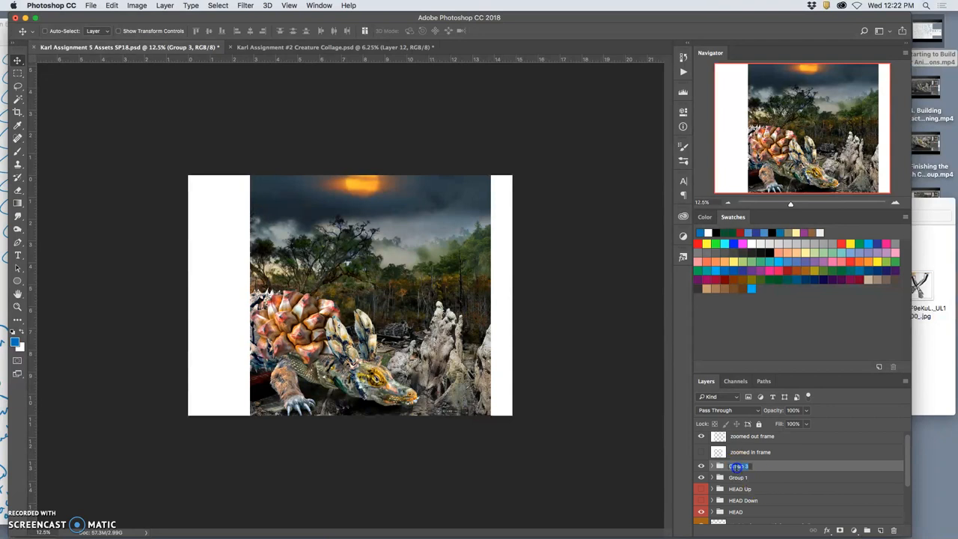
type("Texture Fills")
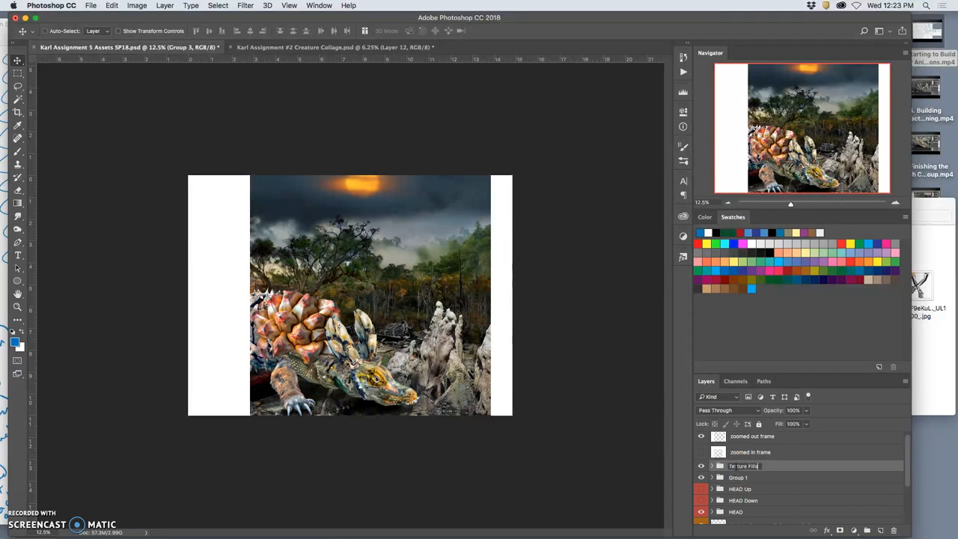
right_click(697, 465)
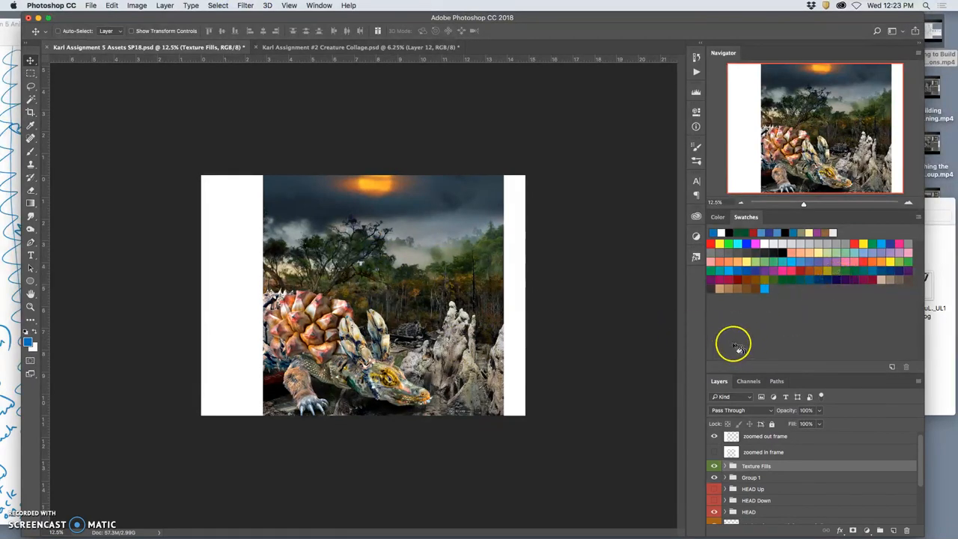
mouse_move(729, 344)
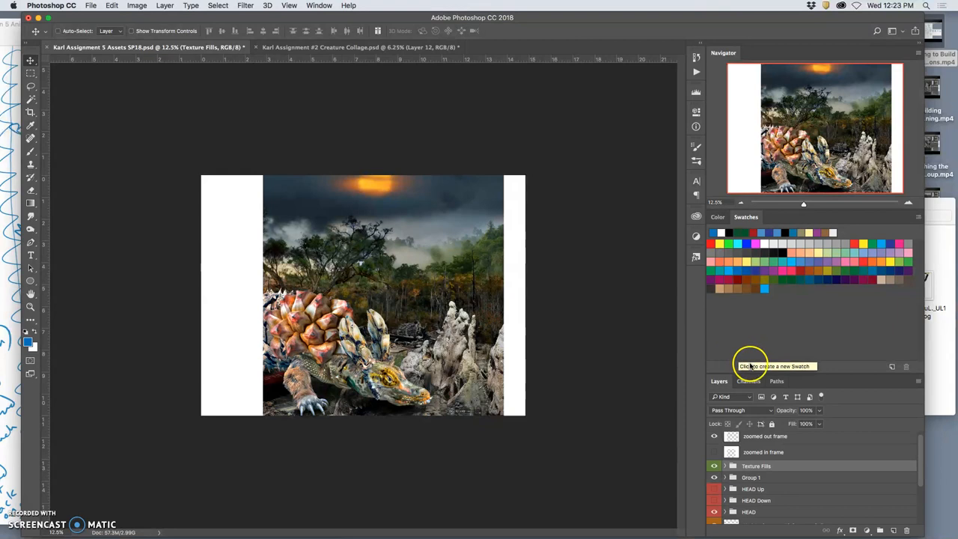
mouse_move(596, 379)
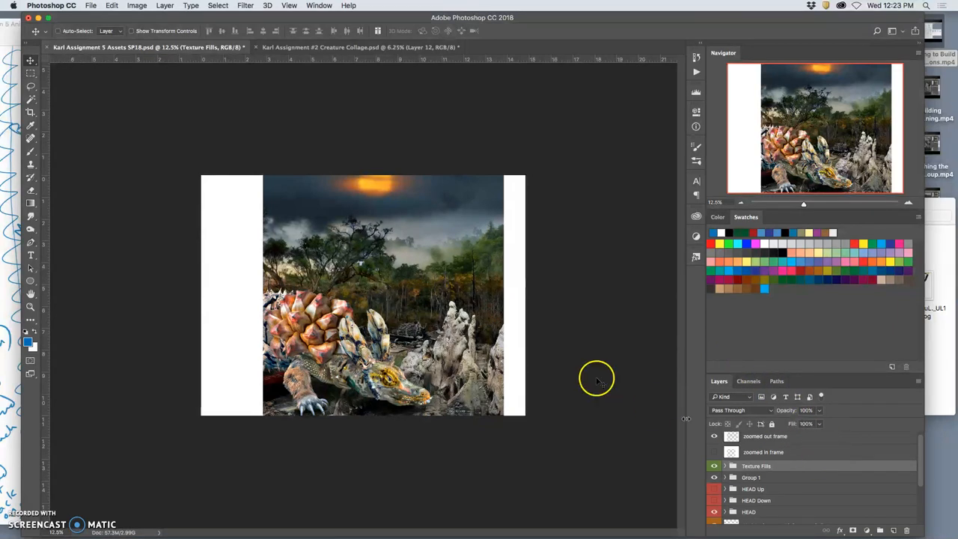
left_click(90, 6)
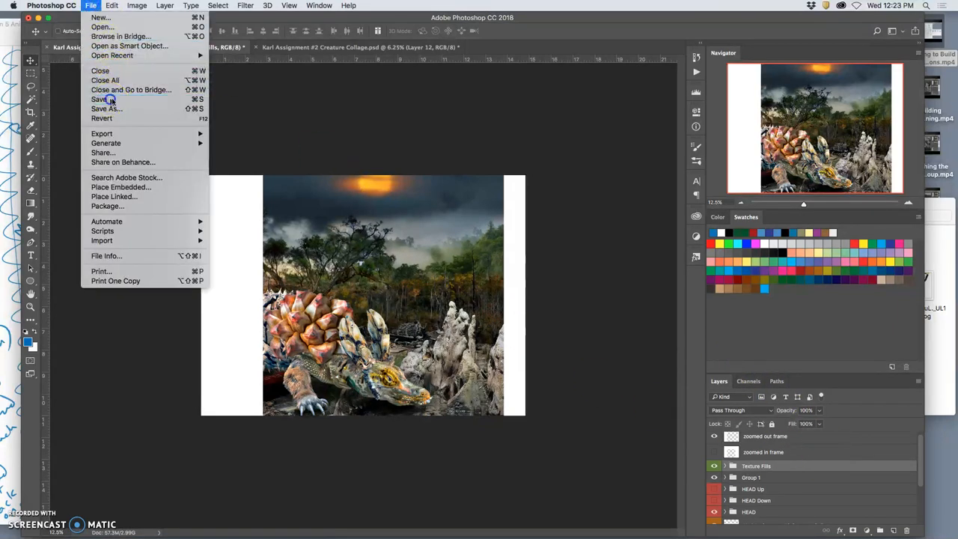
Save the animation document and return to it after checking the storyboard sketch in Preview.
left_click(102, 99)
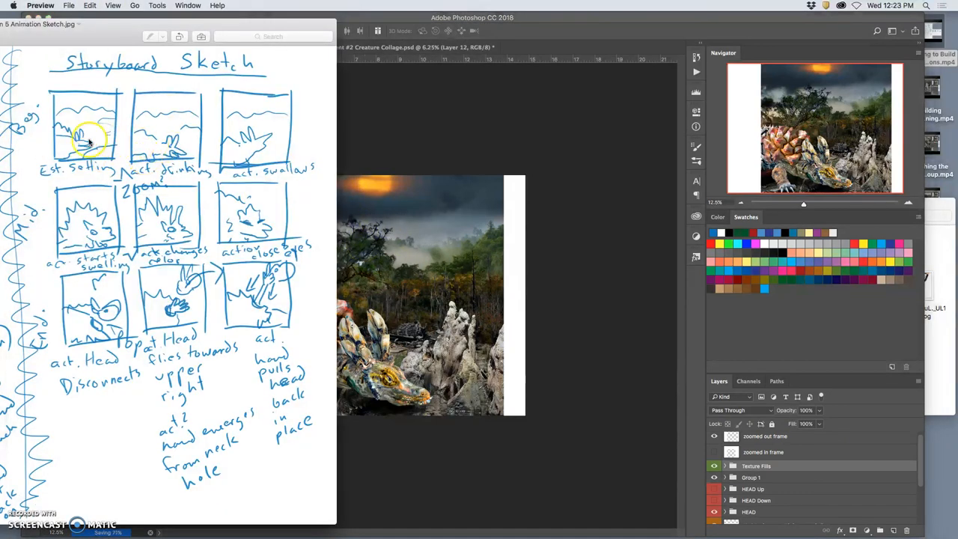
mouse_move(434, 212)
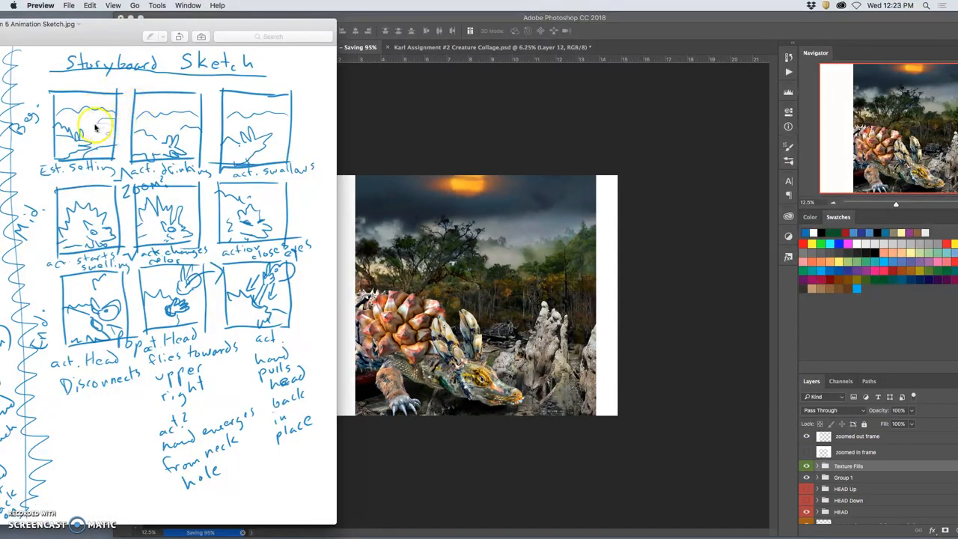
left_click(449, 15)
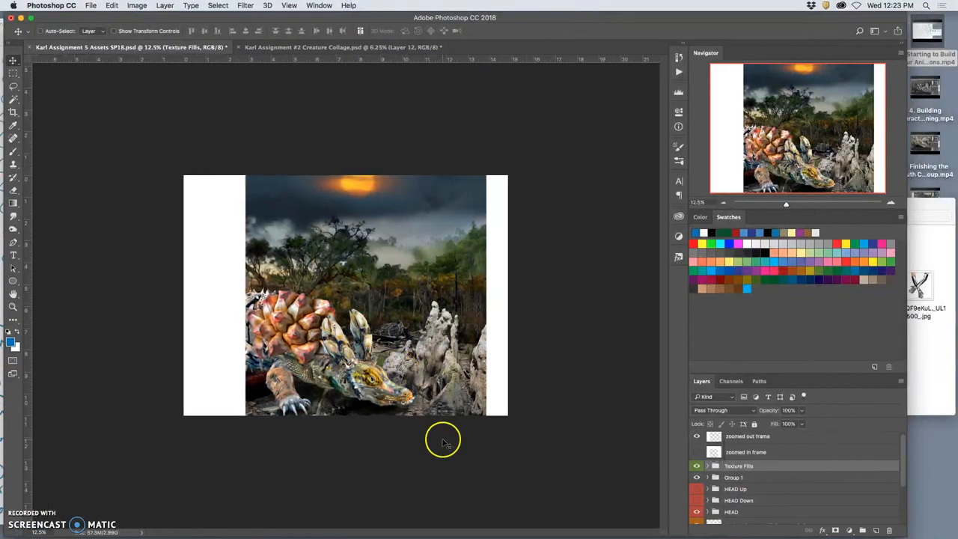
Expand the Texture Fills and HEAD groups to reveal the eyes-closing and mouth-opening layers.
left_click(694, 465)
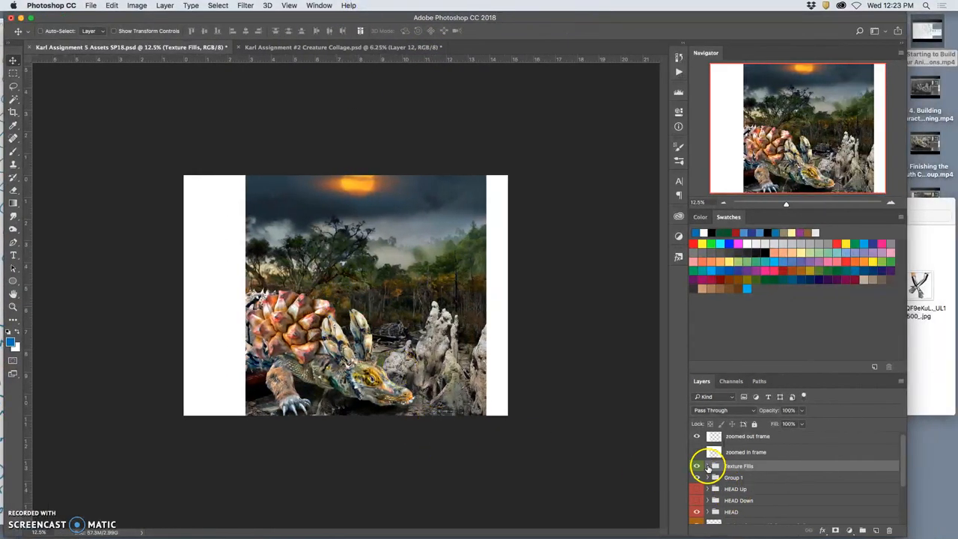
left_click(702, 467)
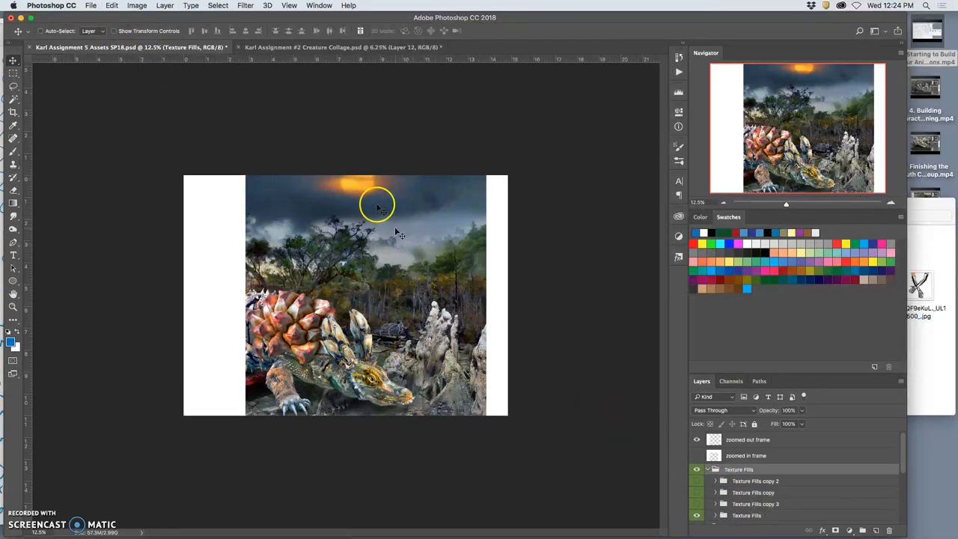
scroll("down", 3)
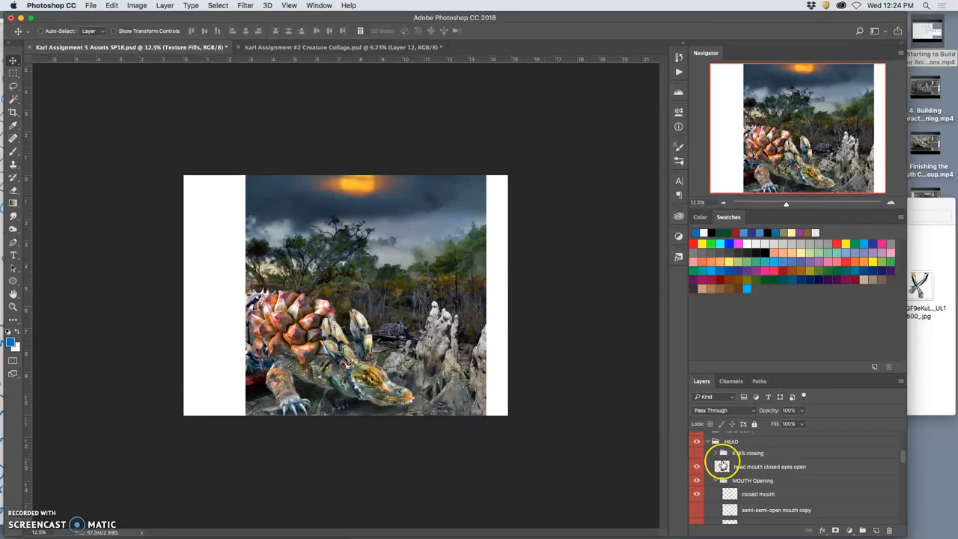
left_click(715, 452)
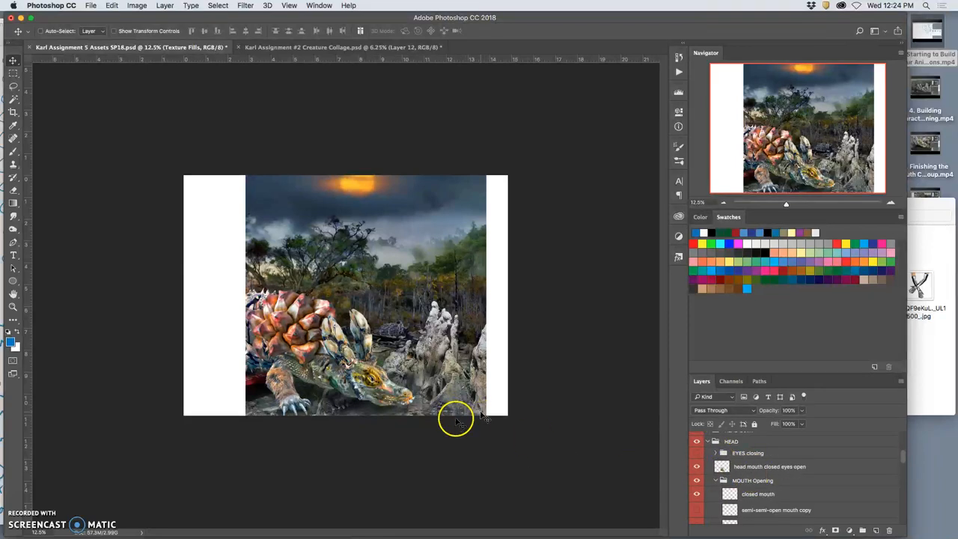
mouse_move(616, 422)
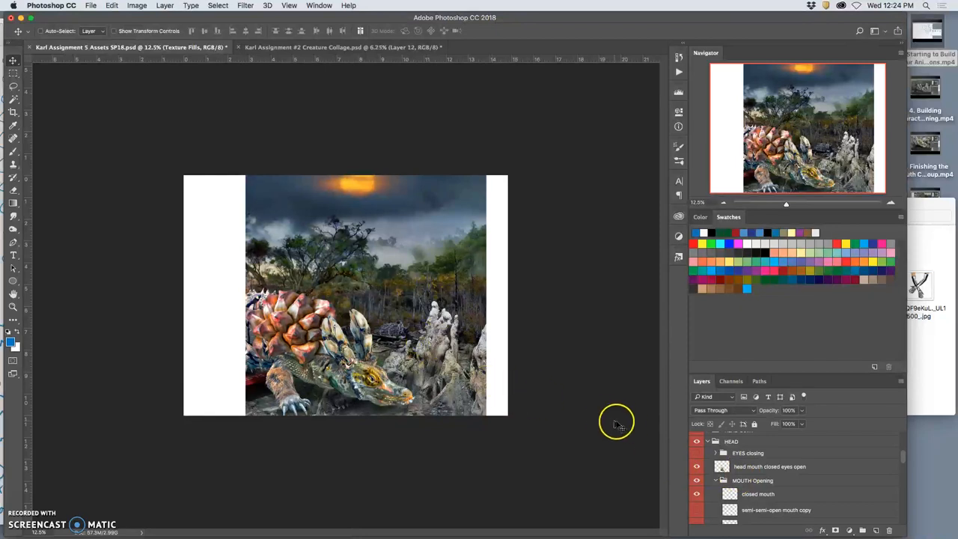
mouse_move(620, 416)
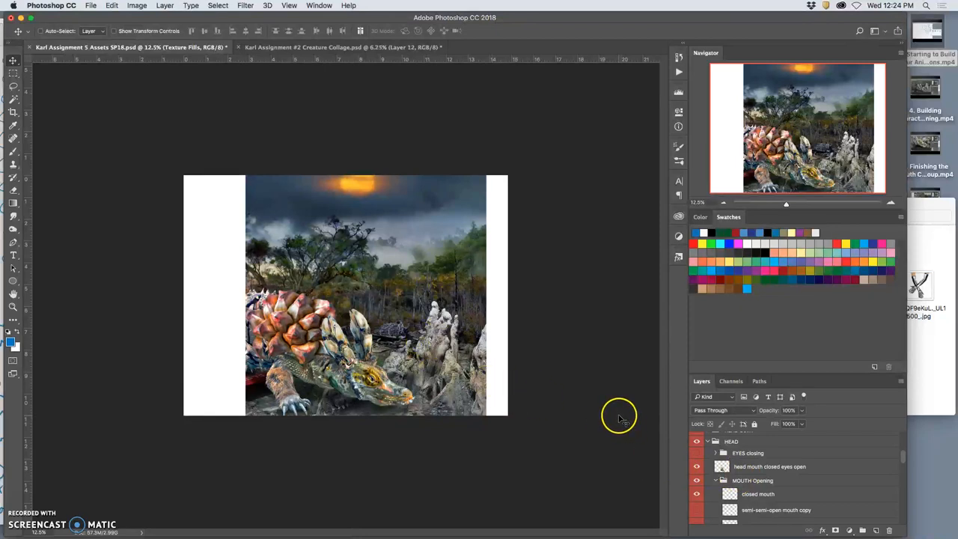
mouse_move(615, 419)
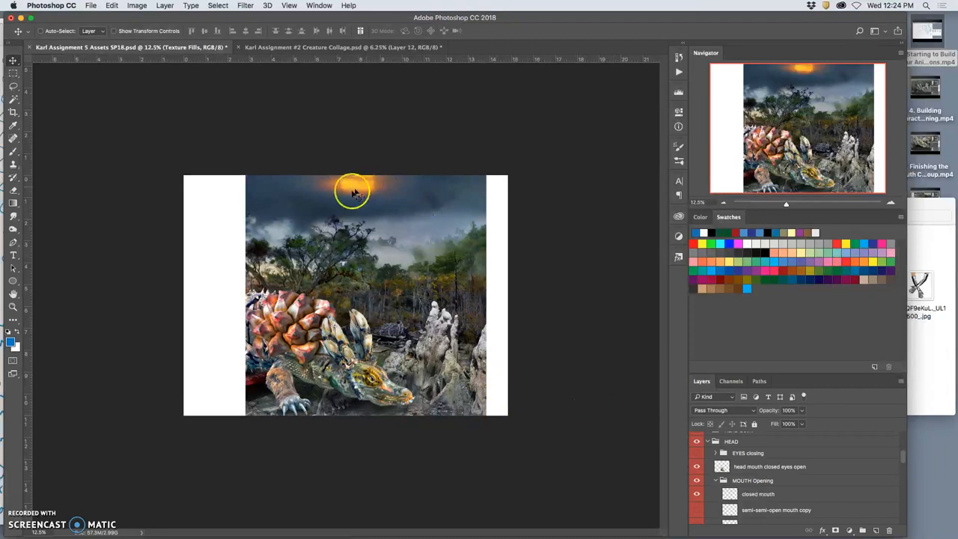
mouse_move(377, 386)
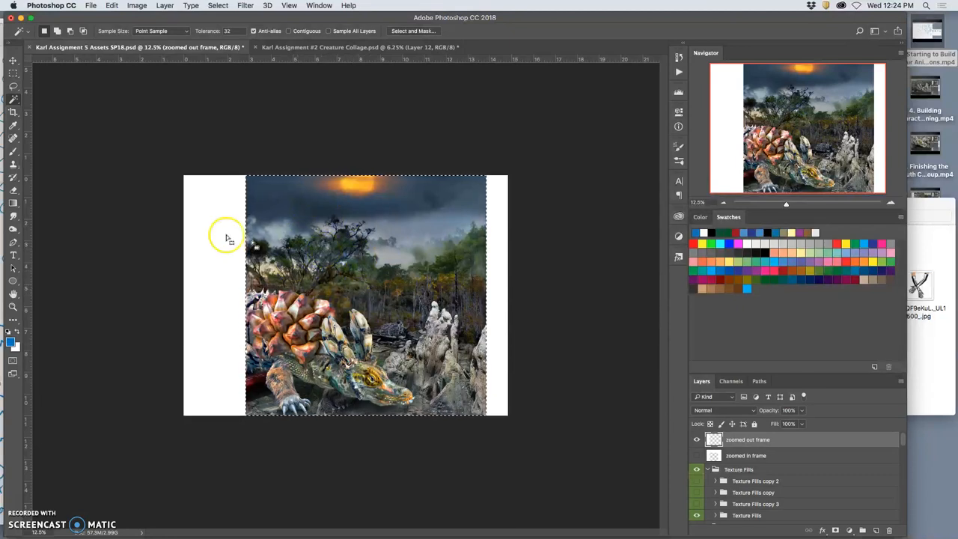
mouse_move(164, 207)
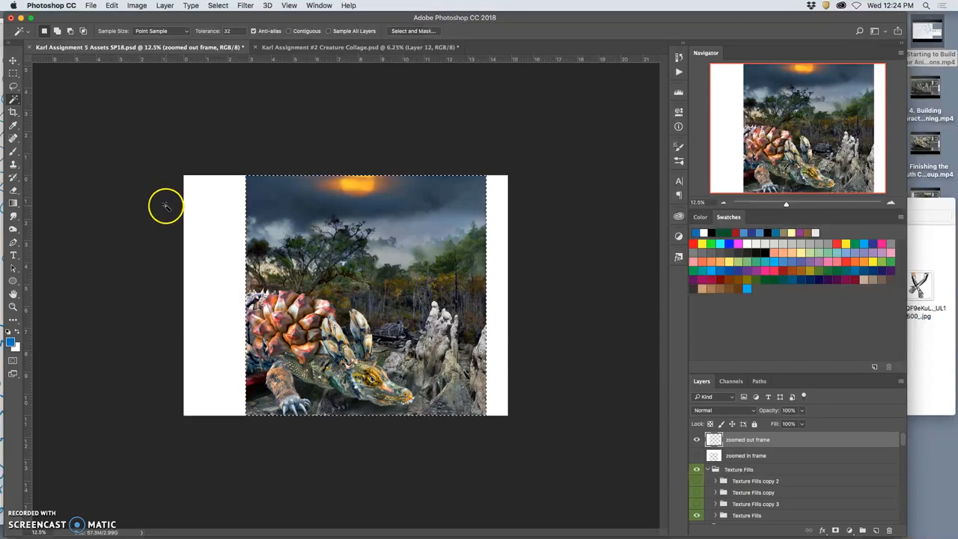
mouse_move(260, 195)
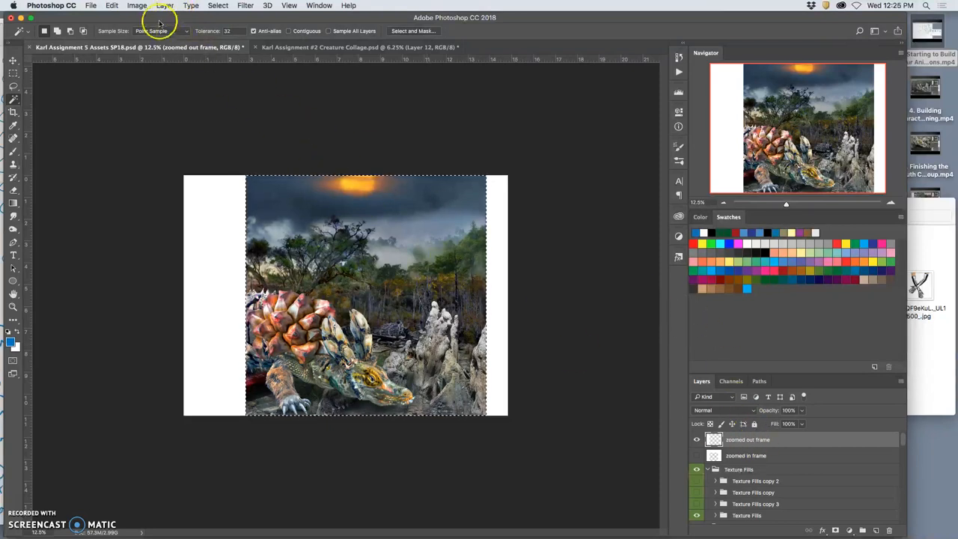
Stamp all visible layers into a new merged Layer 29 via Layer > Merge Visible.
left_click(158, 6)
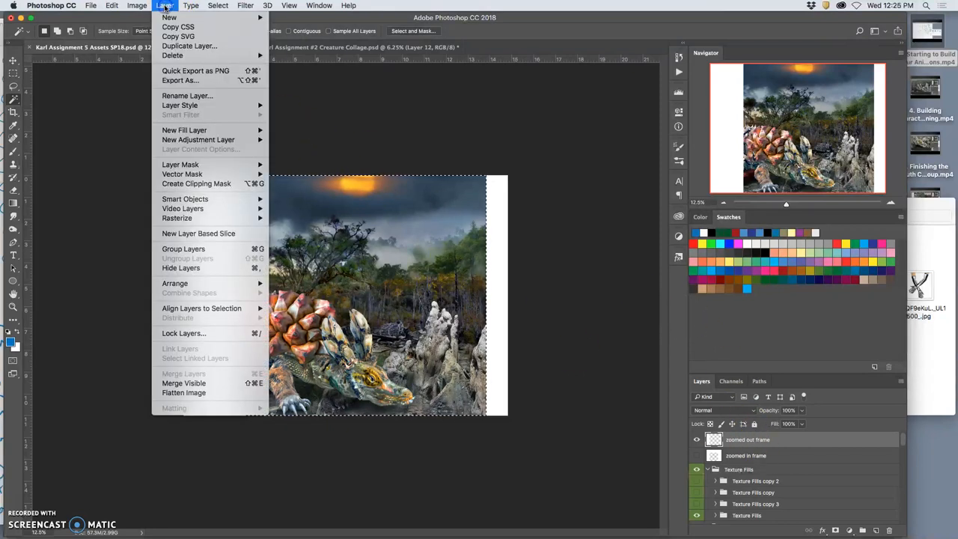
mouse_move(196, 383)
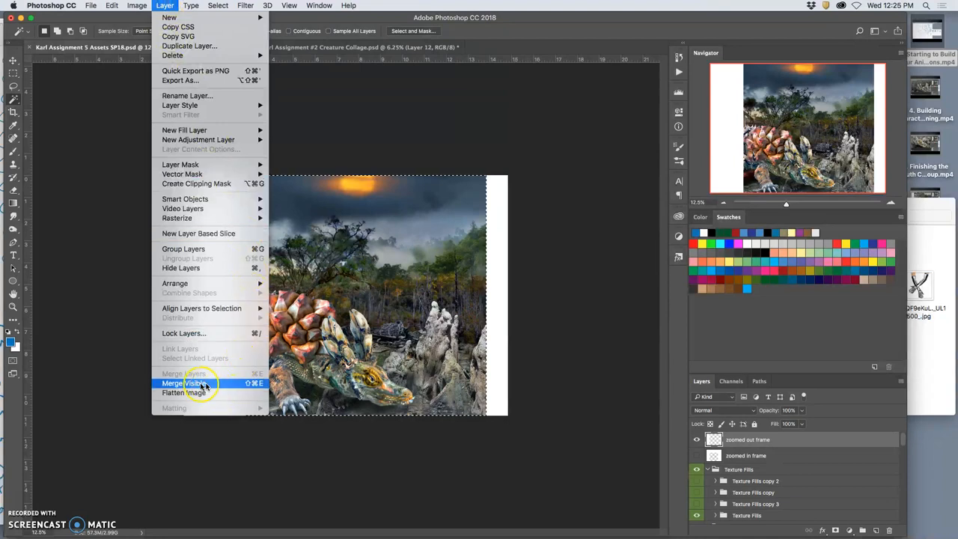
left_click(195, 383)
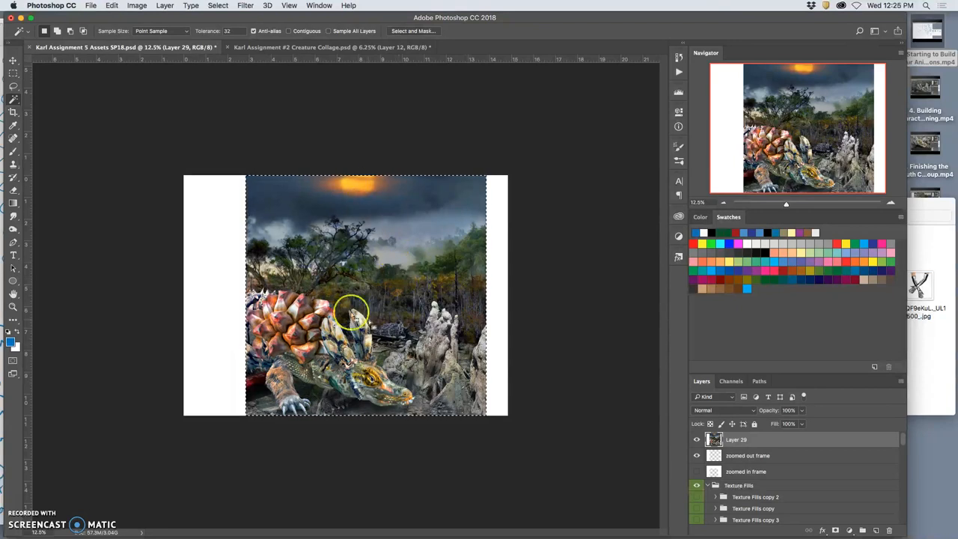
mouse_move(373, 287)
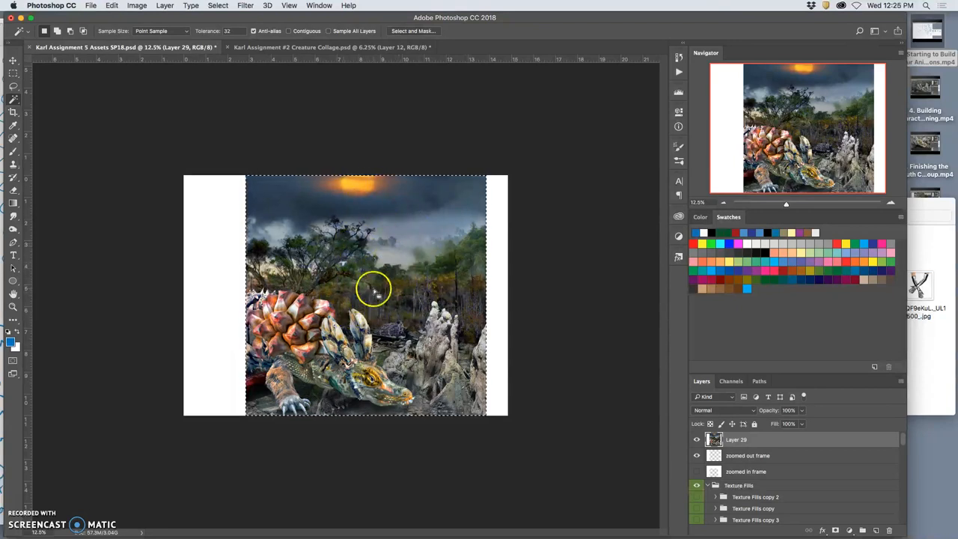
left_click(91, 6)
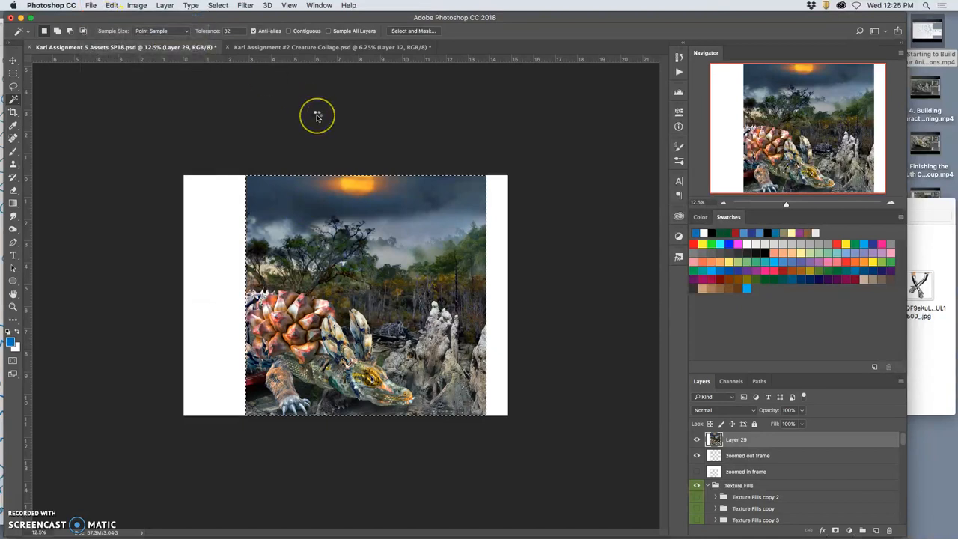
mouse_move(318, 116)
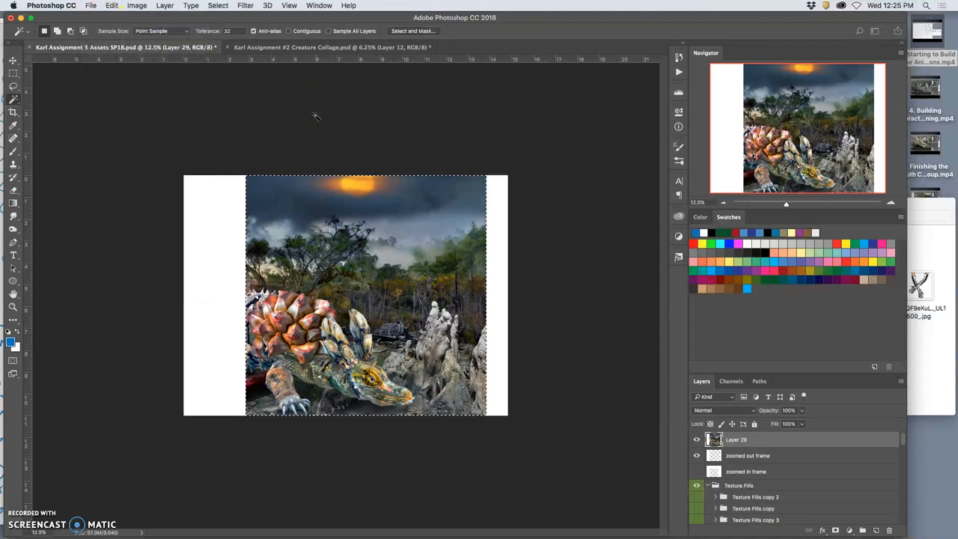
Create a new Clipboard-sized Stage Animation document, entering 'Karl Assi' in the name field.
left_click(91, 6)
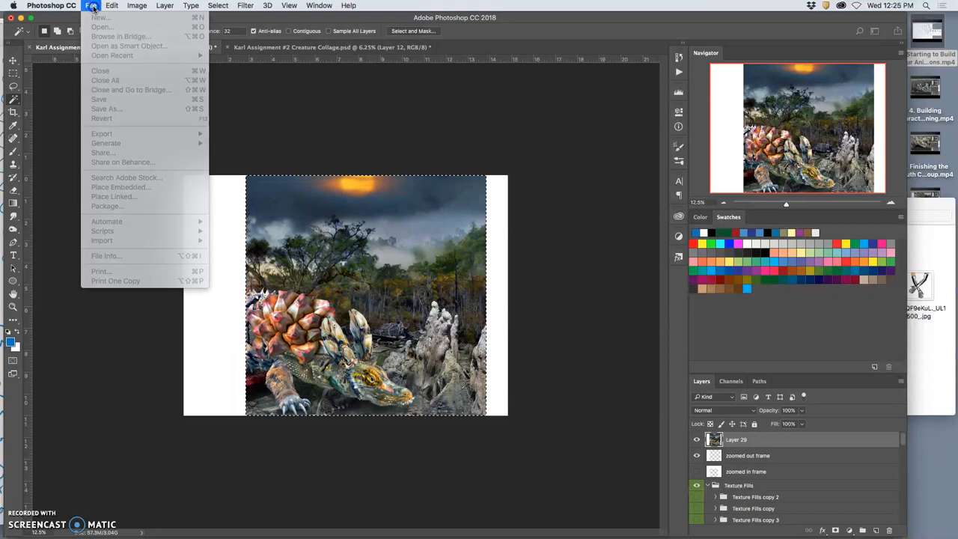
left_click(99, 13)
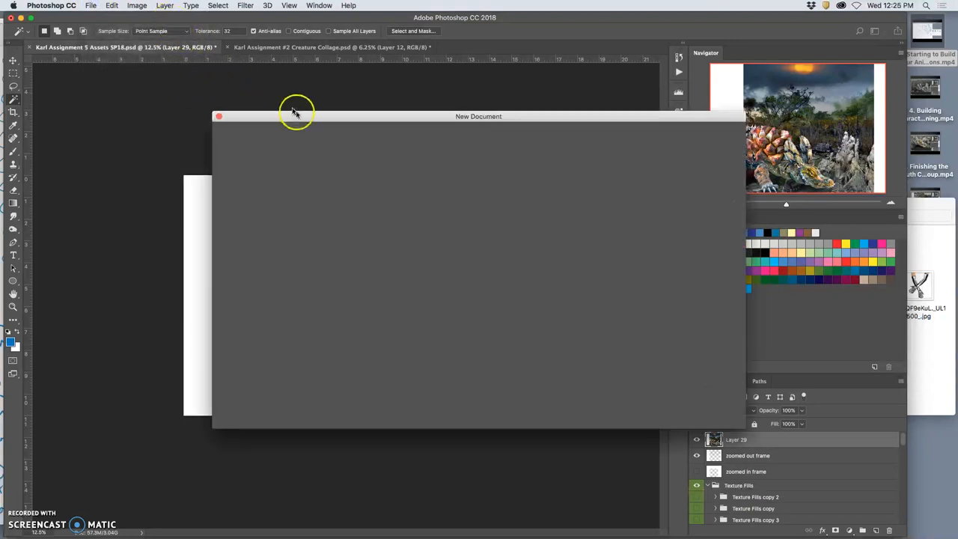
mouse_move(425, 176)
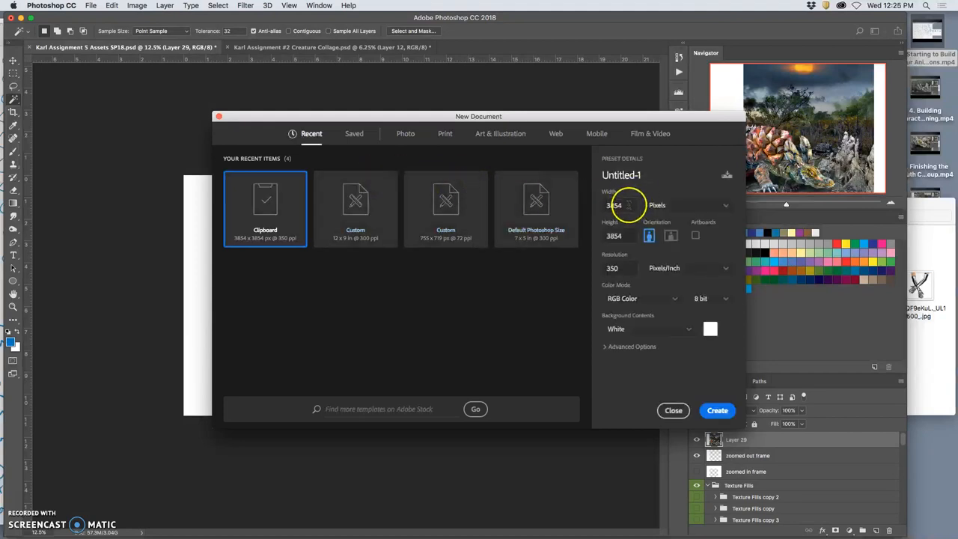
left_click(619, 236)
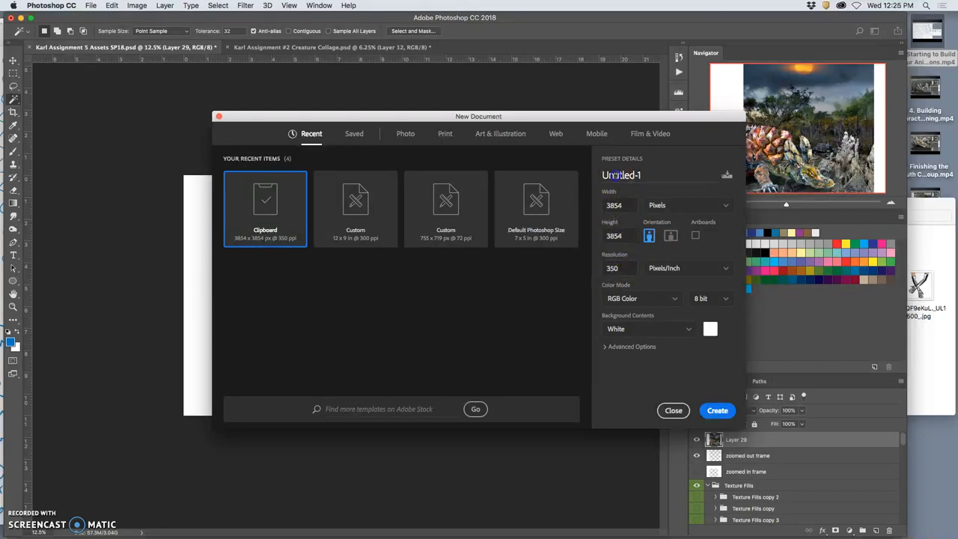
double_click(621, 175)
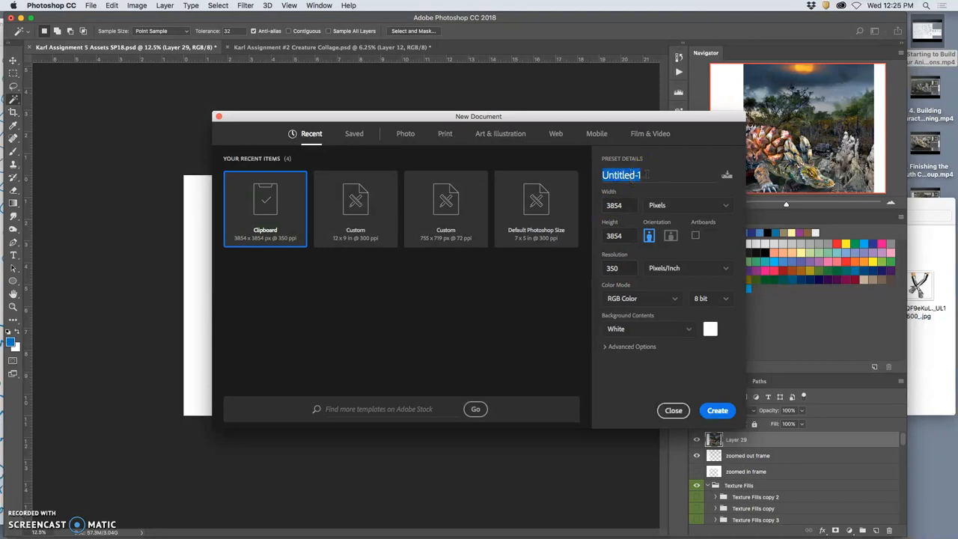
type("Karl Assi")
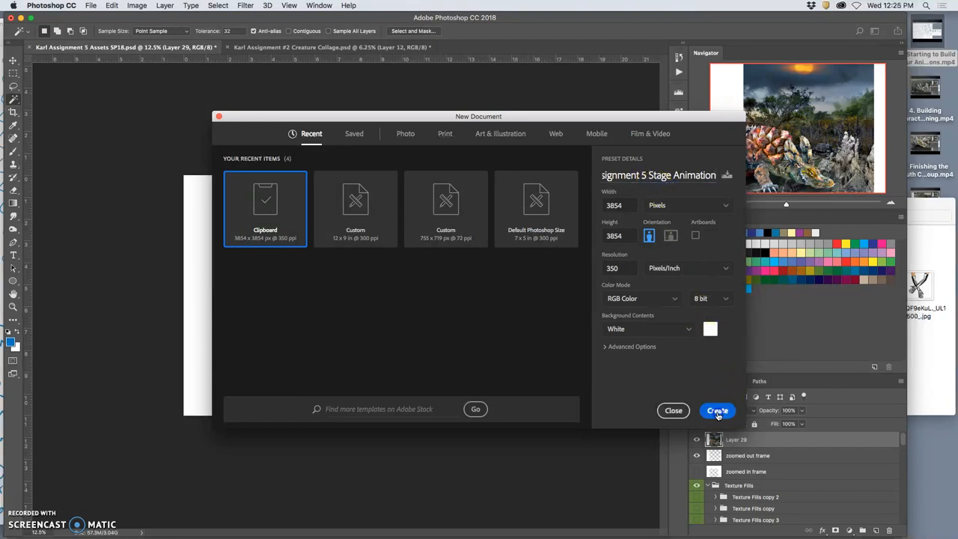
left_click(715, 410)
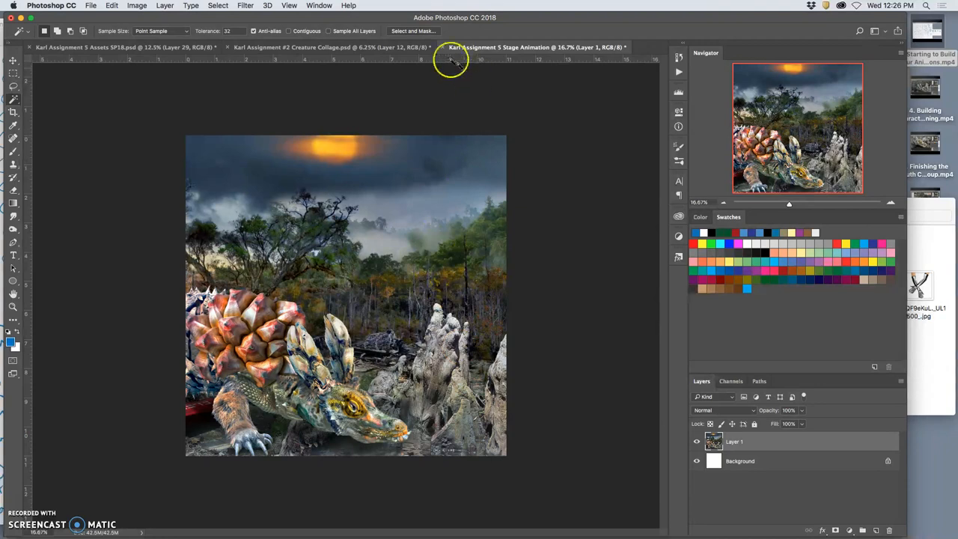
Check the pasted Layer 1 in Stage Animation, then return to the collage file.
left_click(337, 52)
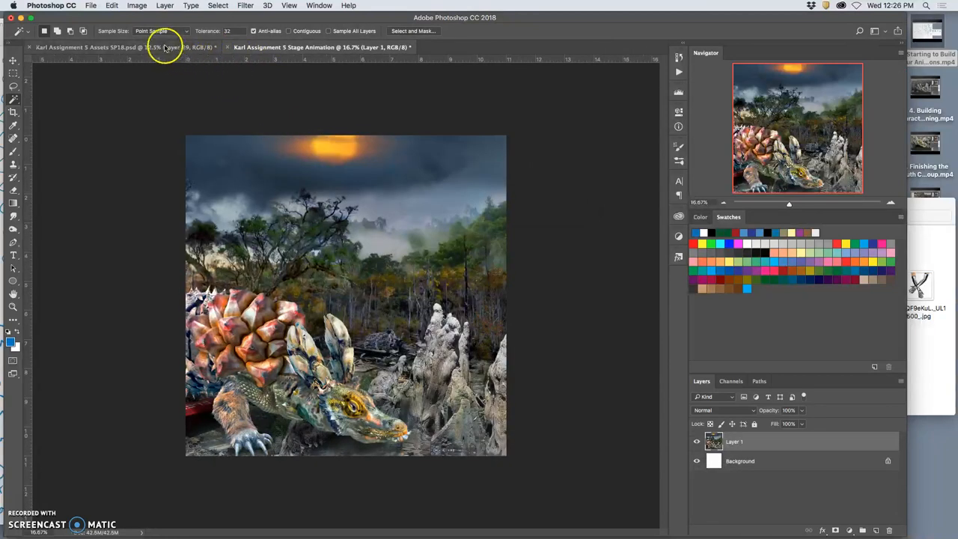
left_click(97, 54)
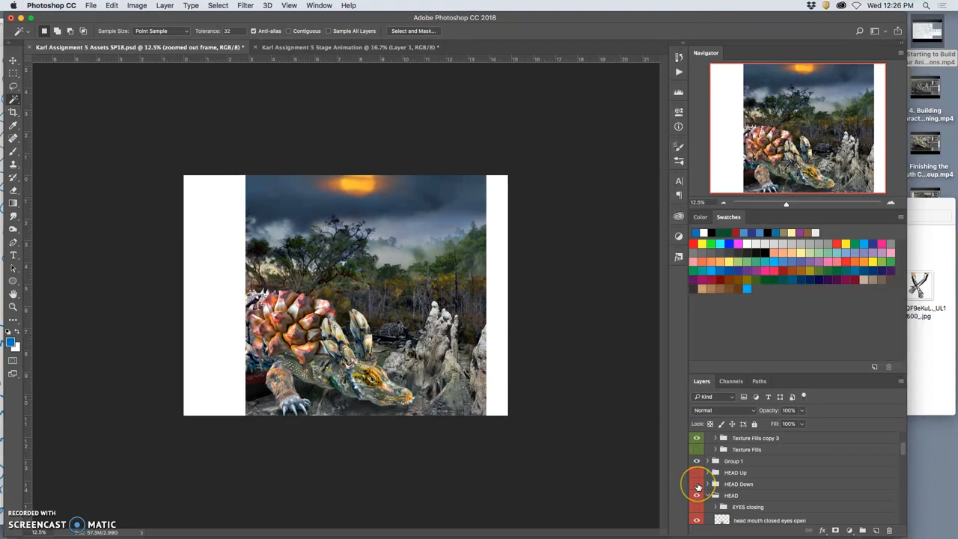
Duplicate the HEAD Down group and rename the original to 'HEAD Slightly Down'.
left_click(697, 483)
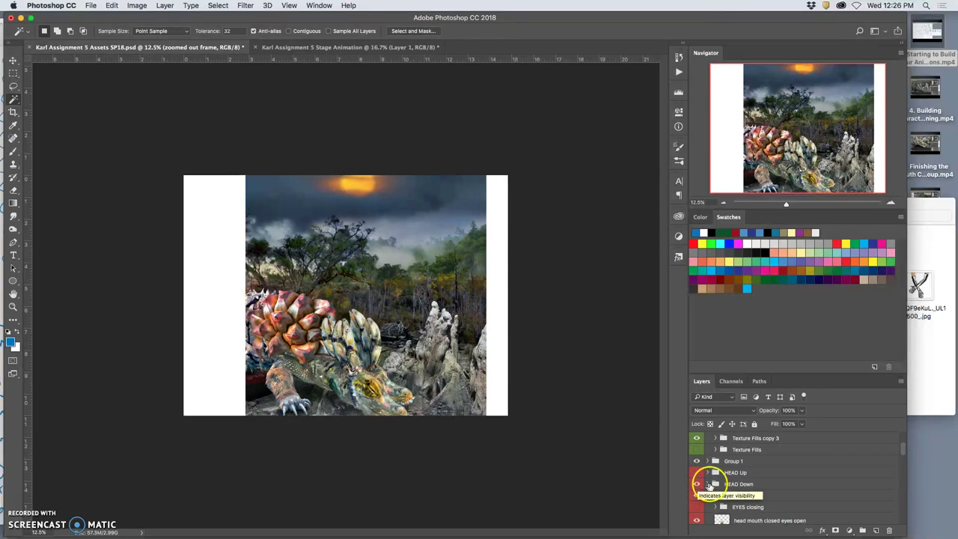
left_click(694, 483)
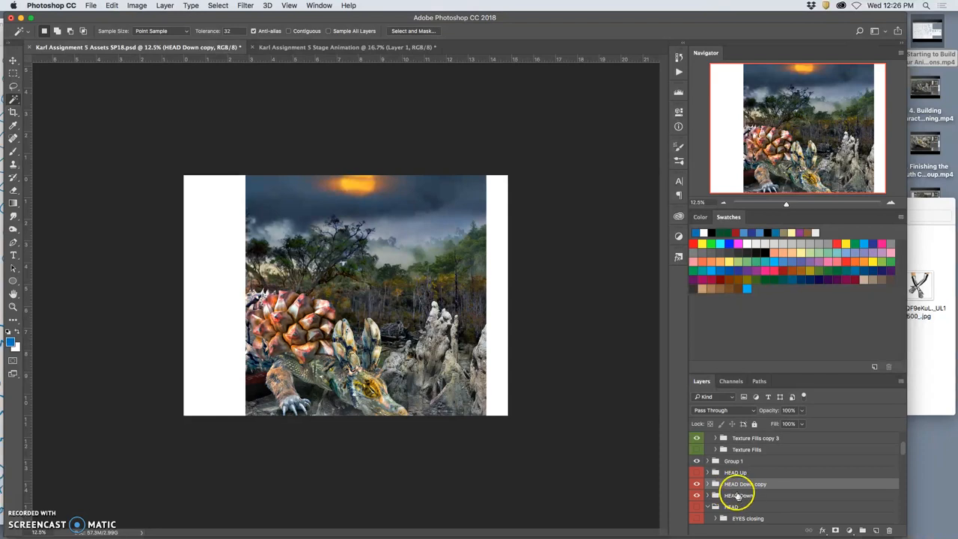
double_click(741, 494)
type("Slightly ")
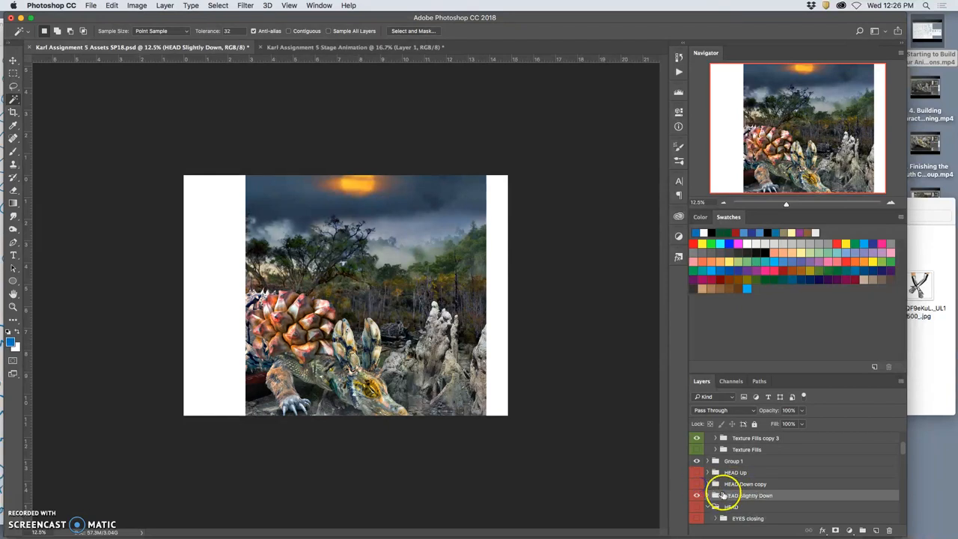
left_click(703, 494)
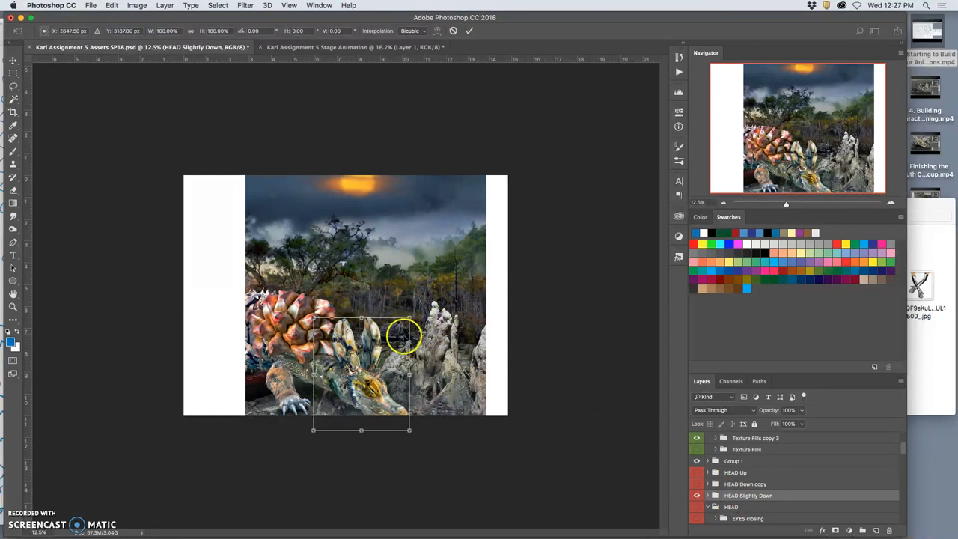
Distort the lowered head by pulling a transform corner and commit the reshape.
right_click(402, 336)
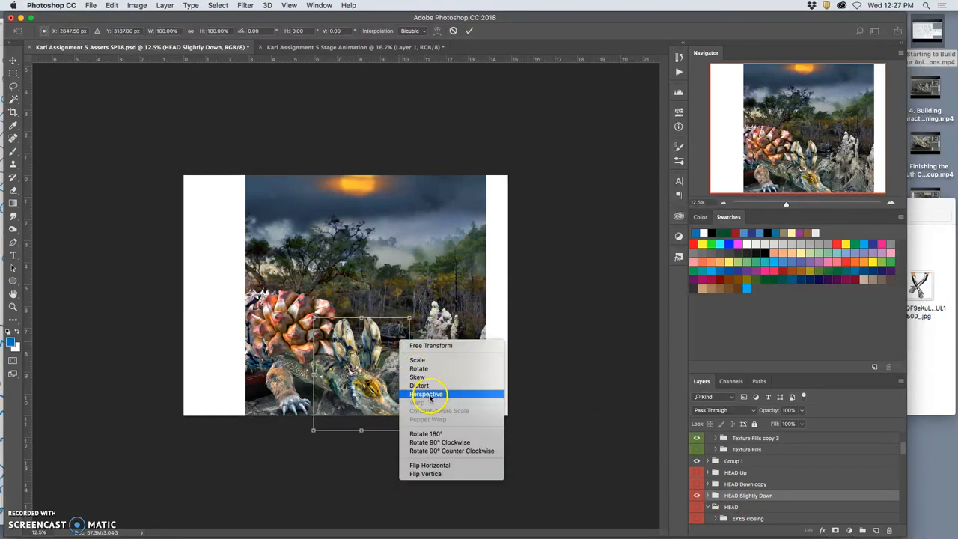
mouse_move(419, 384)
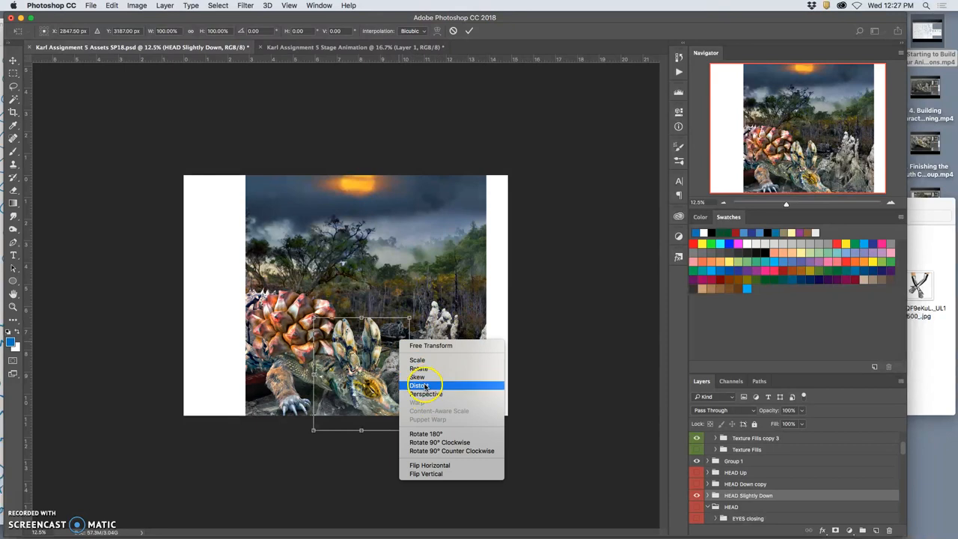
left_click(422, 385)
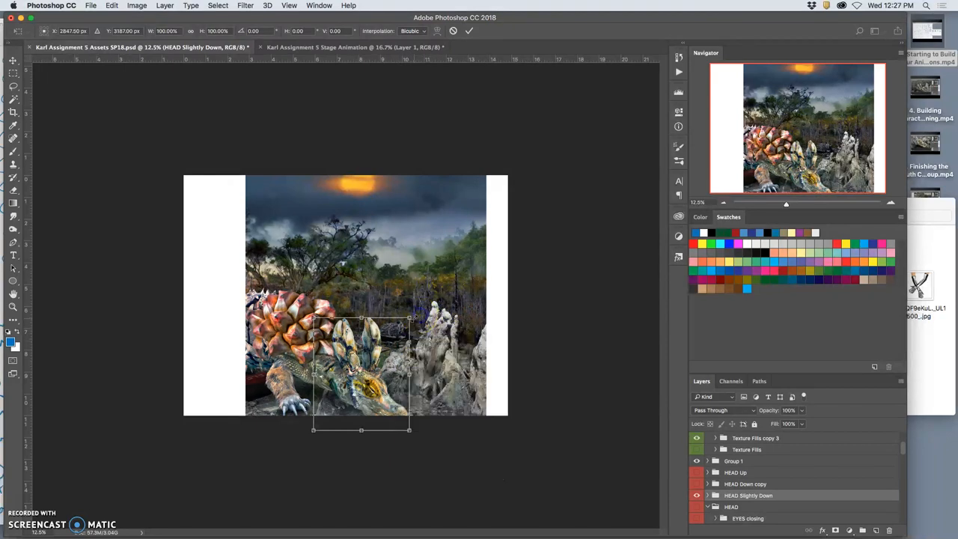
left_click_drag(411, 315, 413, 309)
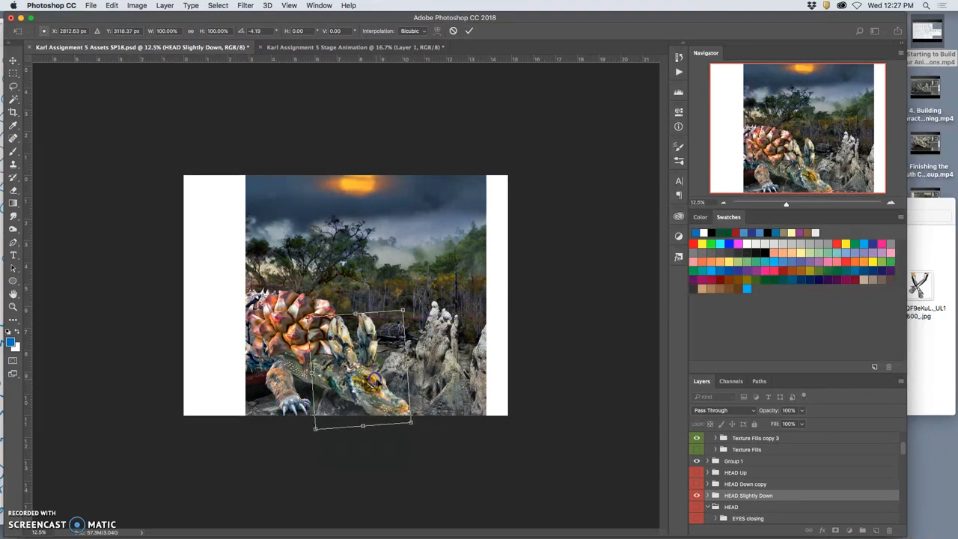
right_click(392, 392)
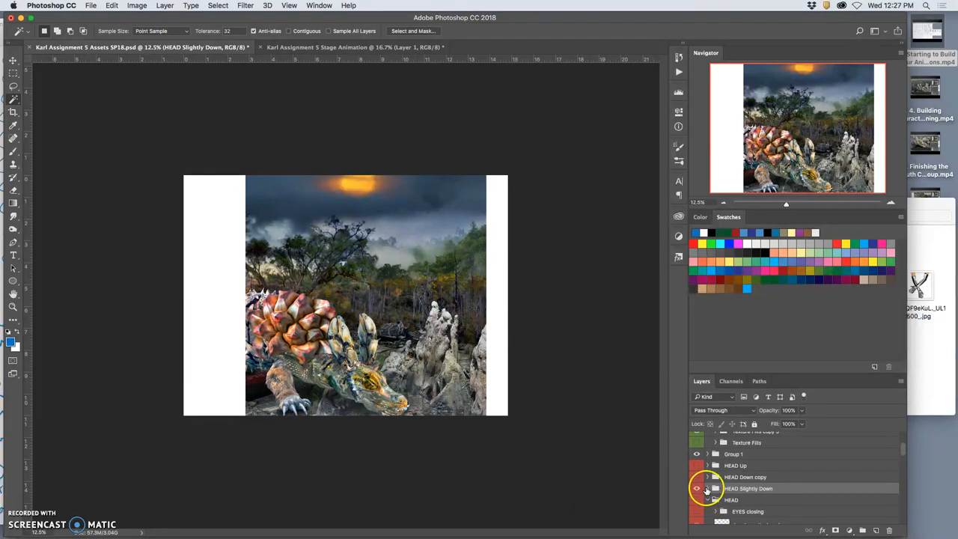
Expand HEAD Slightly Down and EYES closing, toggle eye and mouth layers to compare, then collapse them.
left_click(704, 500)
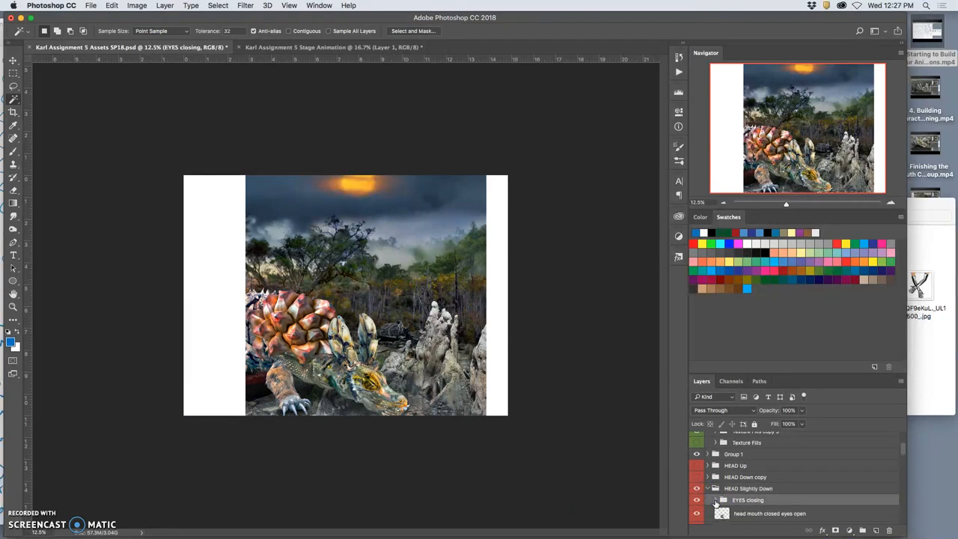
left_click(715, 500)
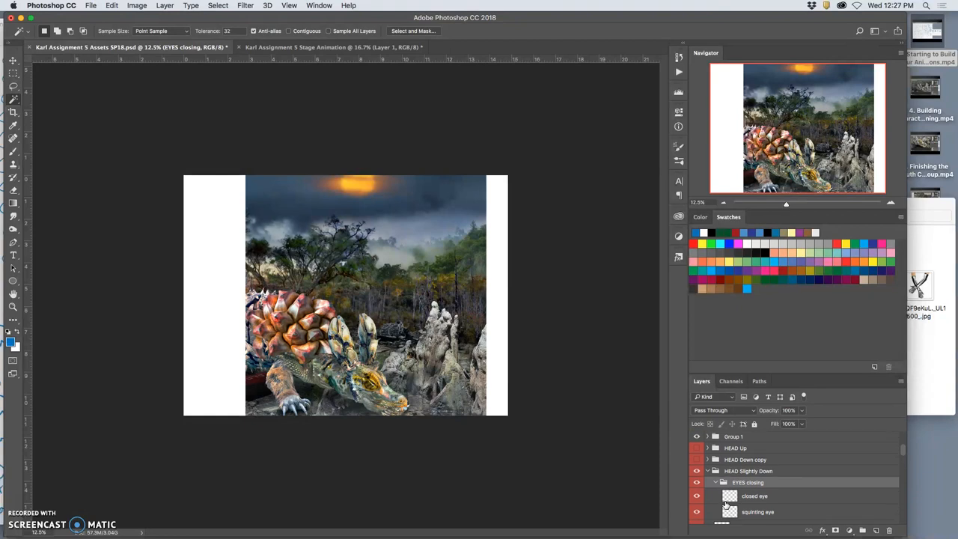
left_click(712, 512)
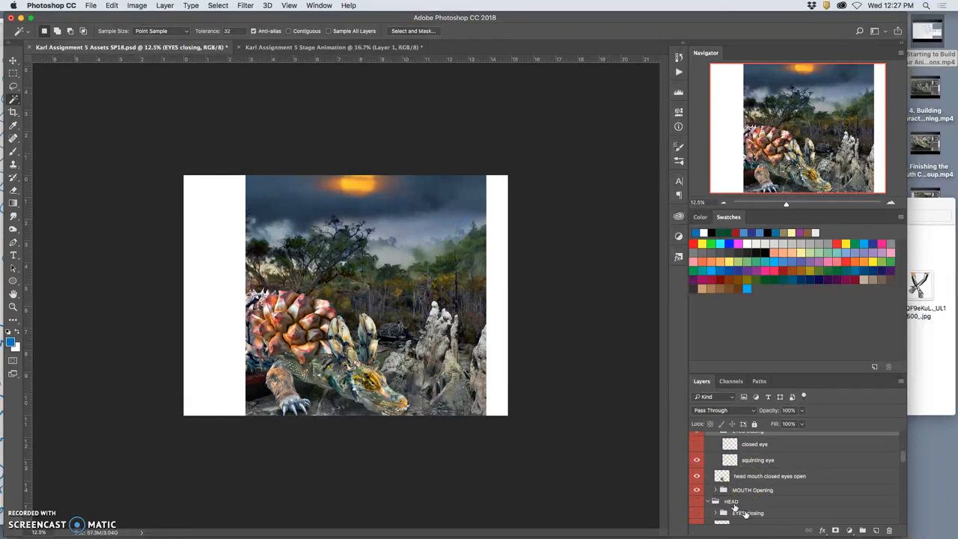
left_click(705, 501)
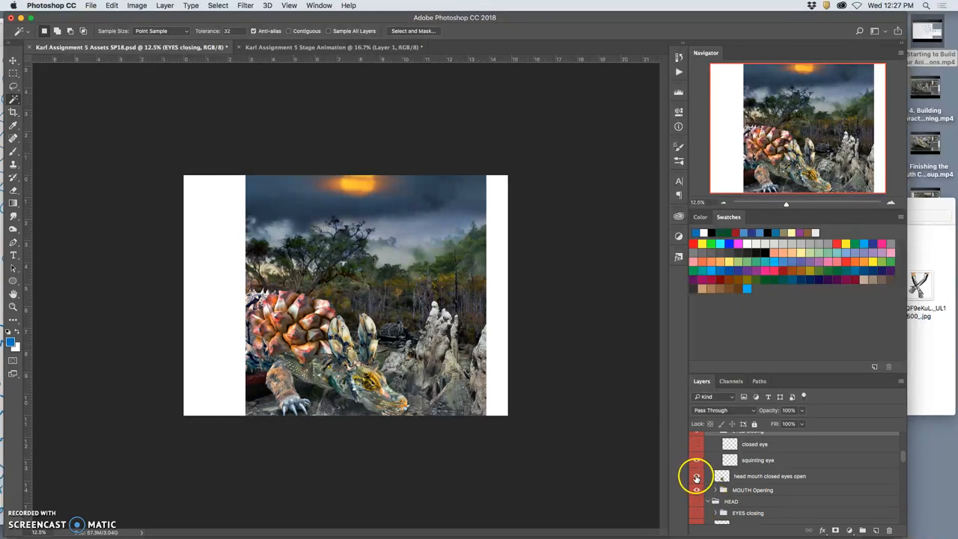
left_click(695, 476)
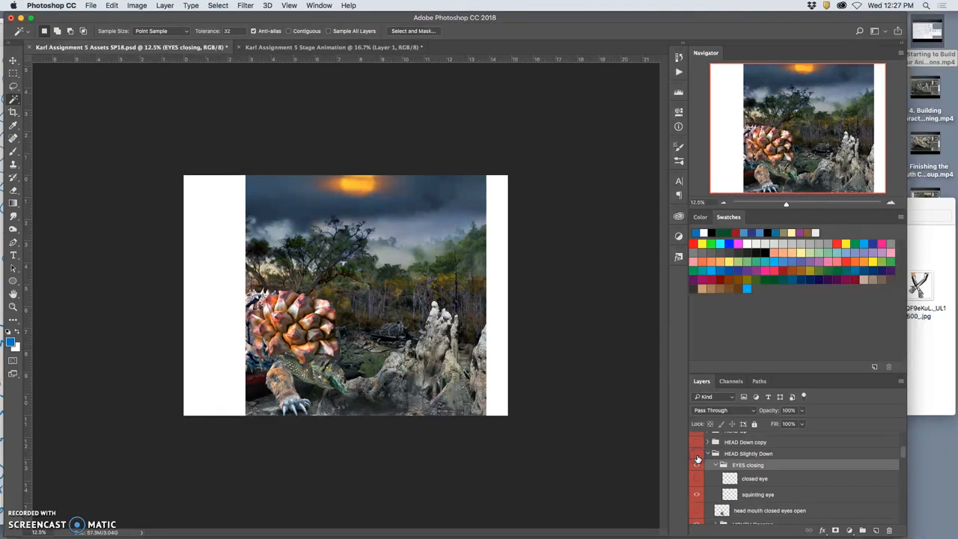
left_click(695, 494)
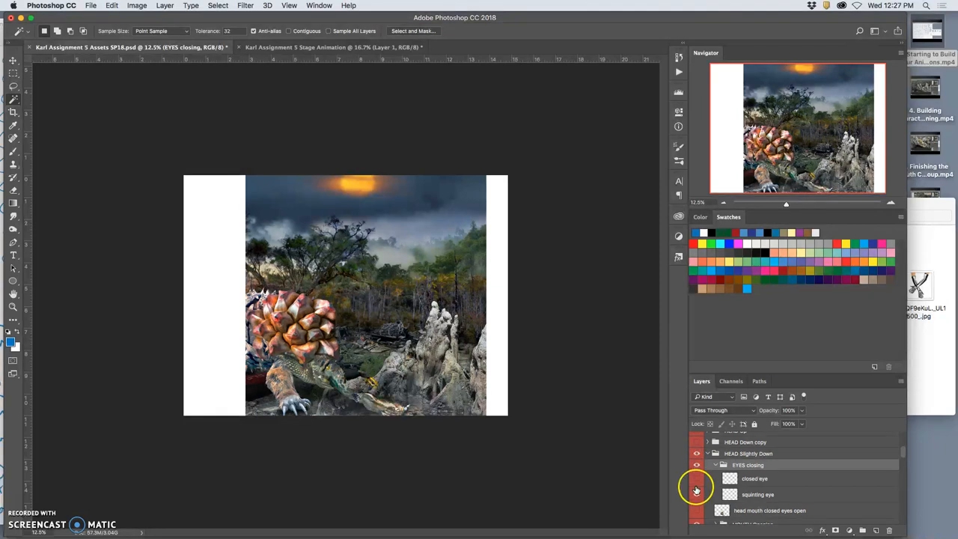
left_click(696, 464)
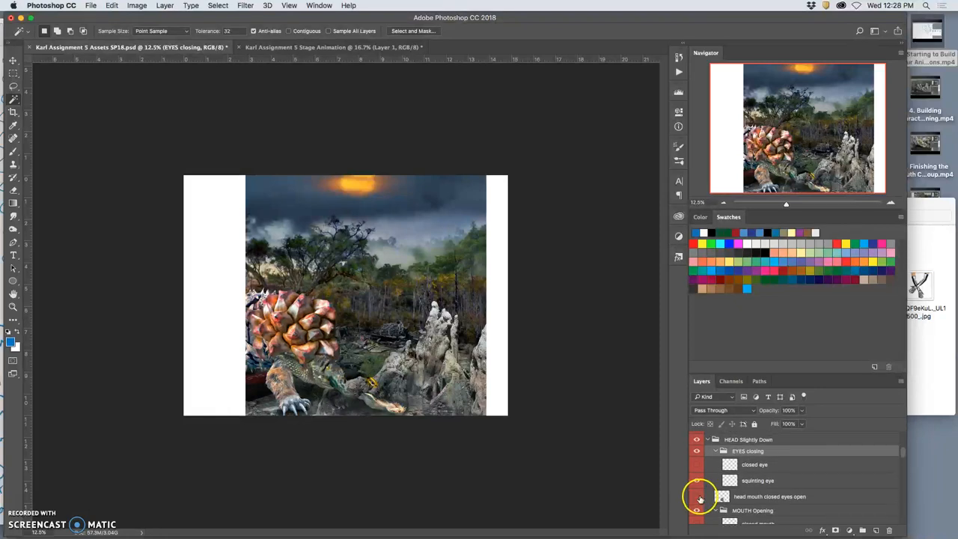
left_click(698, 497)
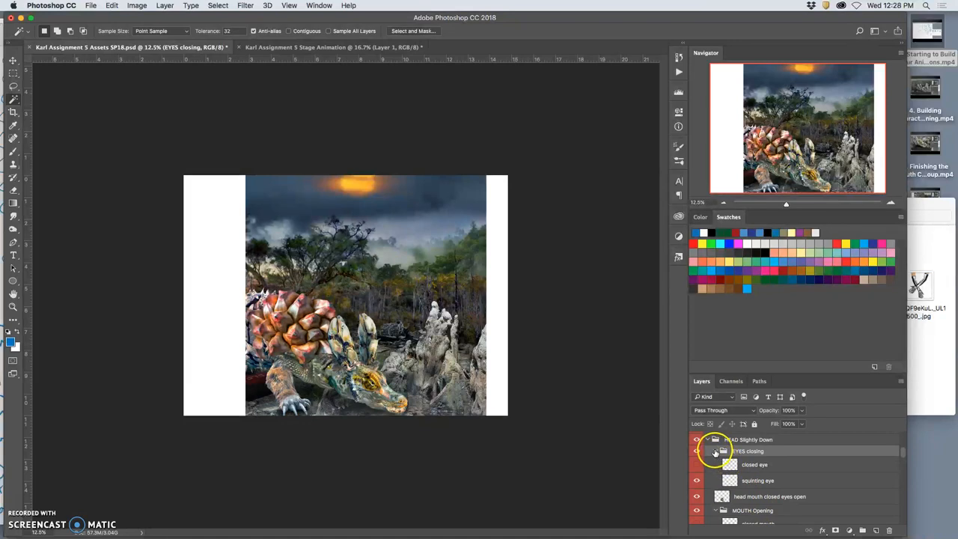
left_click(715, 450)
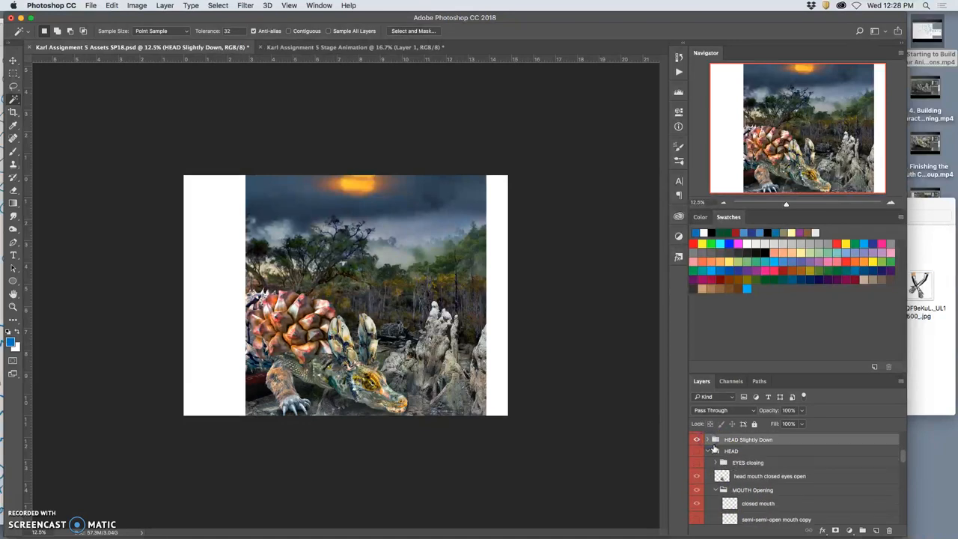
left_click(715, 452)
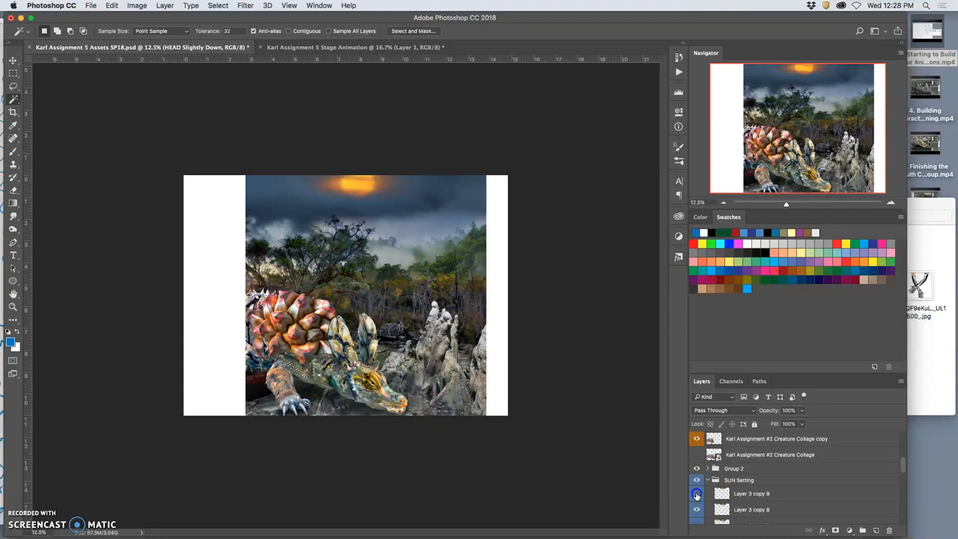
Expand the SUN Setting group and scroll through its sun layer copies.
left_click(740, 479)
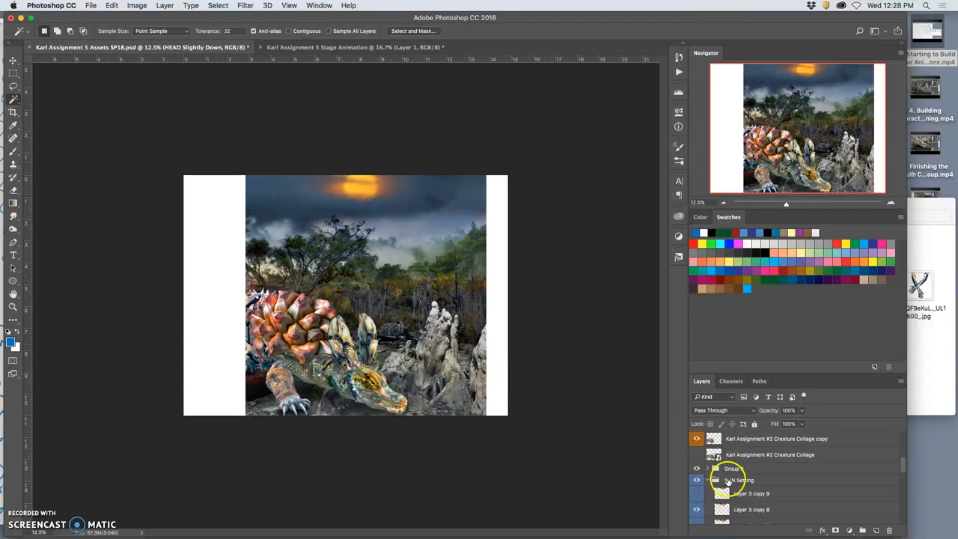
scroll("down", 3)
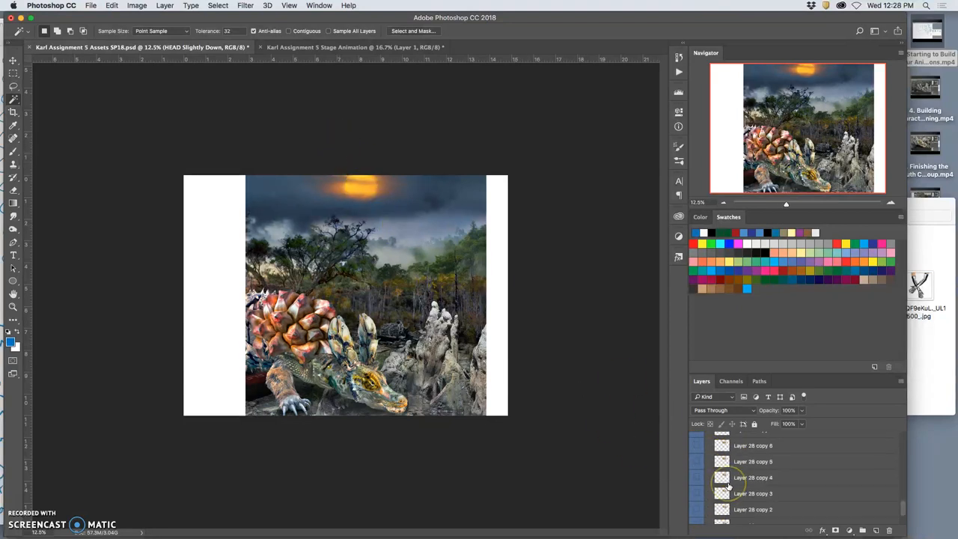
scroll("down", 3)
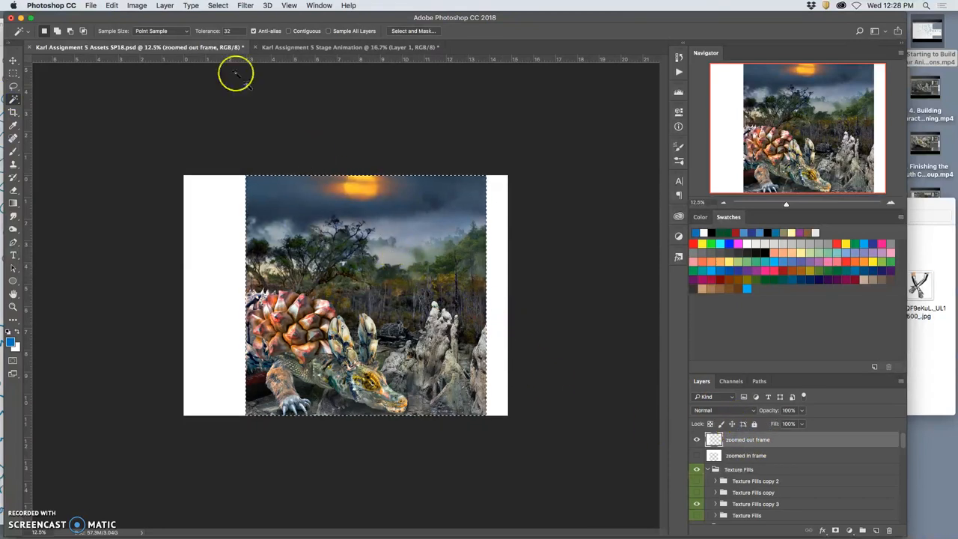
Merge all visible collage content into a new Layer 29 via Layer > Merge Visible.
left_click(163, 6)
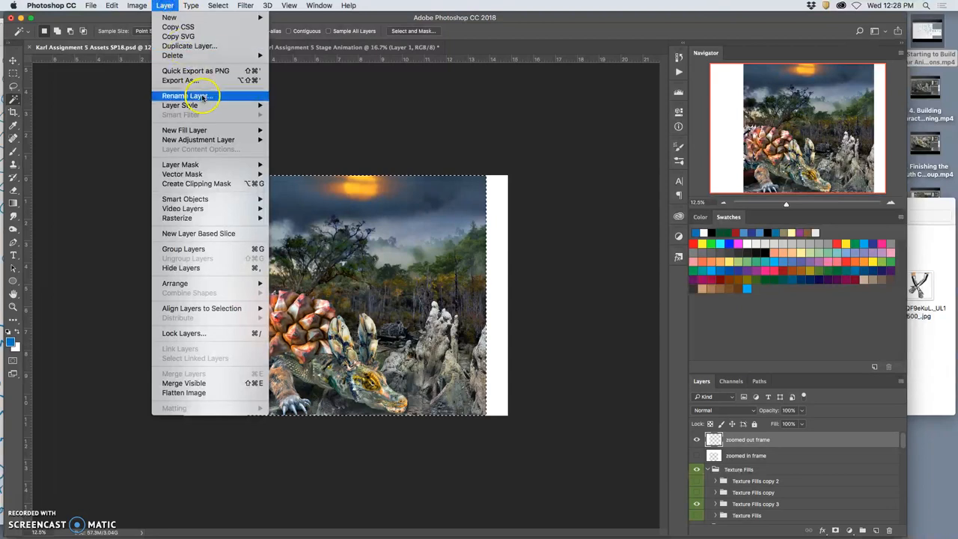
mouse_move(196, 383)
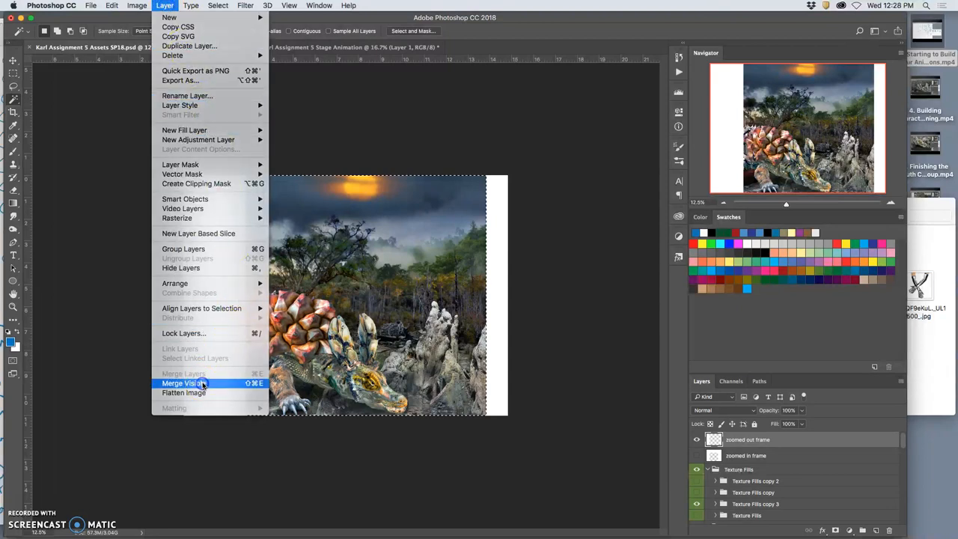
left_click(181, 383)
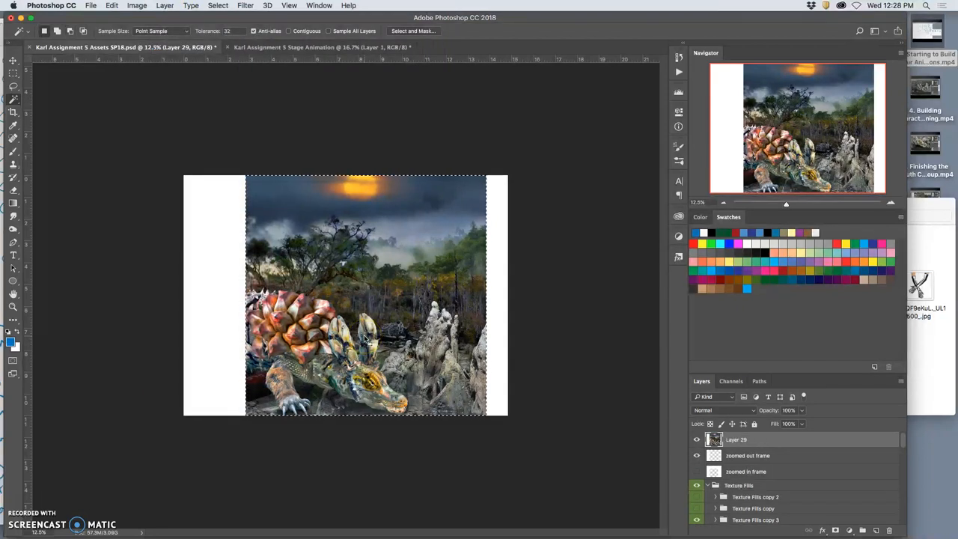
left_click(96, 6)
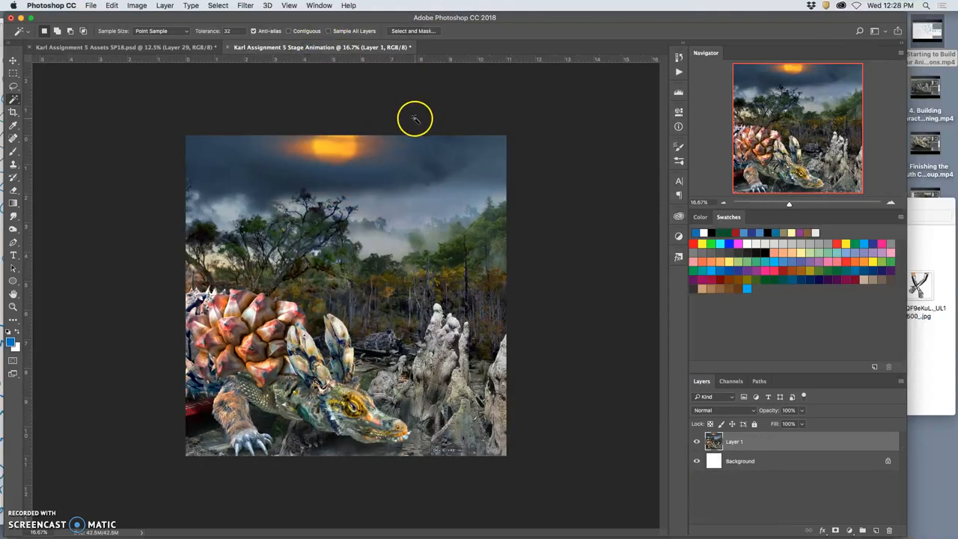
left_click(112, 6)
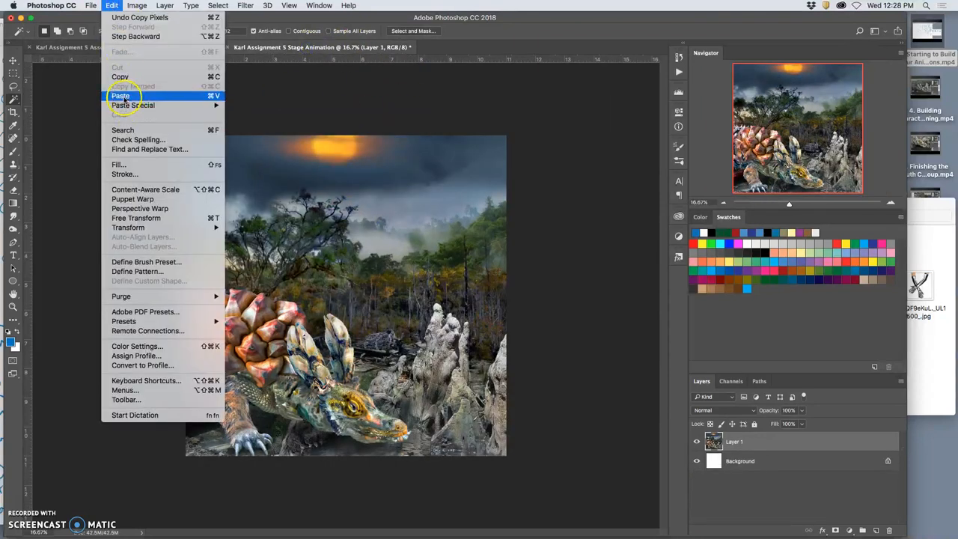
left_click(120, 96)
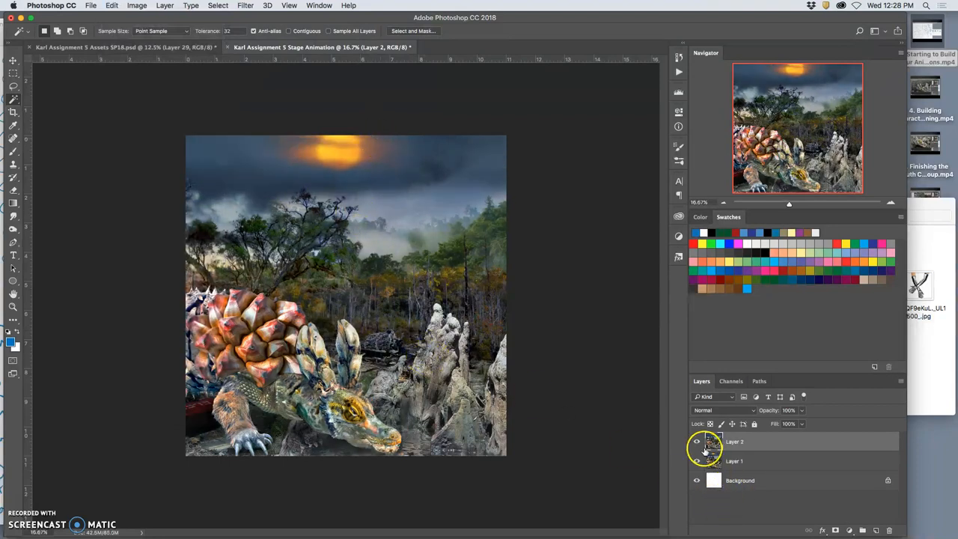
left_click(697, 442)
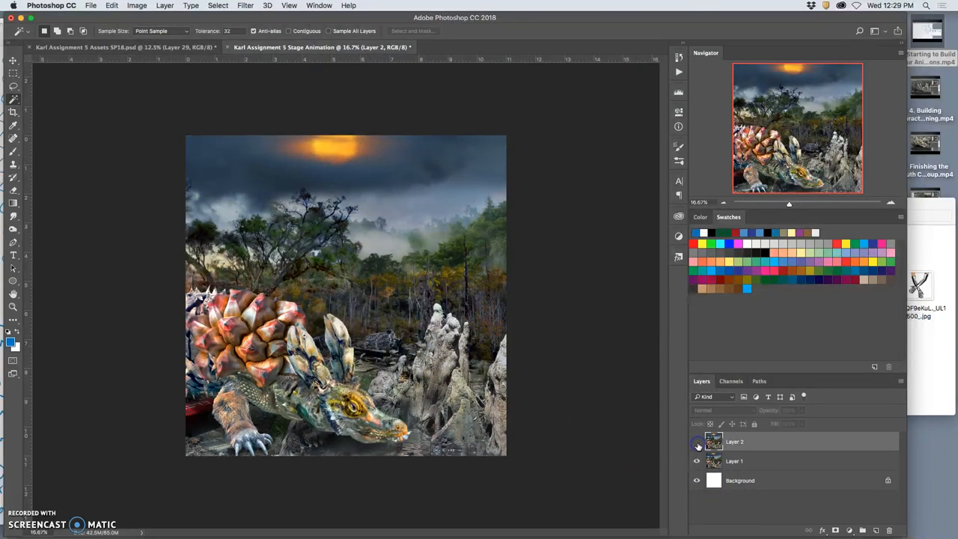
left_click(695, 442)
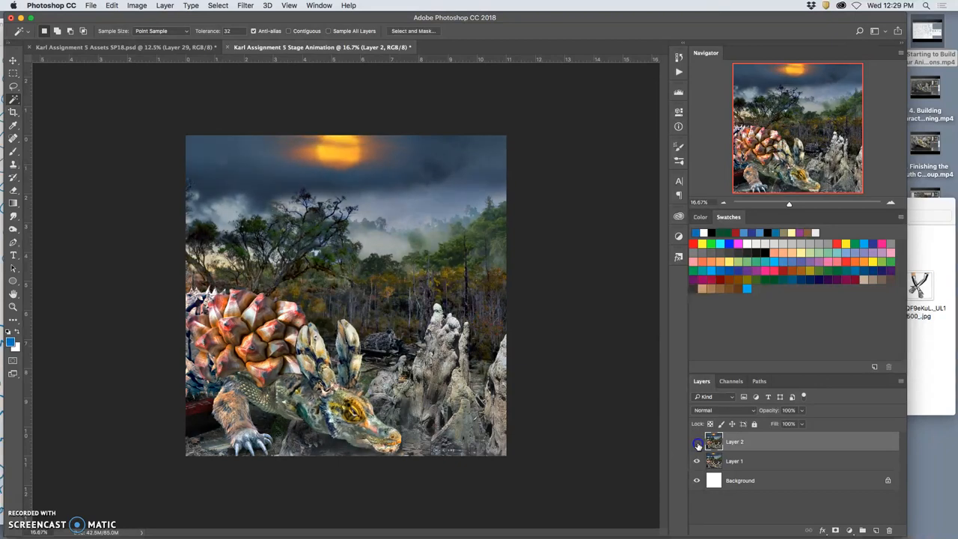
left_click(695, 445)
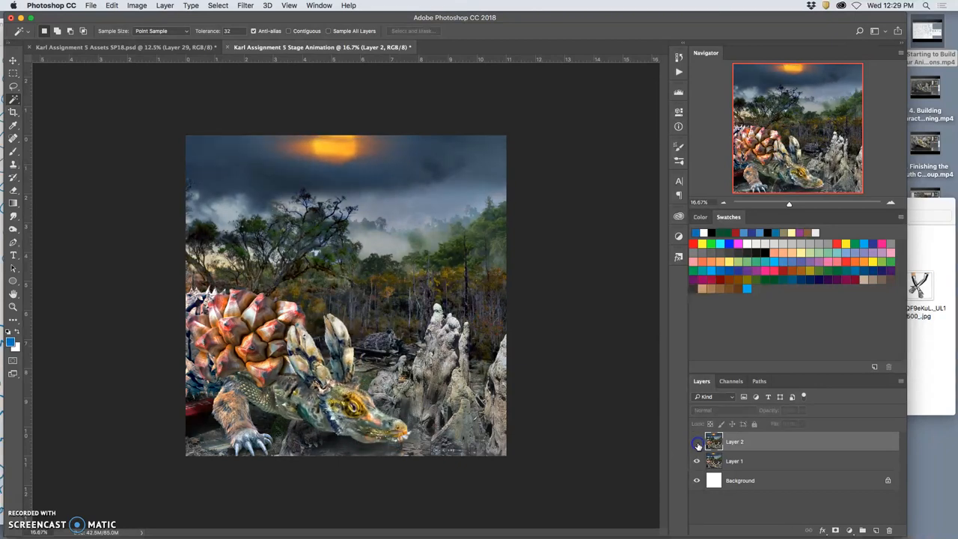
left_click(696, 443)
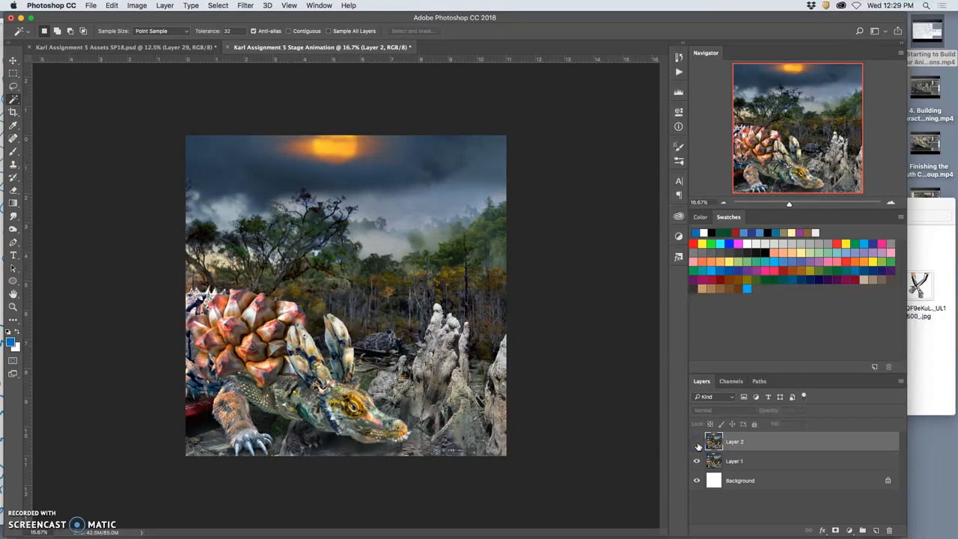
left_click(698, 441)
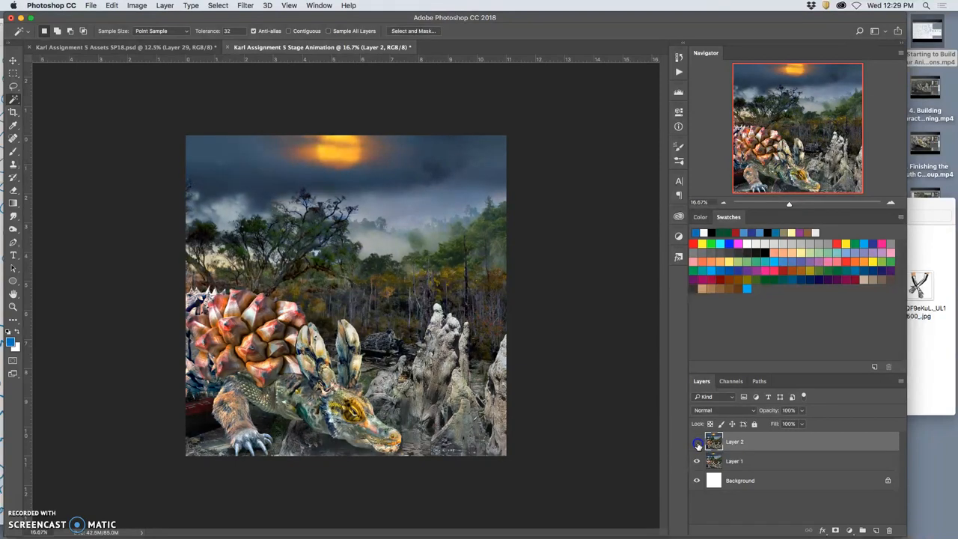
left_click(697, 443)
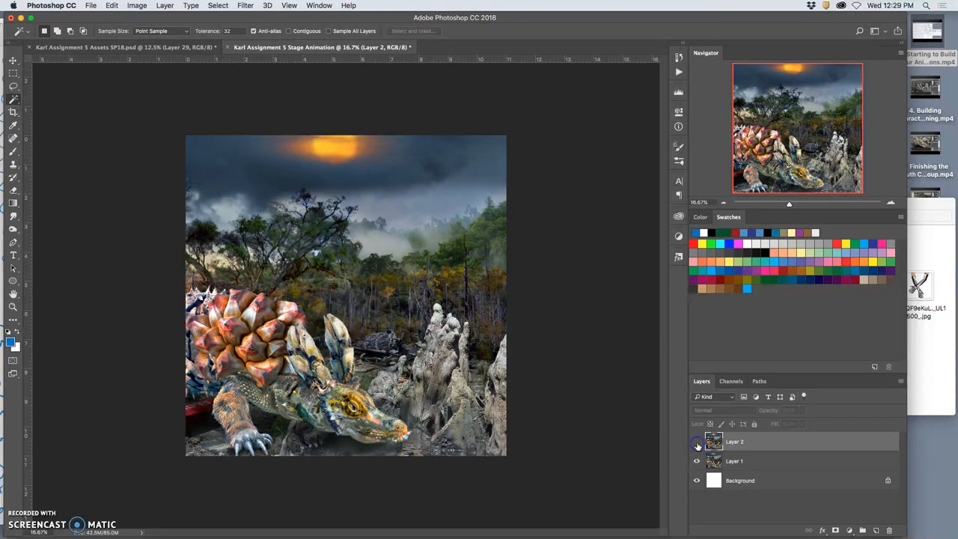
left_click(696, 443)
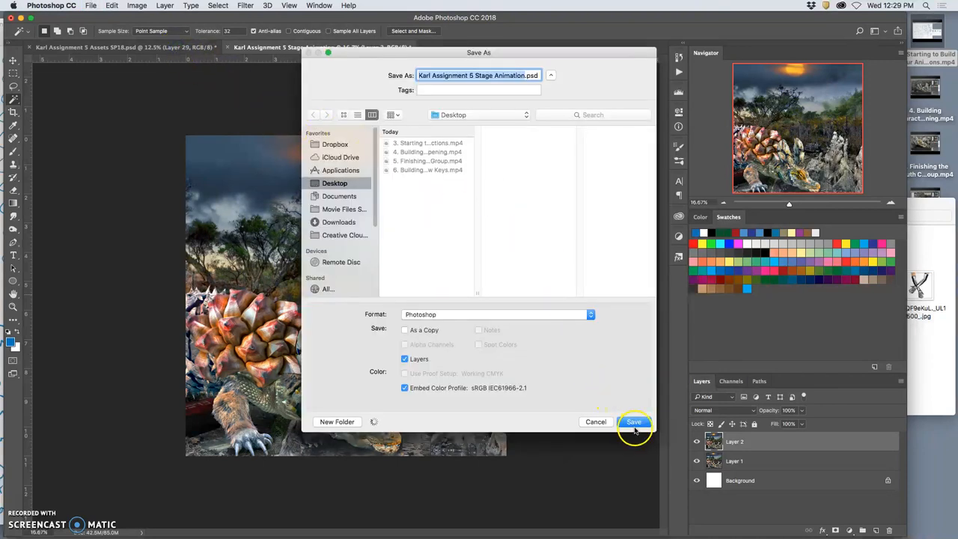
Save Stage Animation as a Photoshop file on the Desktop.
left_click(635, 422)
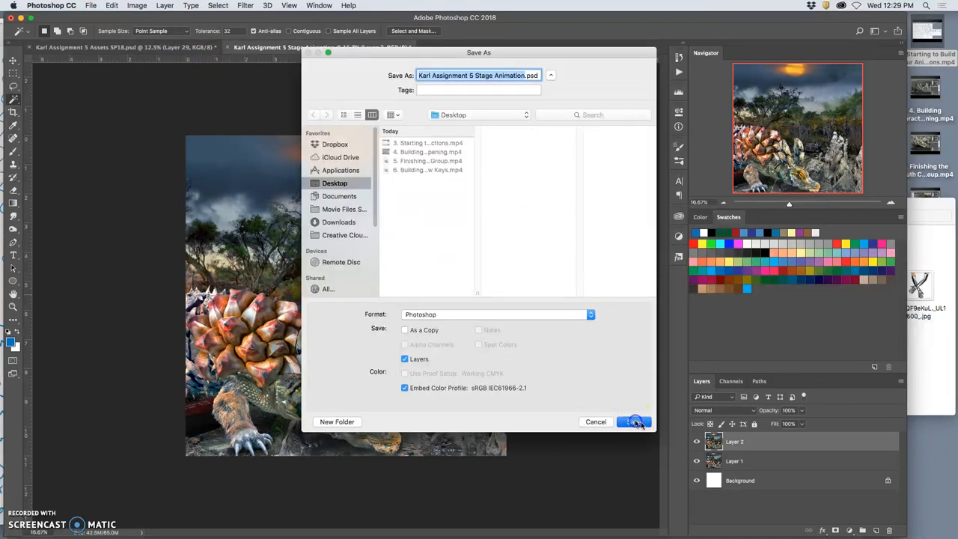
left_click(633, 422)
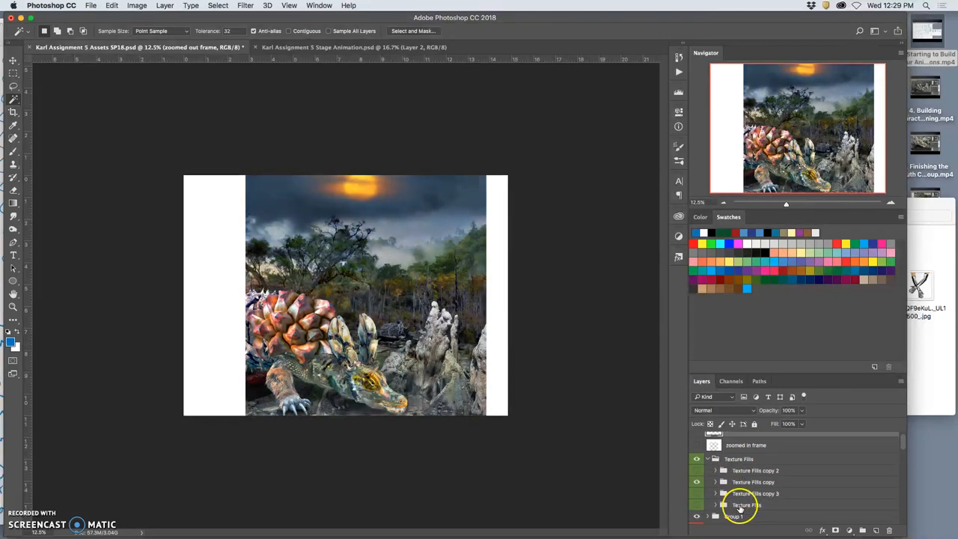
Scroll the collage assets Layers panel past the frame layers to Texture Fills.
scroll("down", 3)
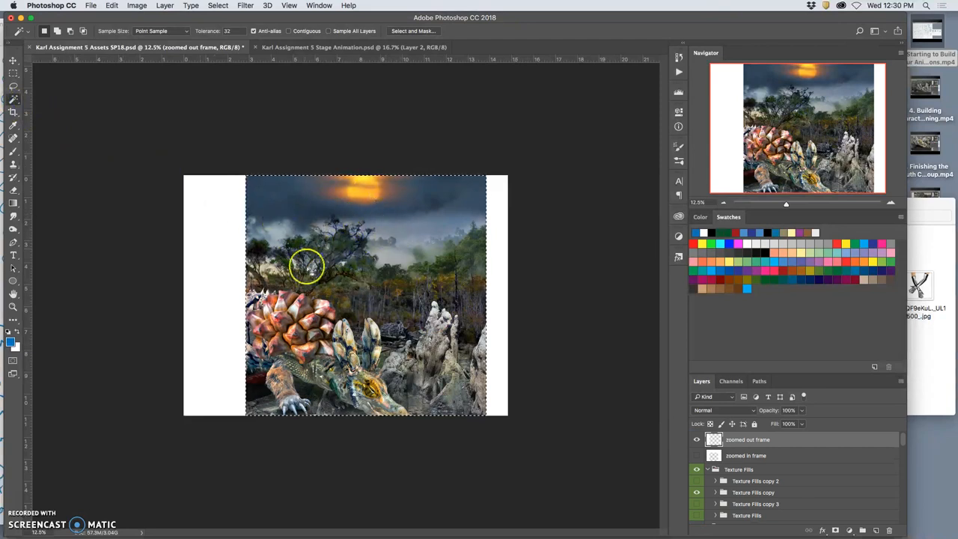
mouse_move(334, 280)
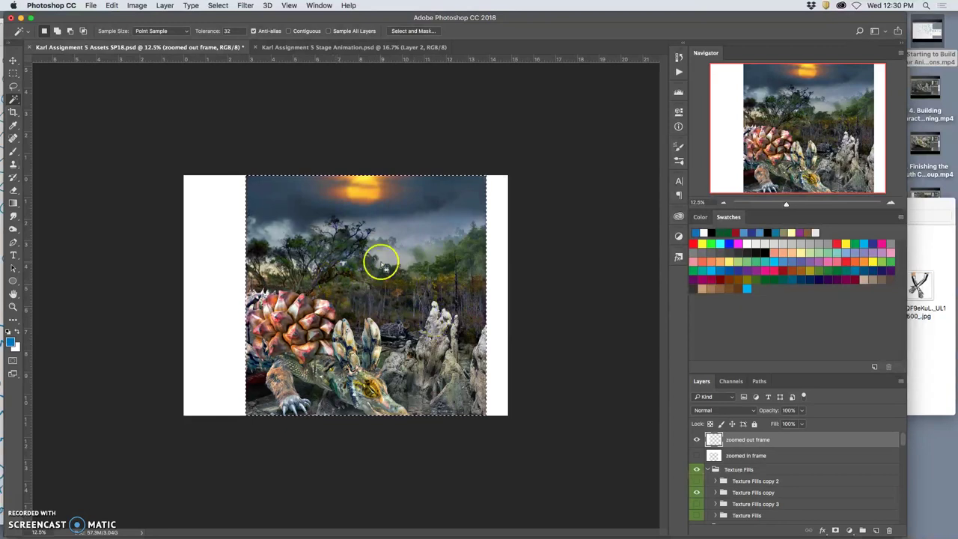
Select the whole canvas of the collage assets document.
left_click(159, 6)
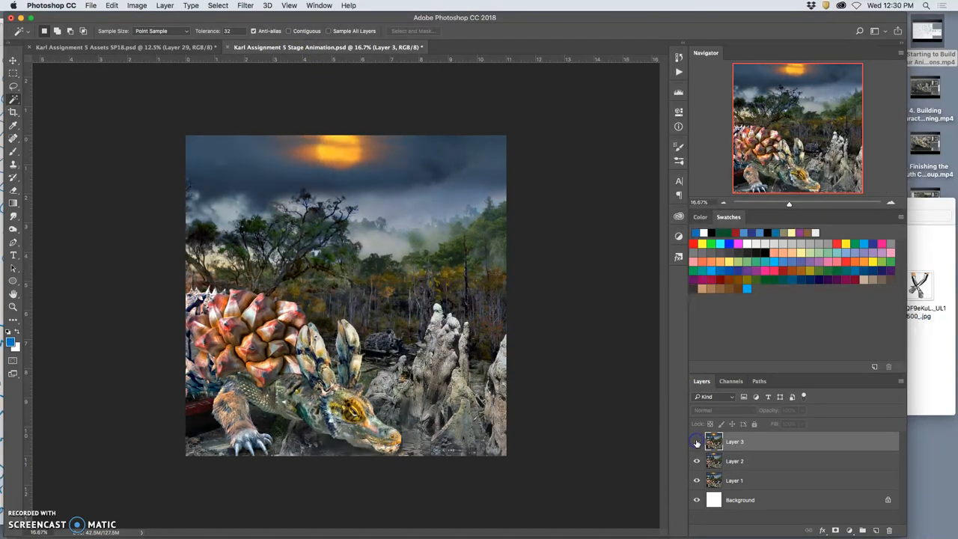
Toggle Layer 3's visibility to compare the new frame against Layer 2.
left_click(694, 442)
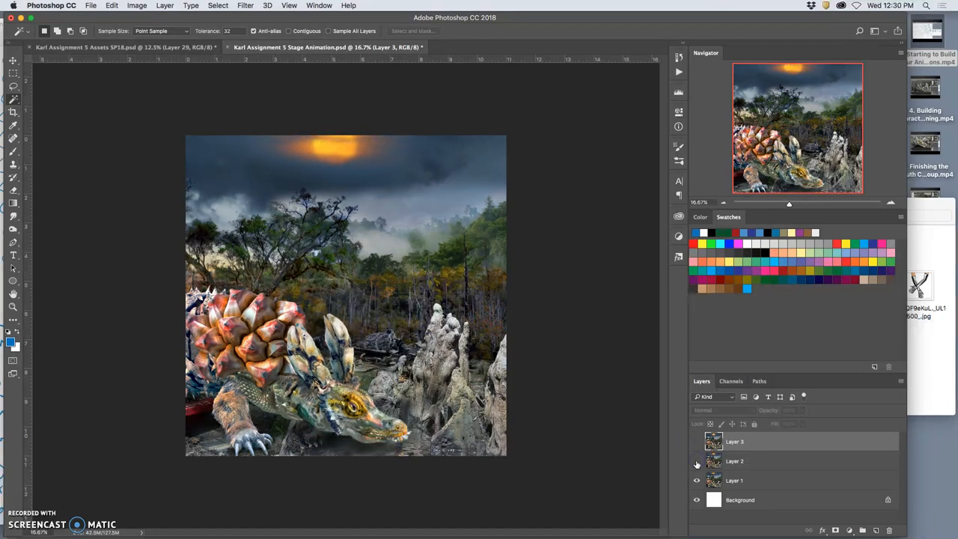
left_click(694, 441)
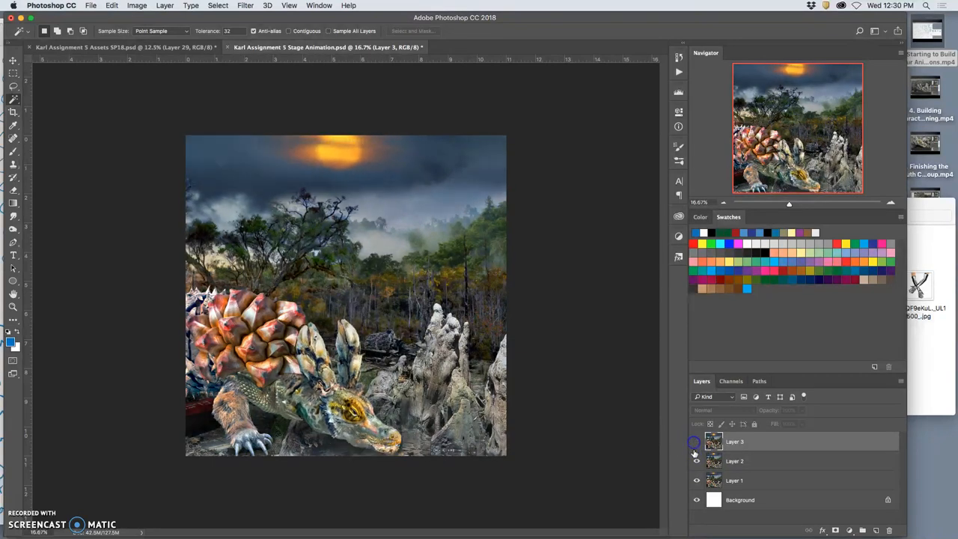
left_click(695, 442)
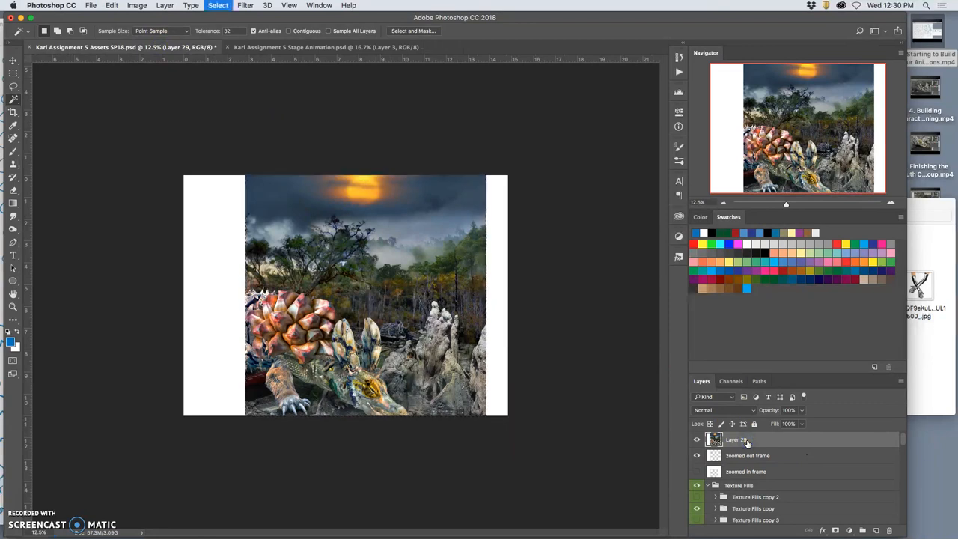
Scroll through HEAD, EYES closing and MOUTH Opening groups, switching which mouth shape shows.
left_click(751, 440)
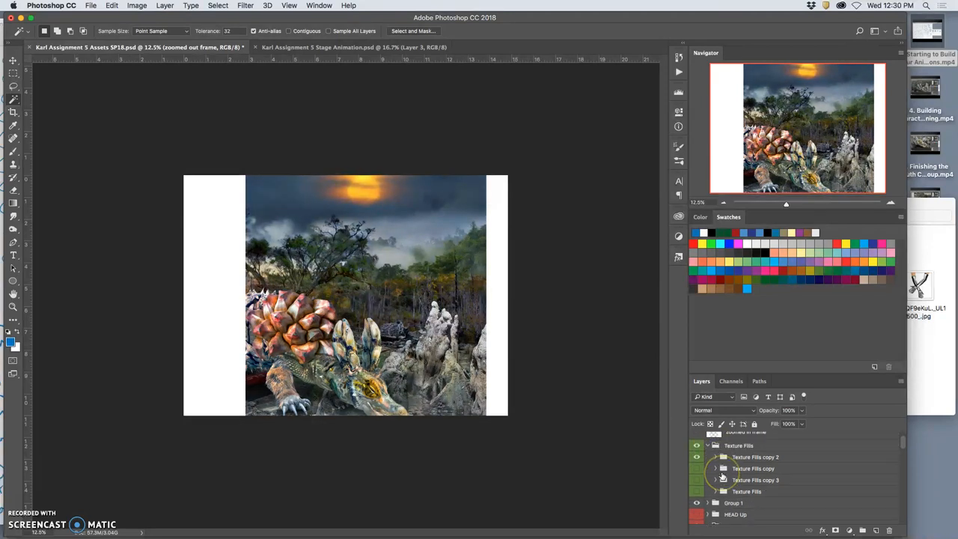
scroll("down", 3)
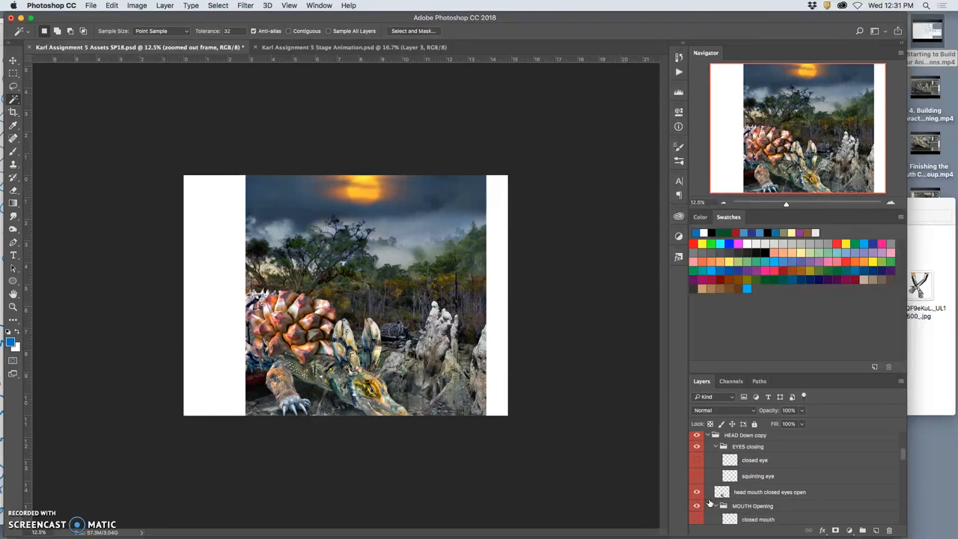
scroll("down", 3)
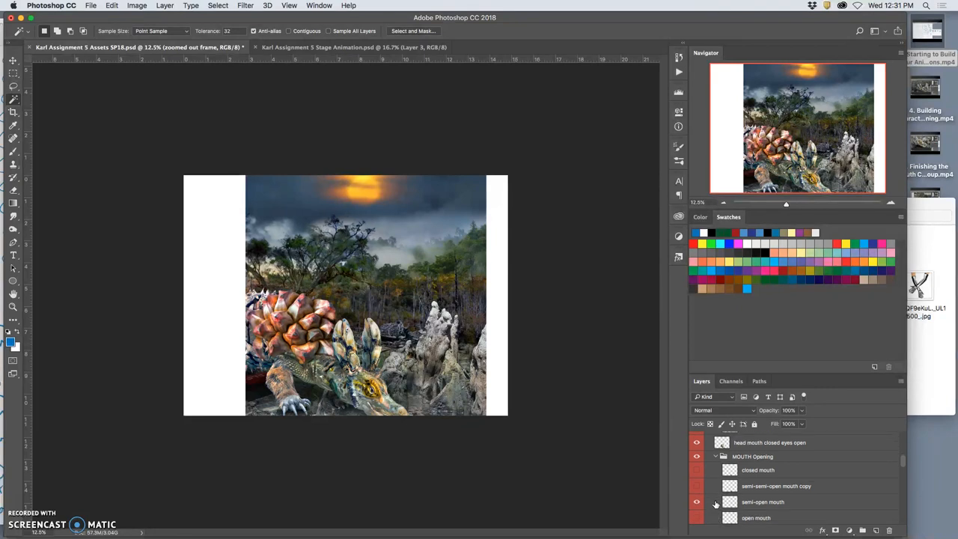
left_click(696, 485)
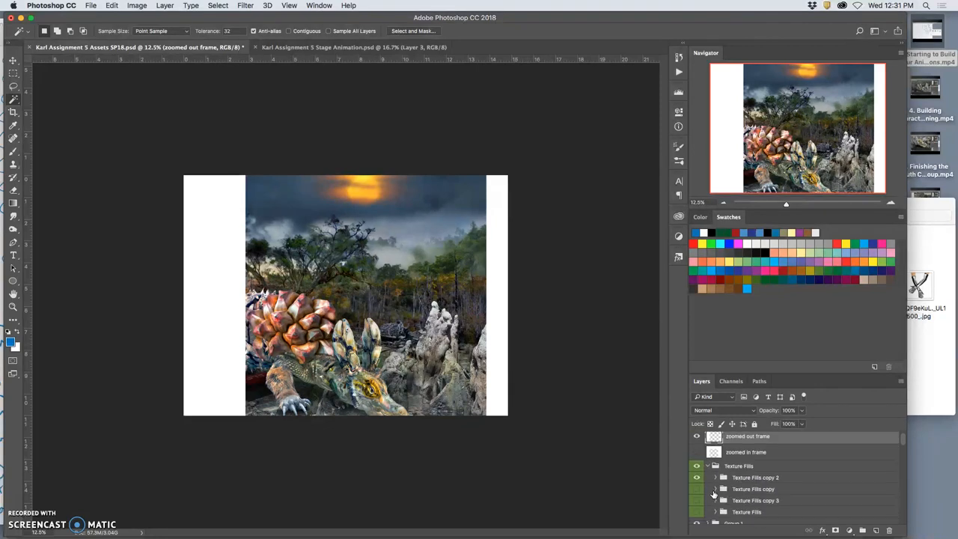
scroll("down", 3)
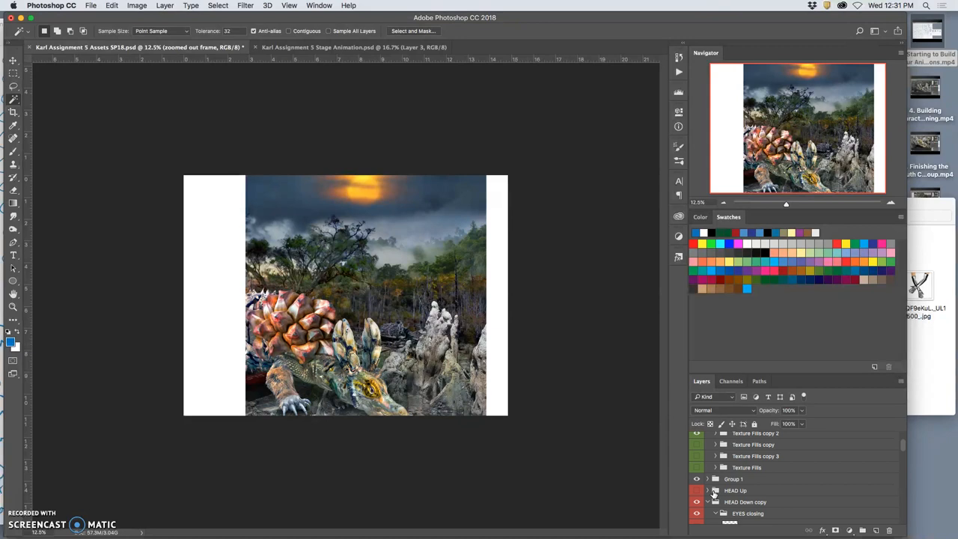
scroll("down", 3)
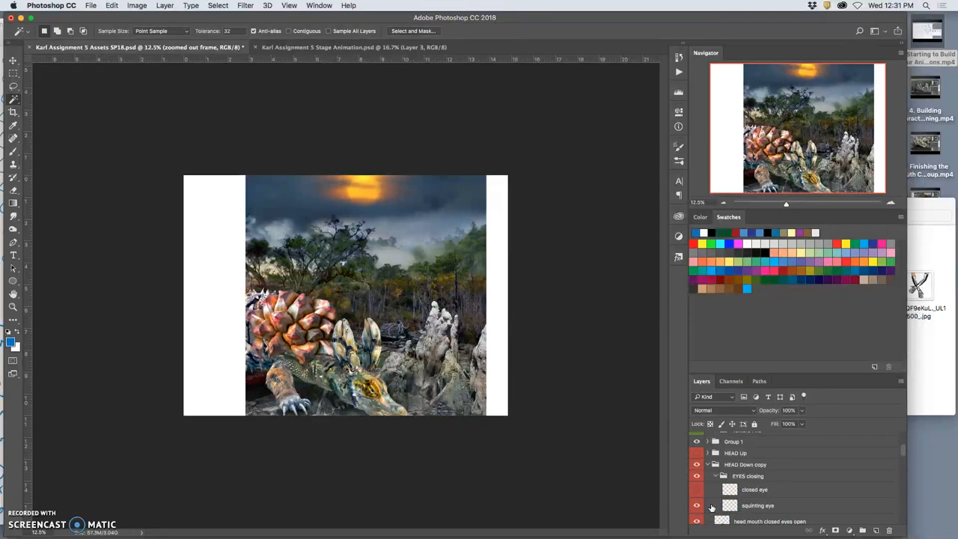
scroll("down", 3)
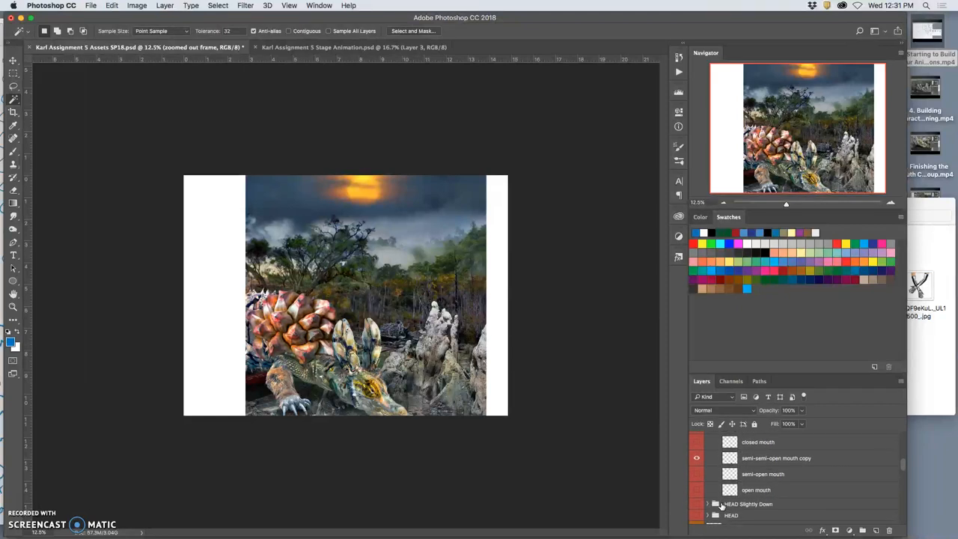
scroll("down", 3)
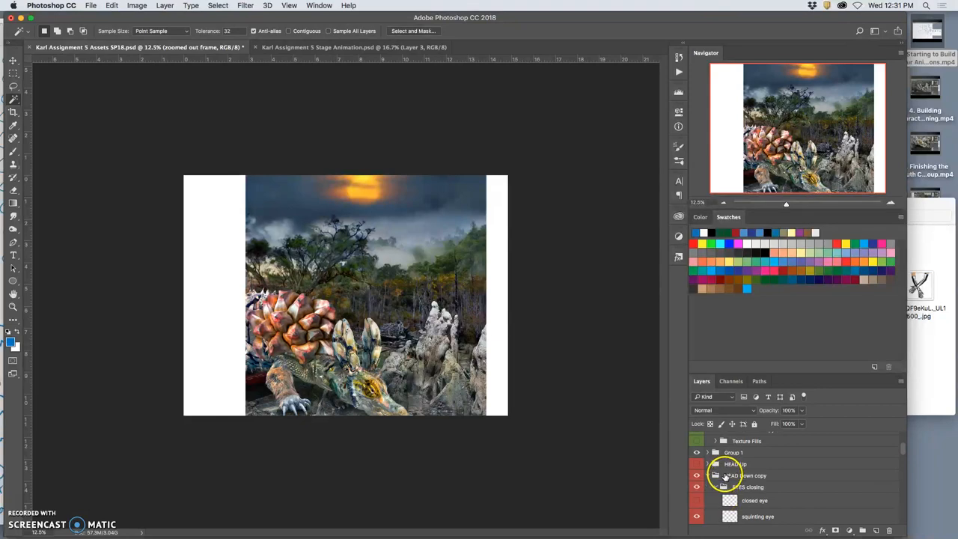
Duplicate the HEAD Down copy group into HEAD Down copy 2 and shift the head down-left.
left_click(748, 474)
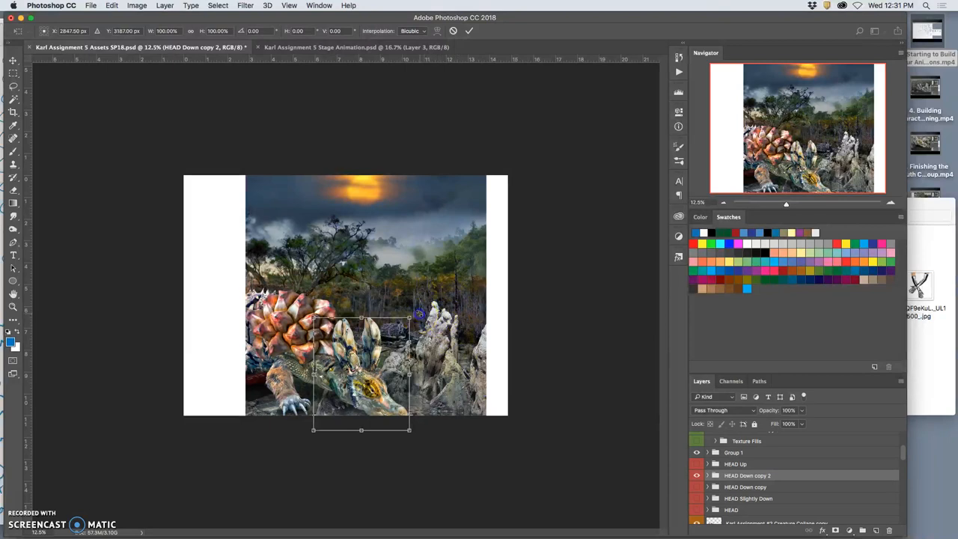
left_click_drag(419, 315, 382, 351)
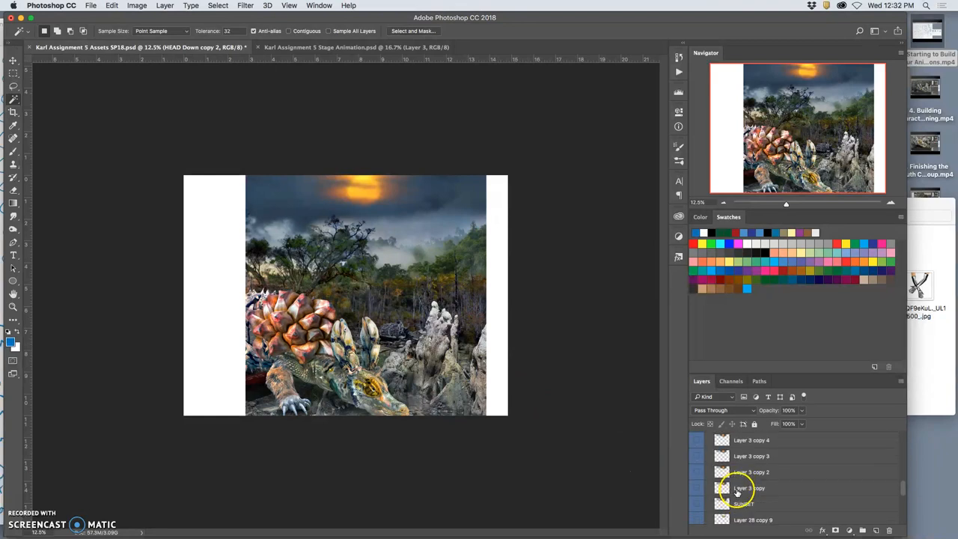
scroll("down", 3)
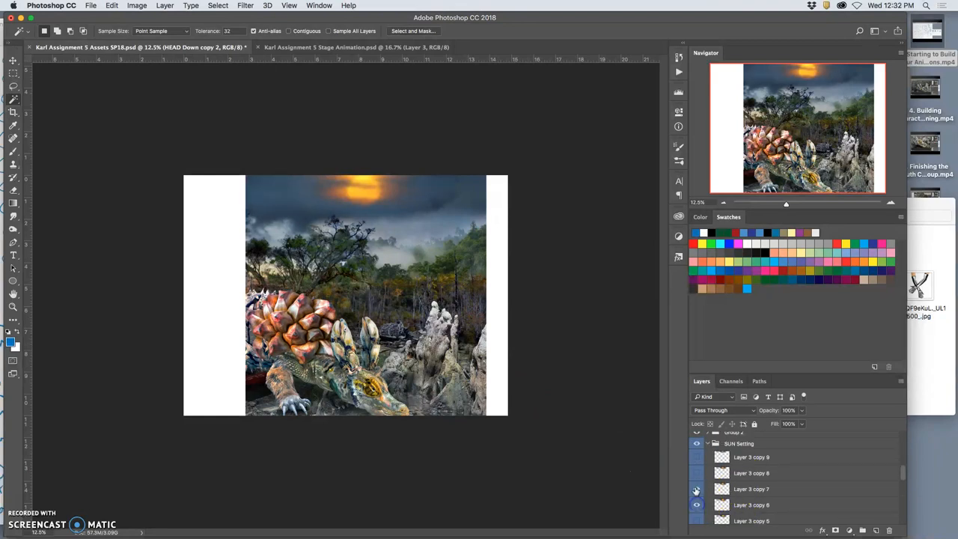